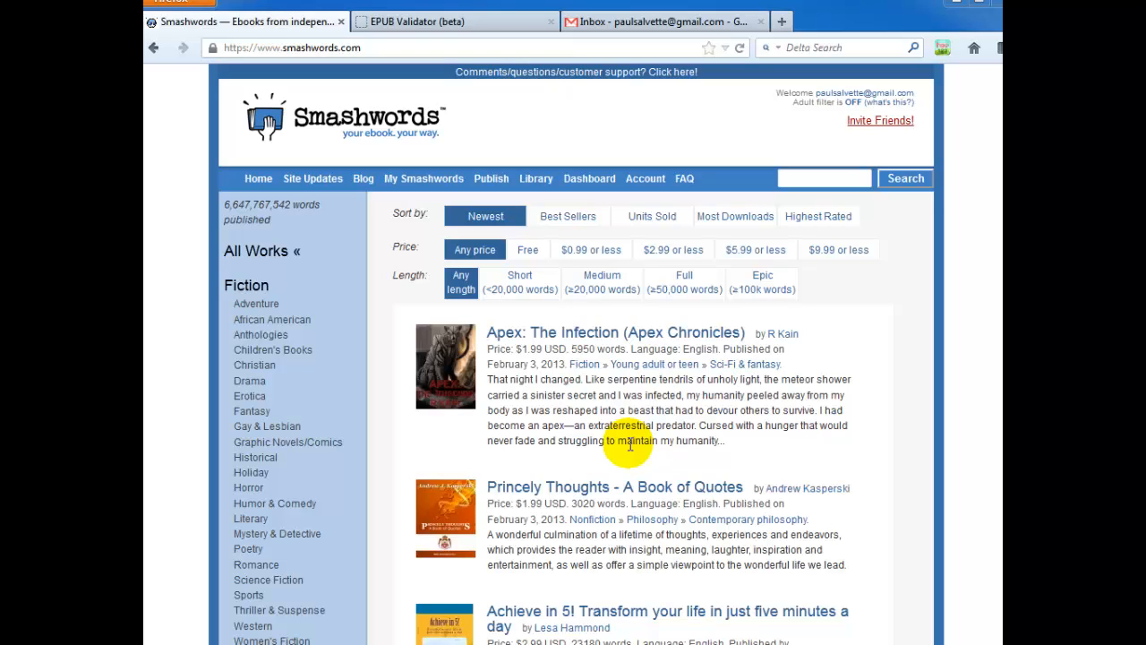
mouse_move(776, 505)
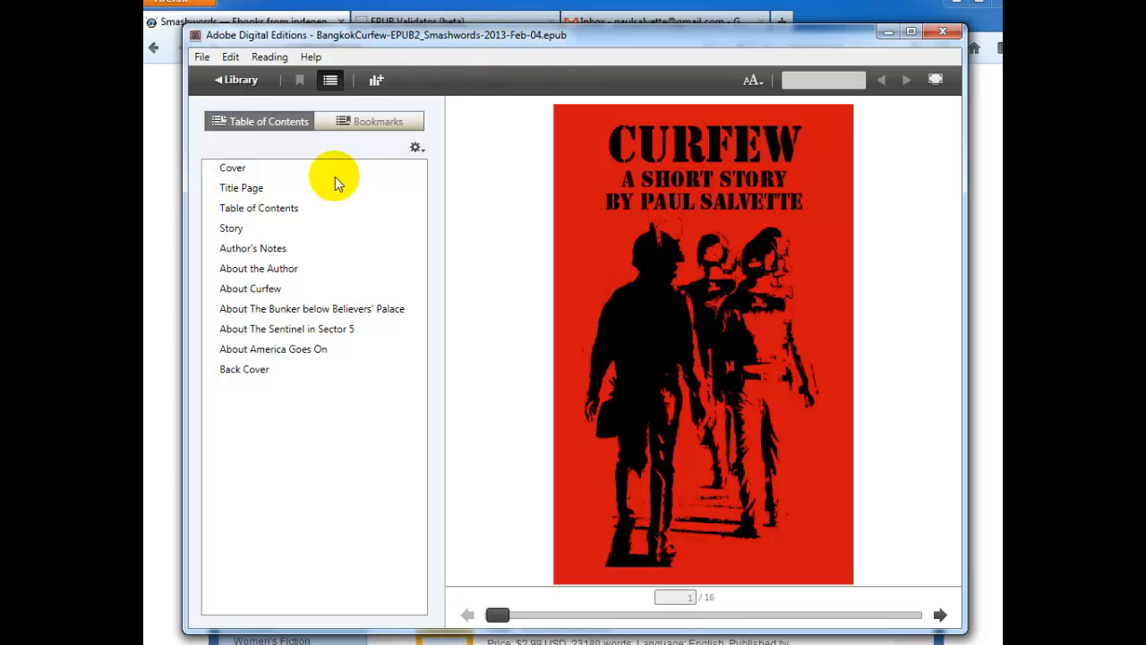
mouse_move(541, 242)
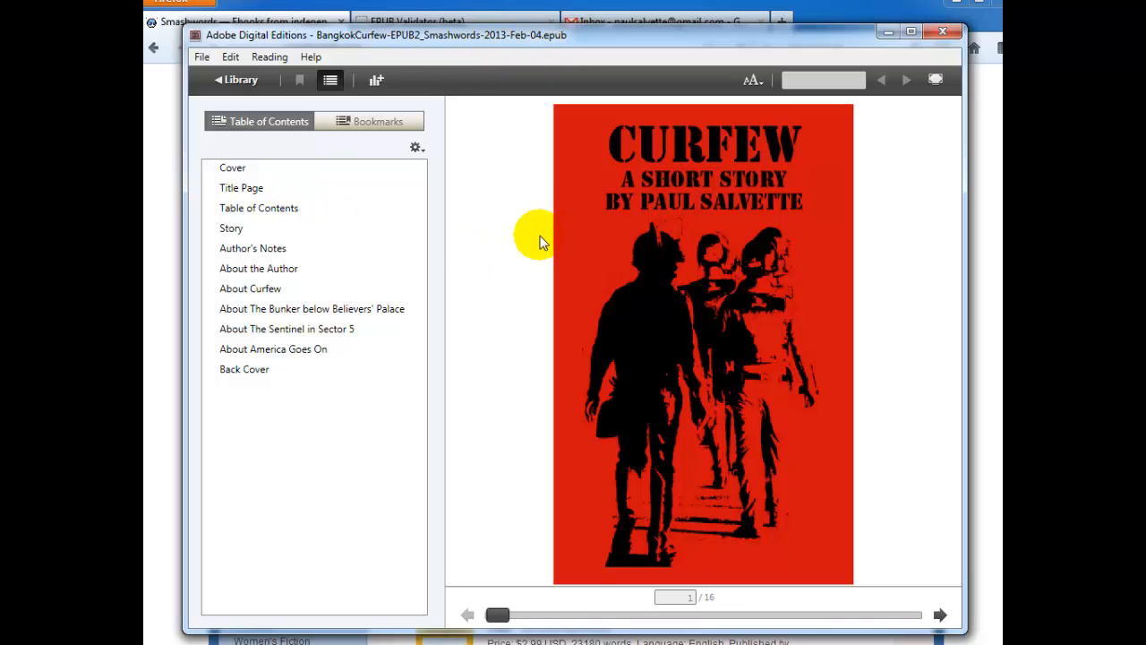
Step: Show the Bangkok Curfew title page and check its Smashwords Edition credit
click(240, 188)
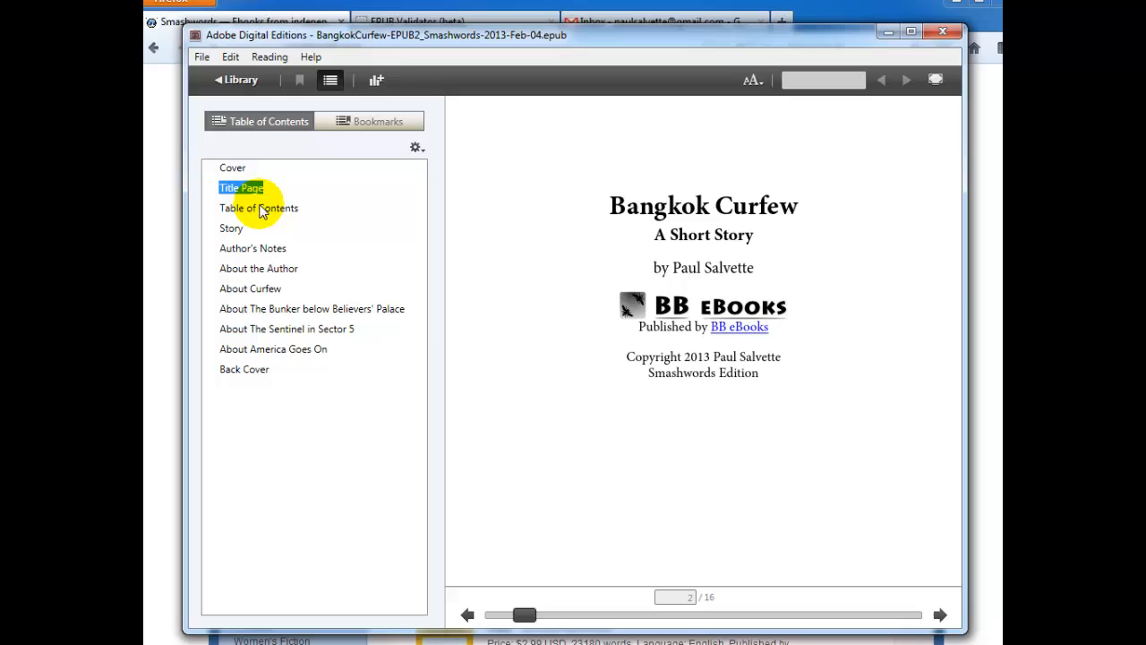
mouse_move(608, 218)
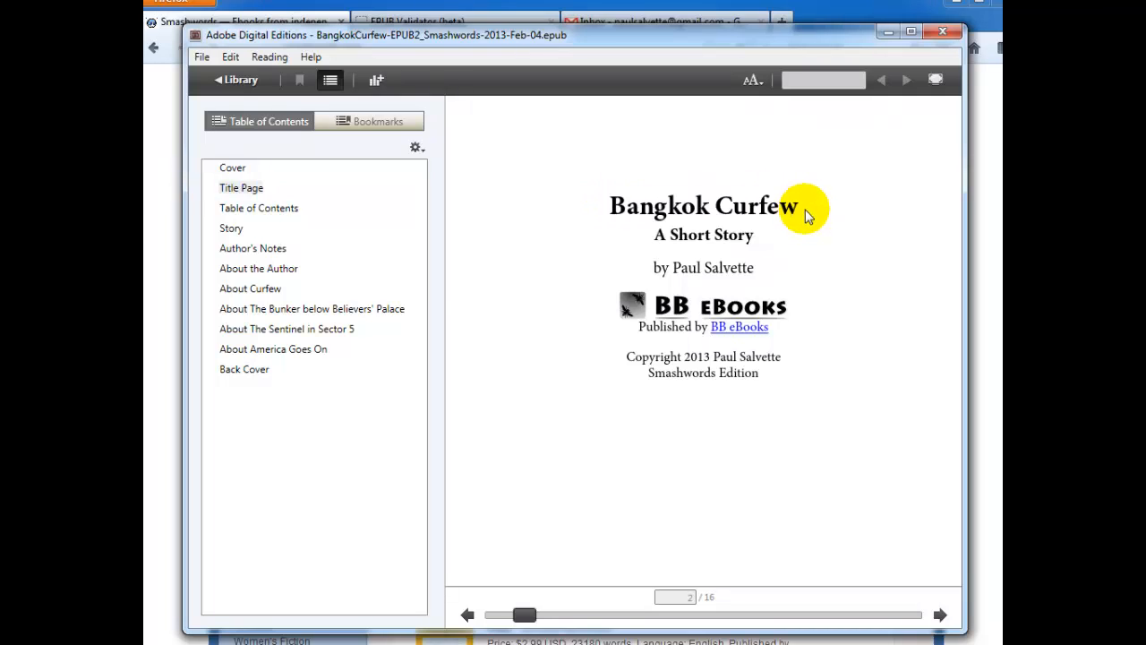
mouse_move(803, 222)
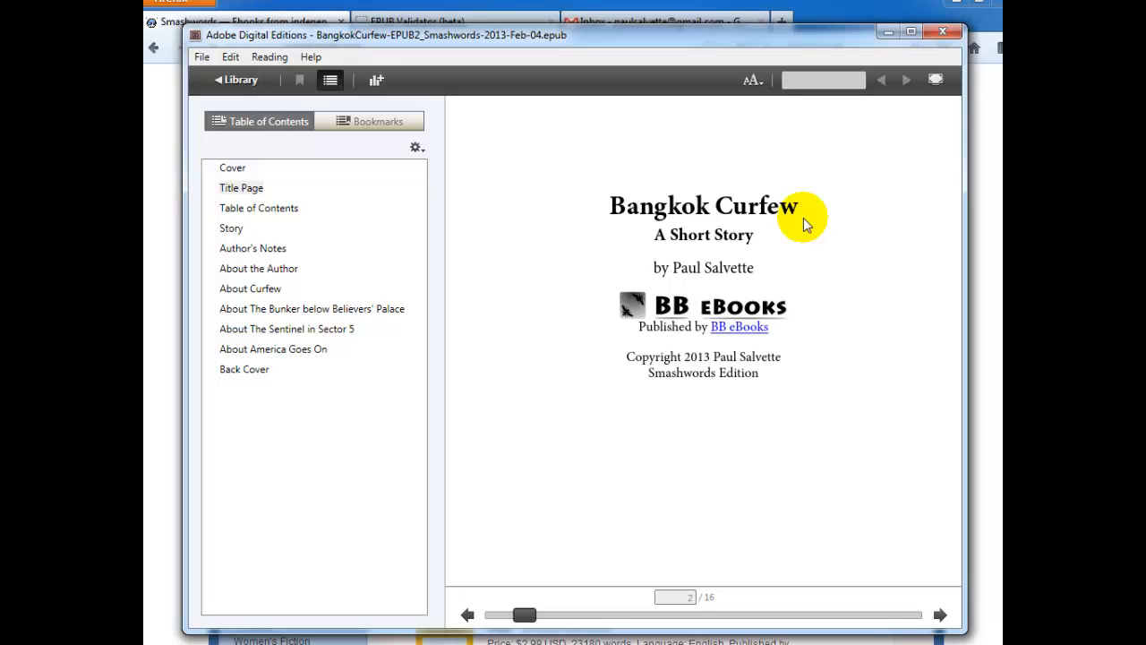
mouse_move(799, 231)
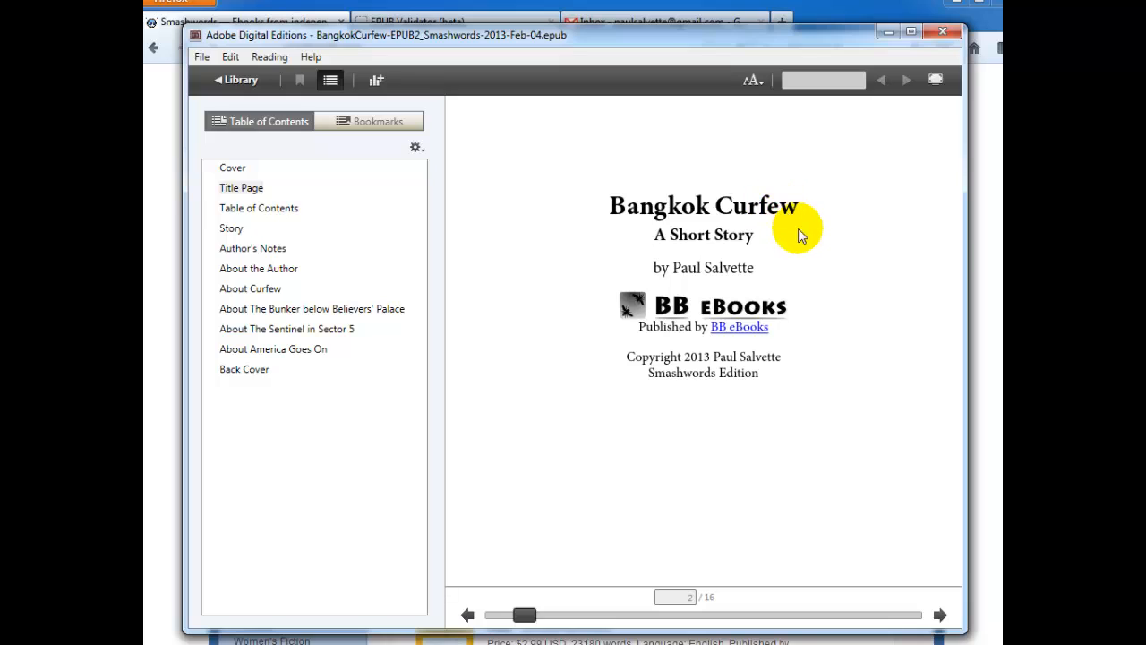
mouse_move(637, 356)
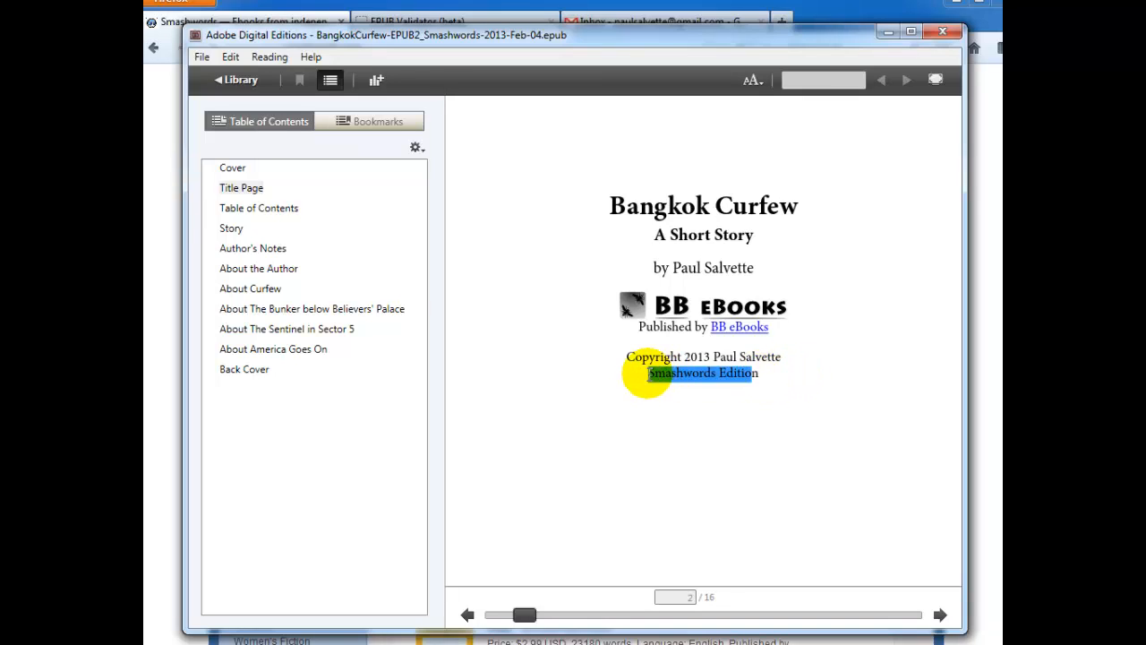
mouse_move(752, 374)
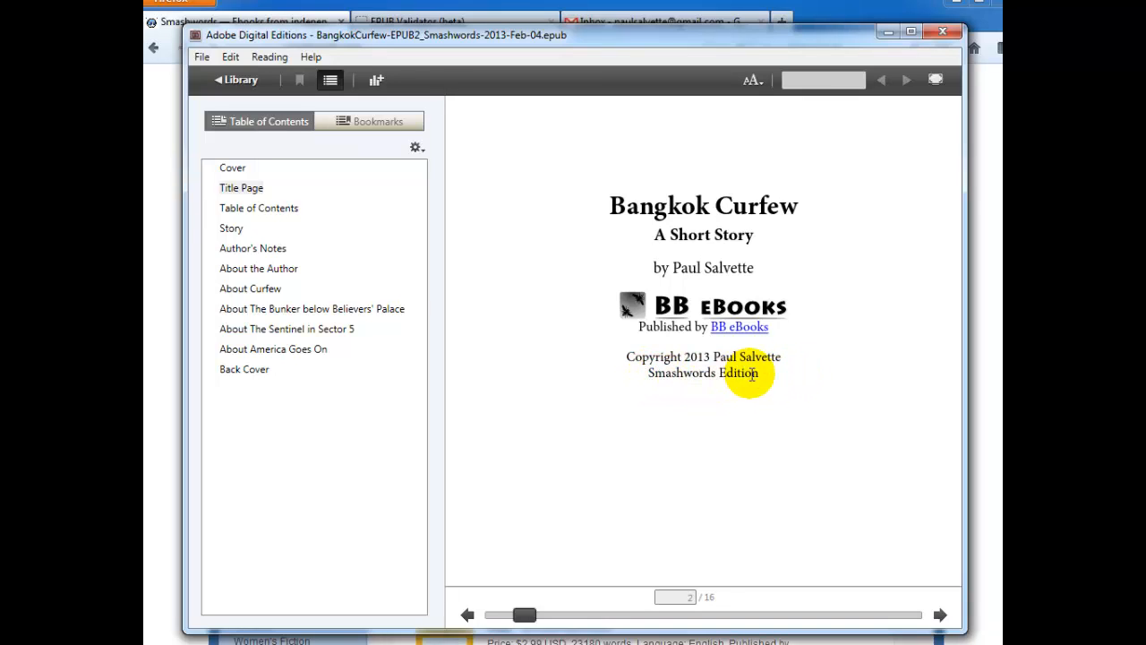
mouse_move(766, 387)
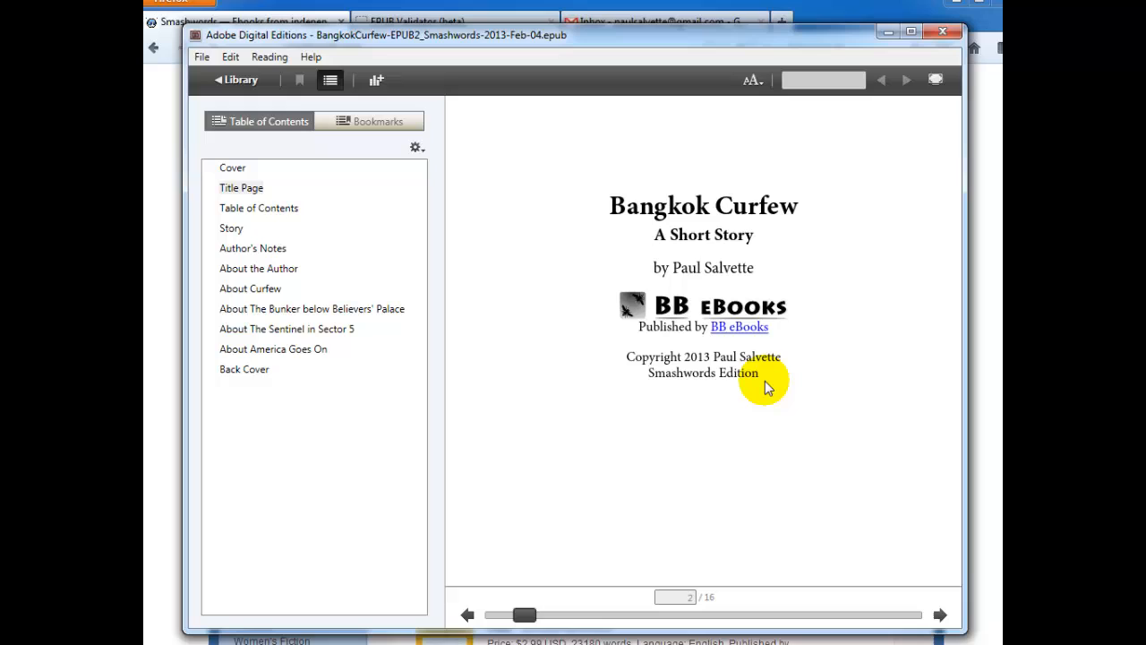
mouse_move(774, 384)
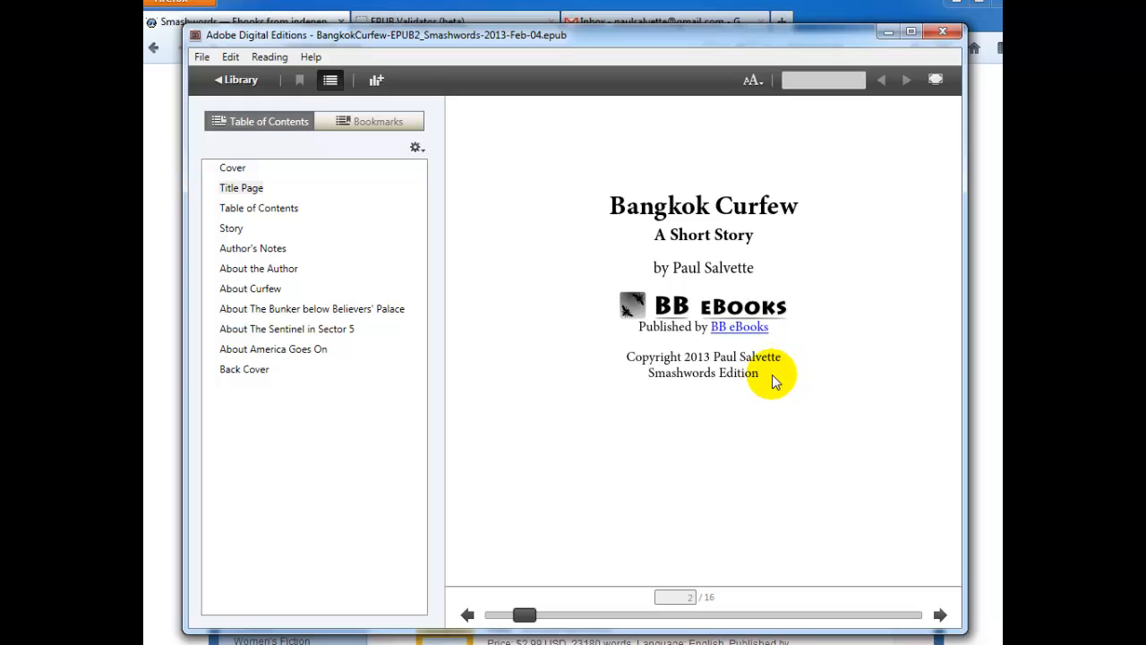
mouse_move(766, 383)
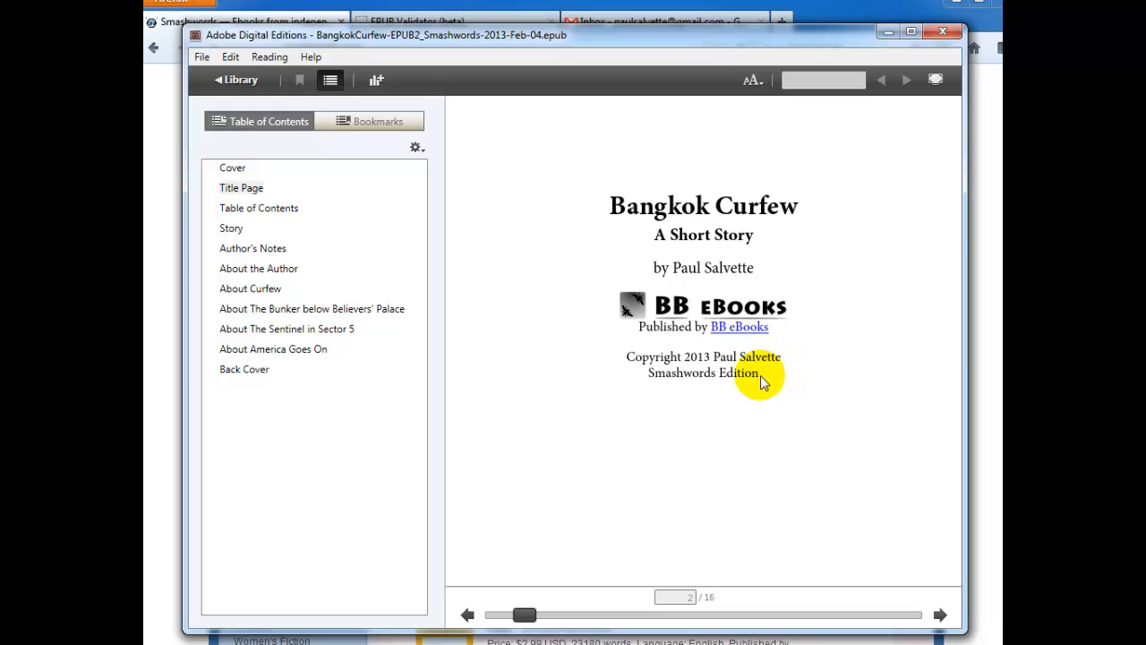
mouse_move(652, 379)
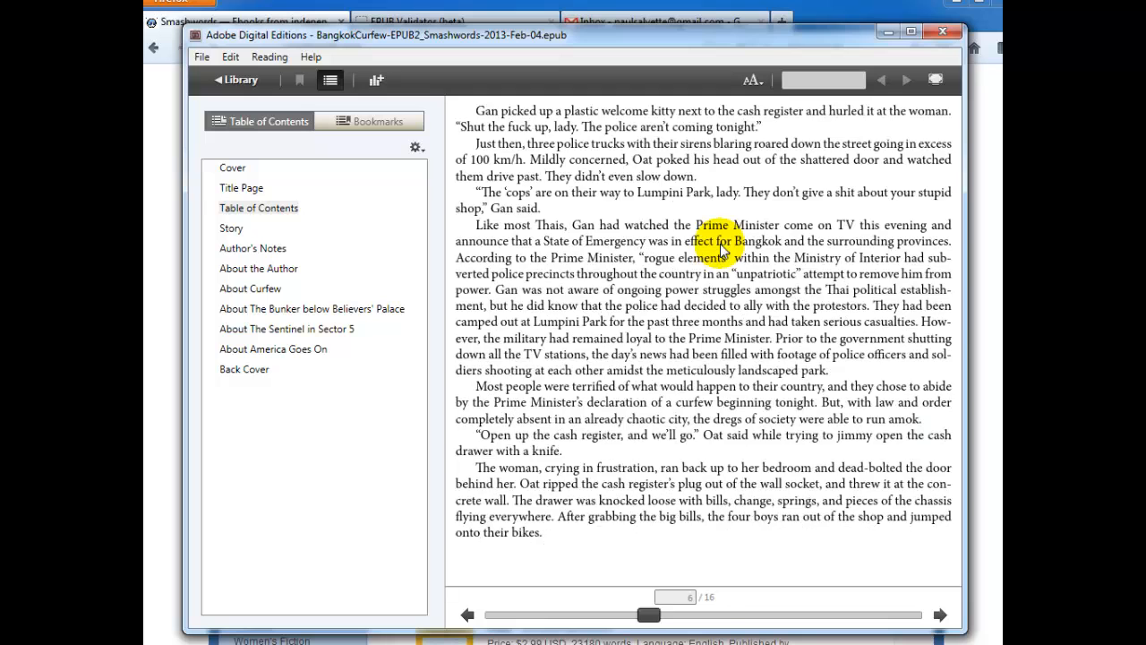
Step: Review the About pages for The Sentinel in Sector 5, America Goes On, The Bunker and Curfew, then close the reader
click(258, 268)
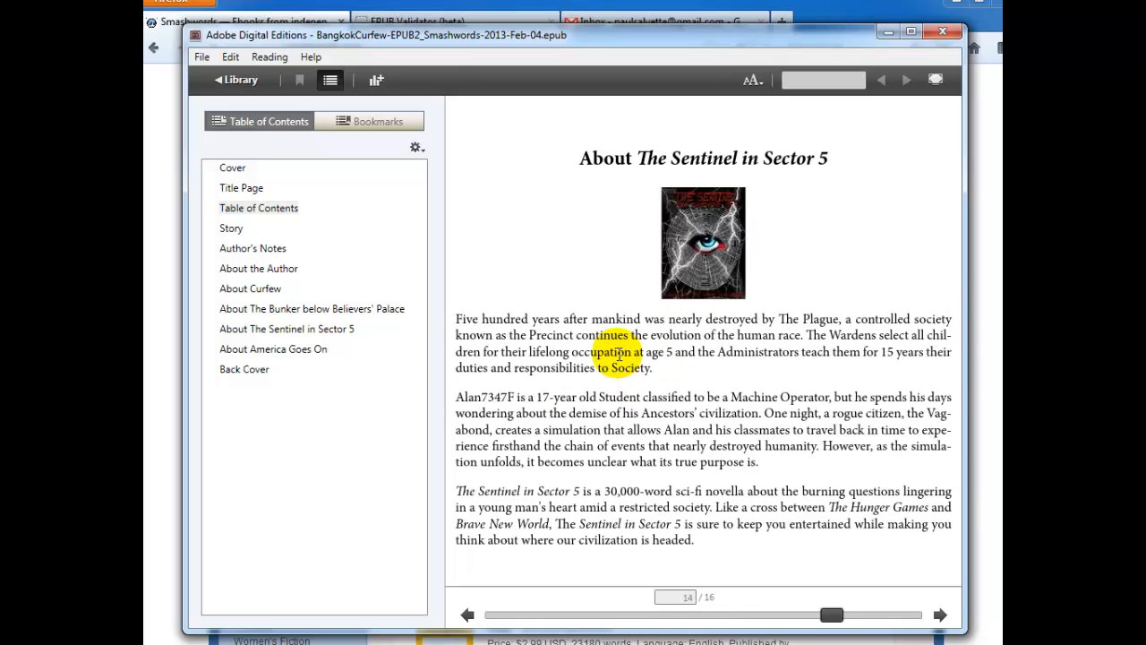
click(940, 616)
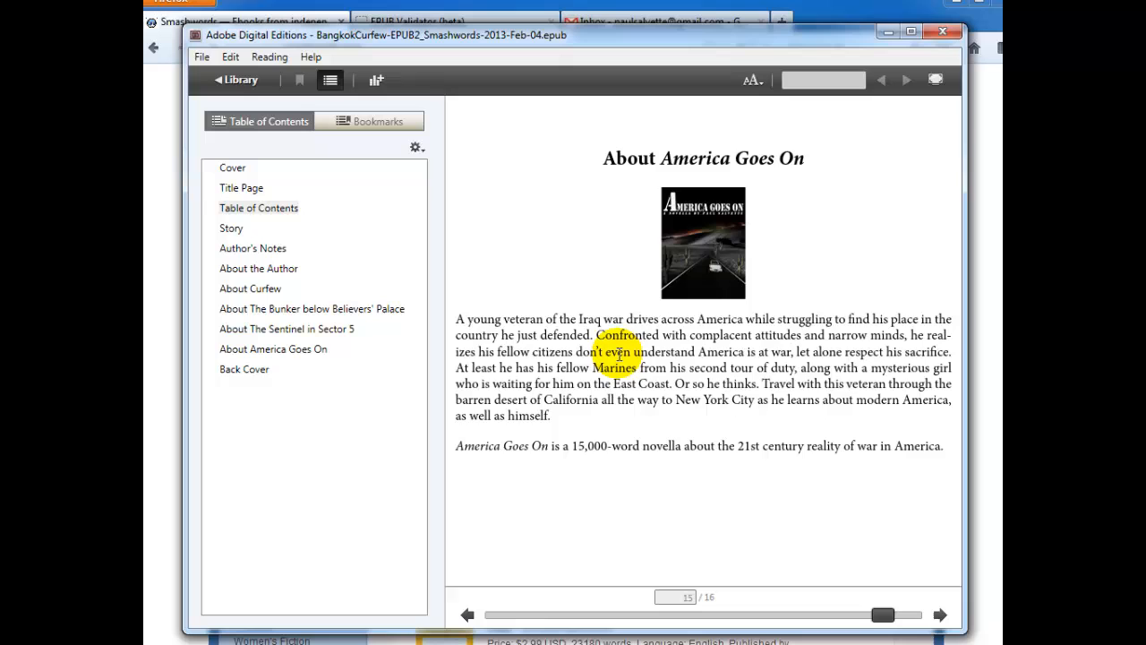
click(466, 614)
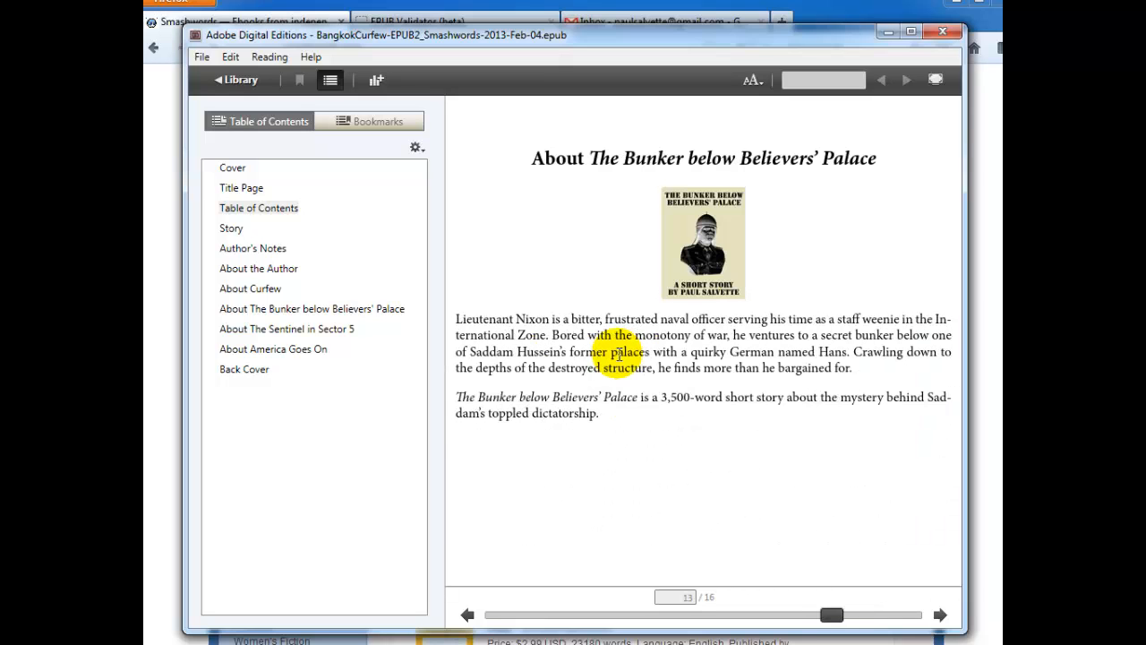
click(465, 615)
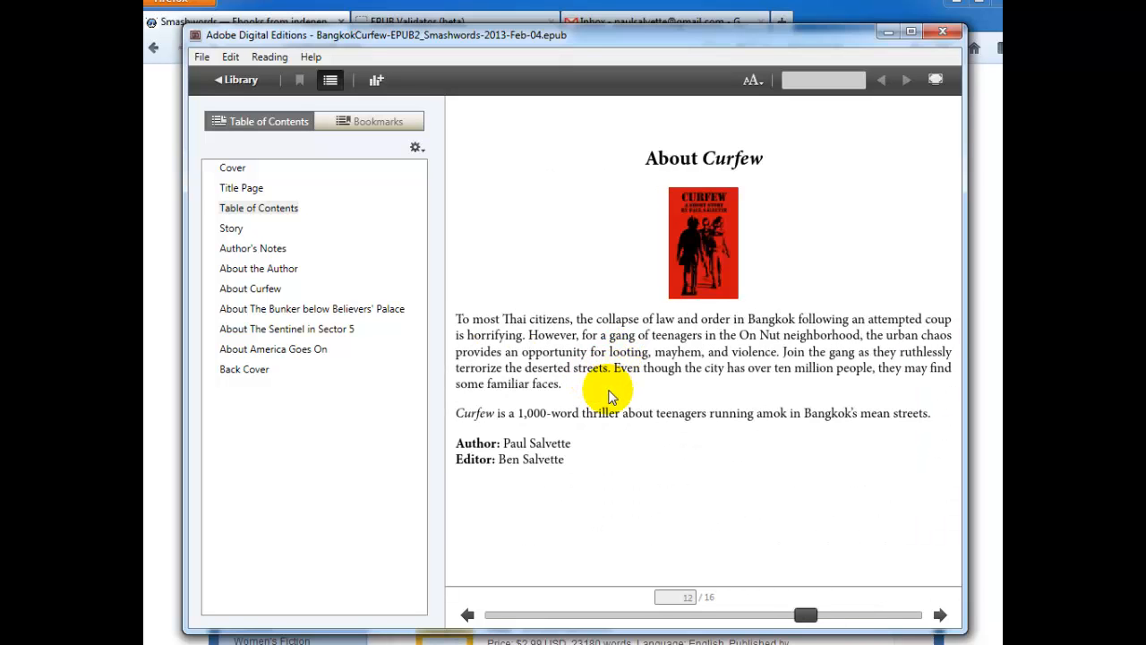
click(465, 614)
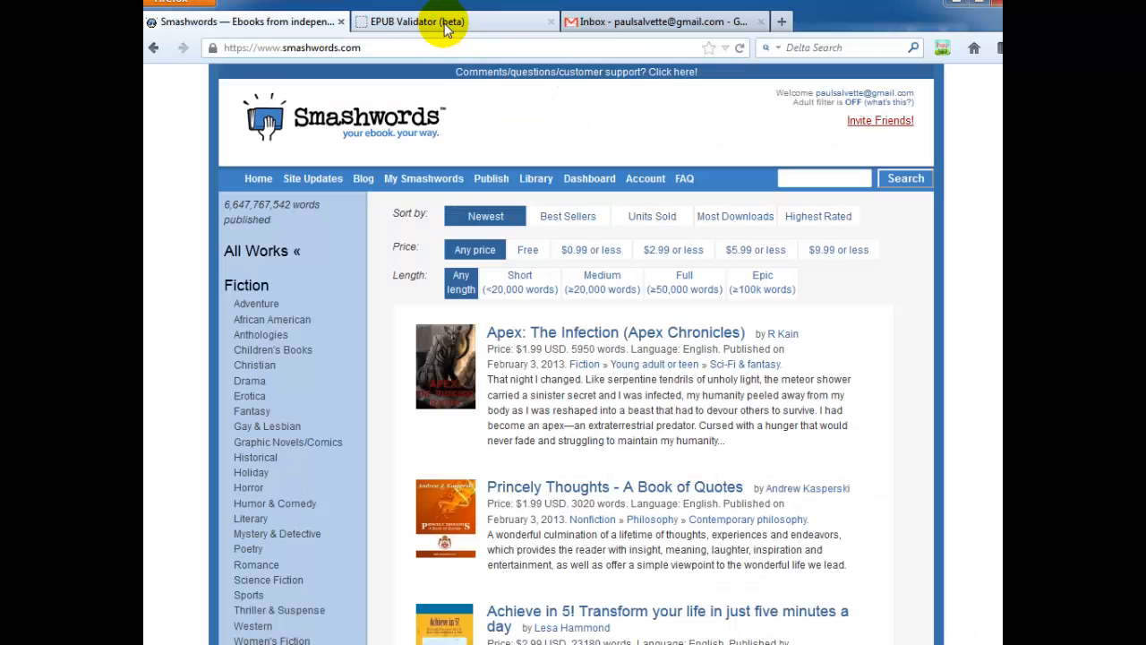
Step: In the IDPF EPUB Validator, choose the BangkokCurfew EPUB from the curfewupload folder
click(412, 21)
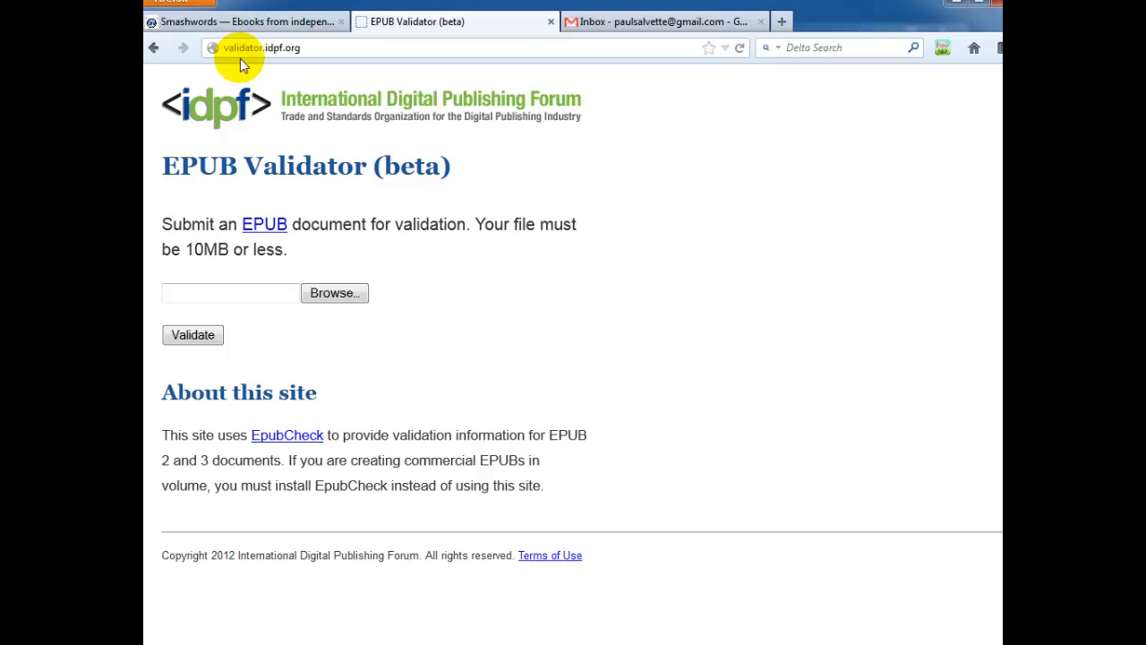
mouse_move(296, 64)
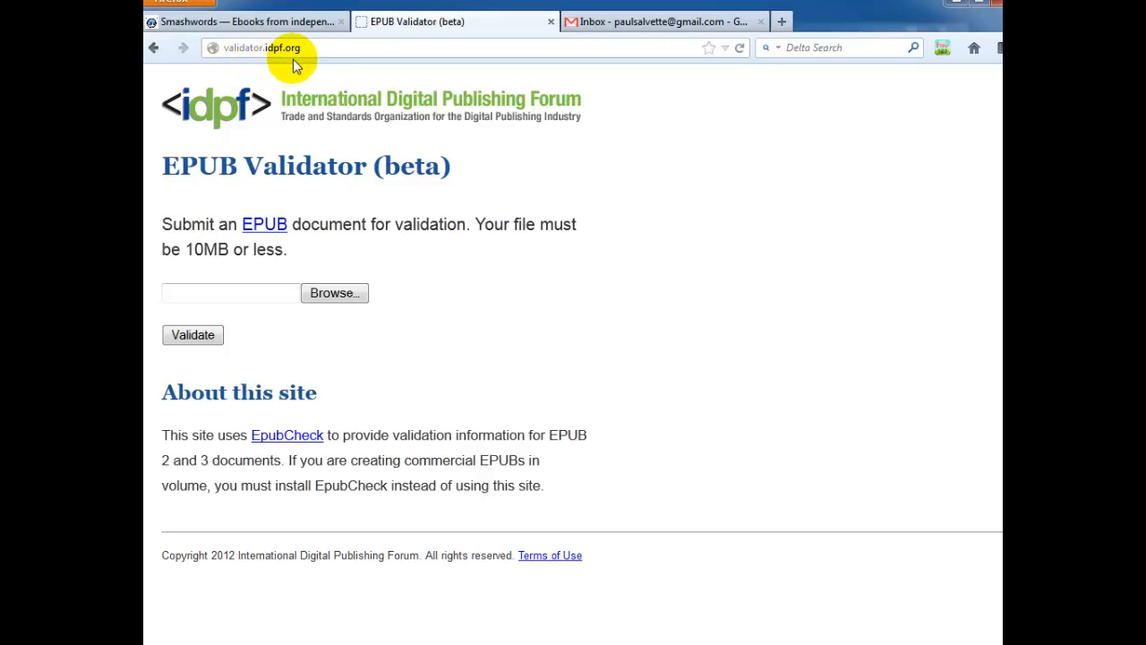
mouse_move(235, 129)
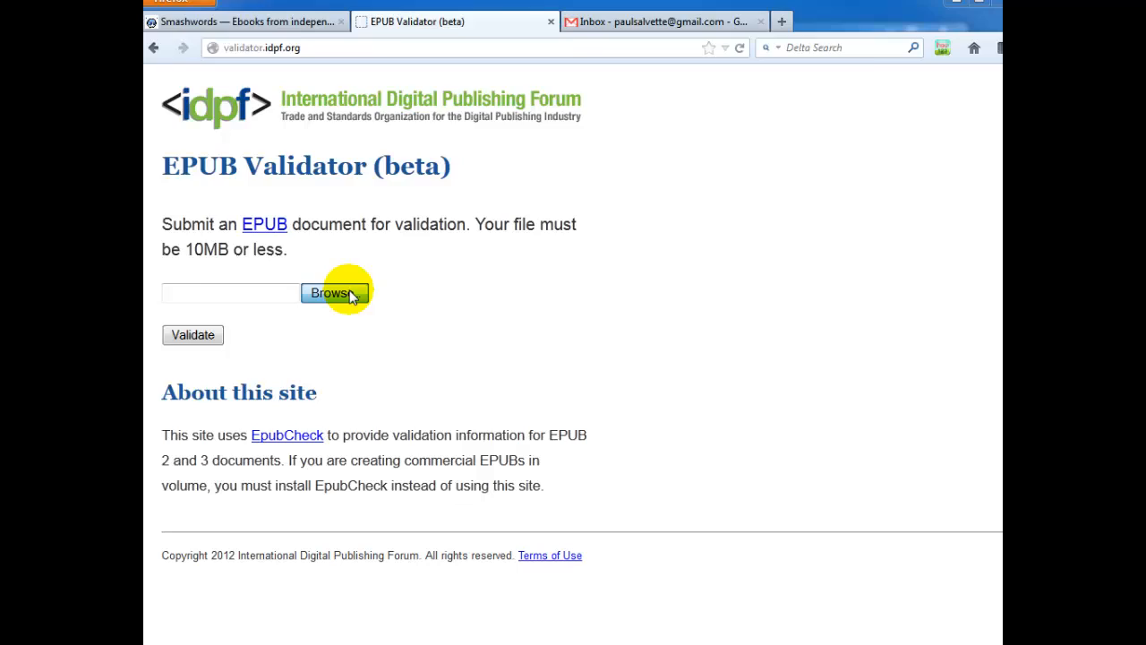
click(330, 294)
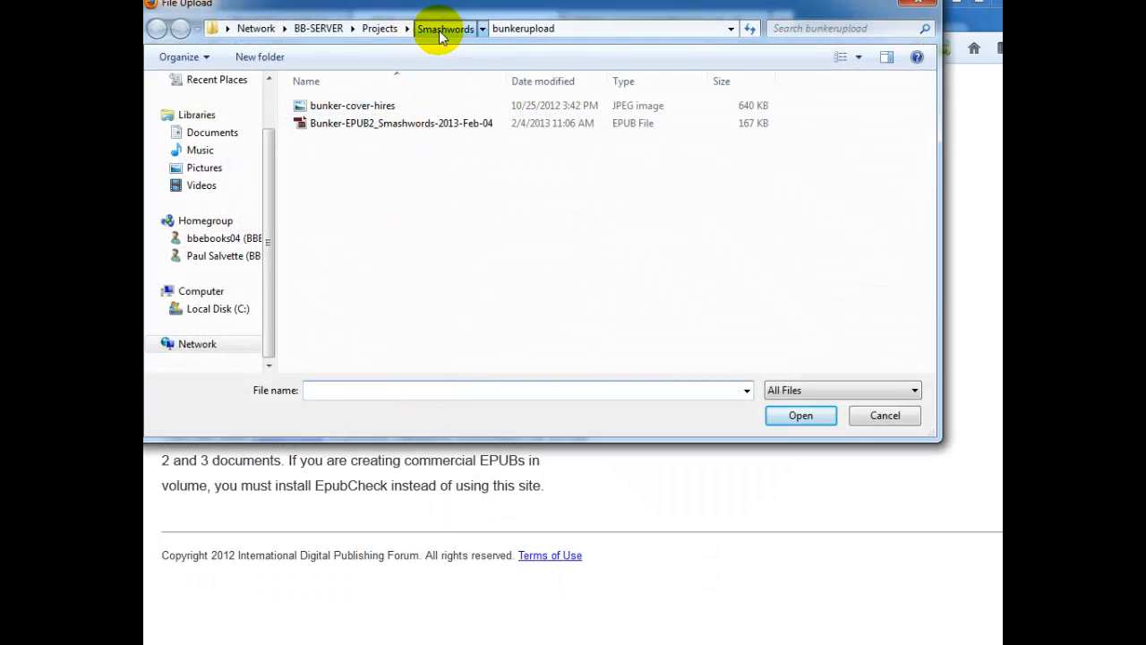
click(404, 105)
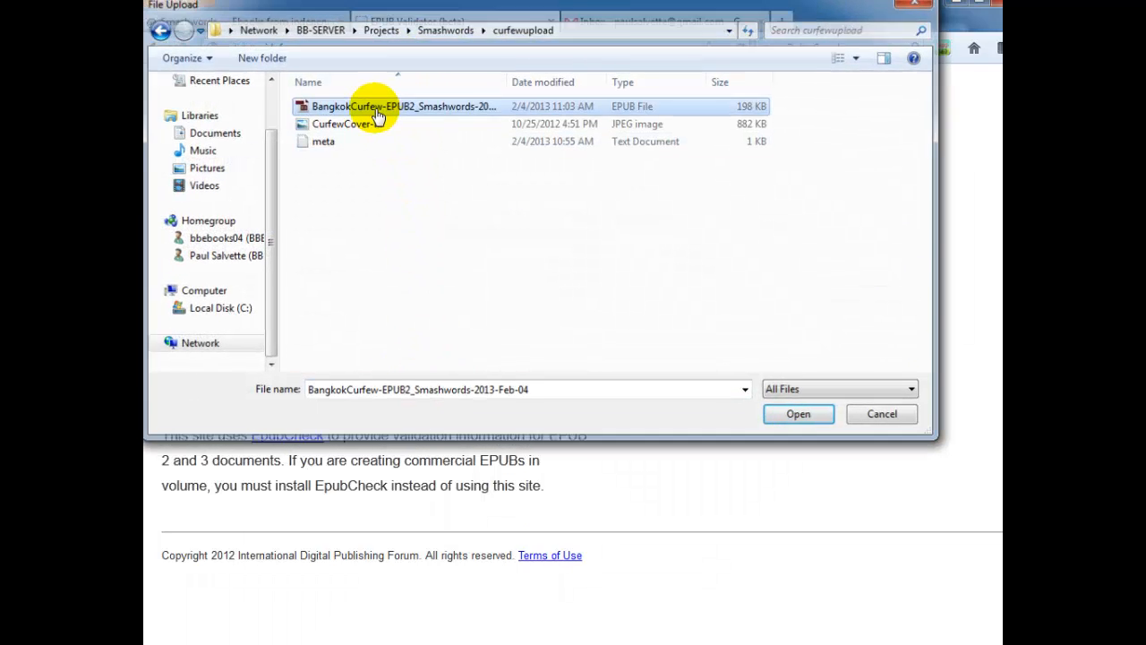
click(797, 414)
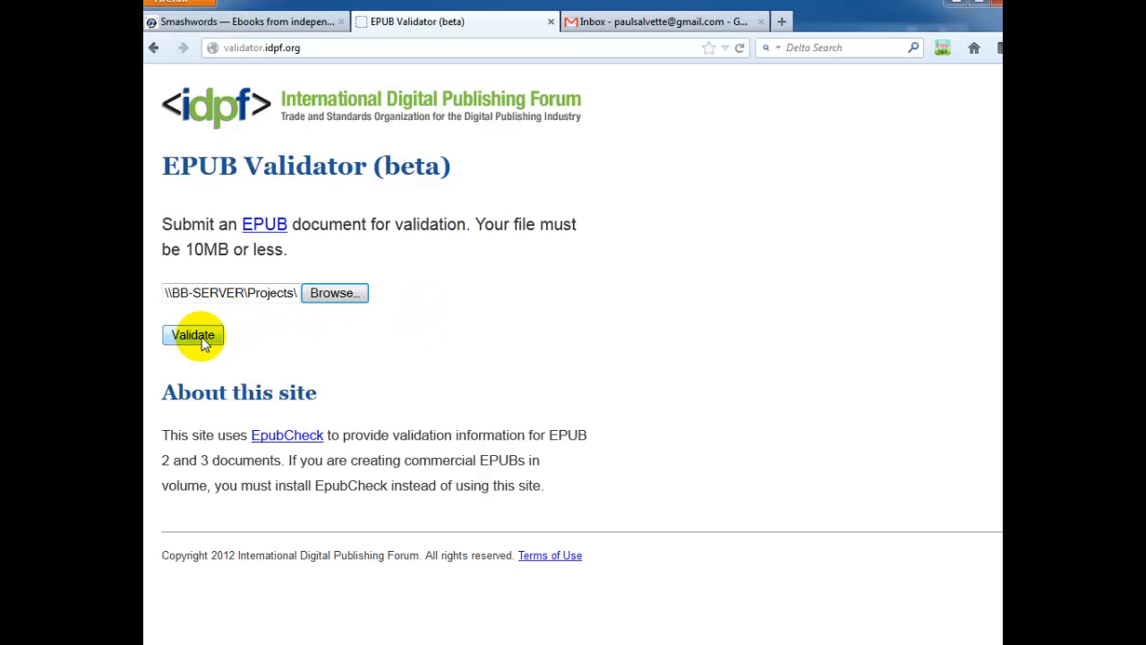
Step: Validate the file, confirming EPUB 2.0 with no problems, and return to Smashwords
click(194, 335)
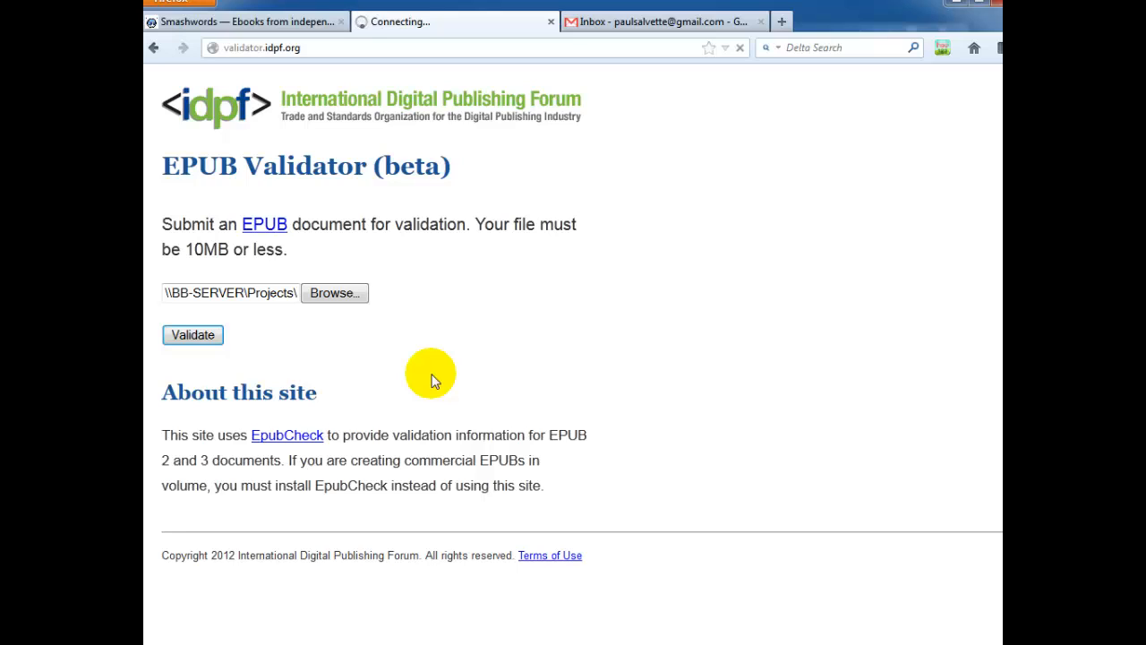
click(193, 335)
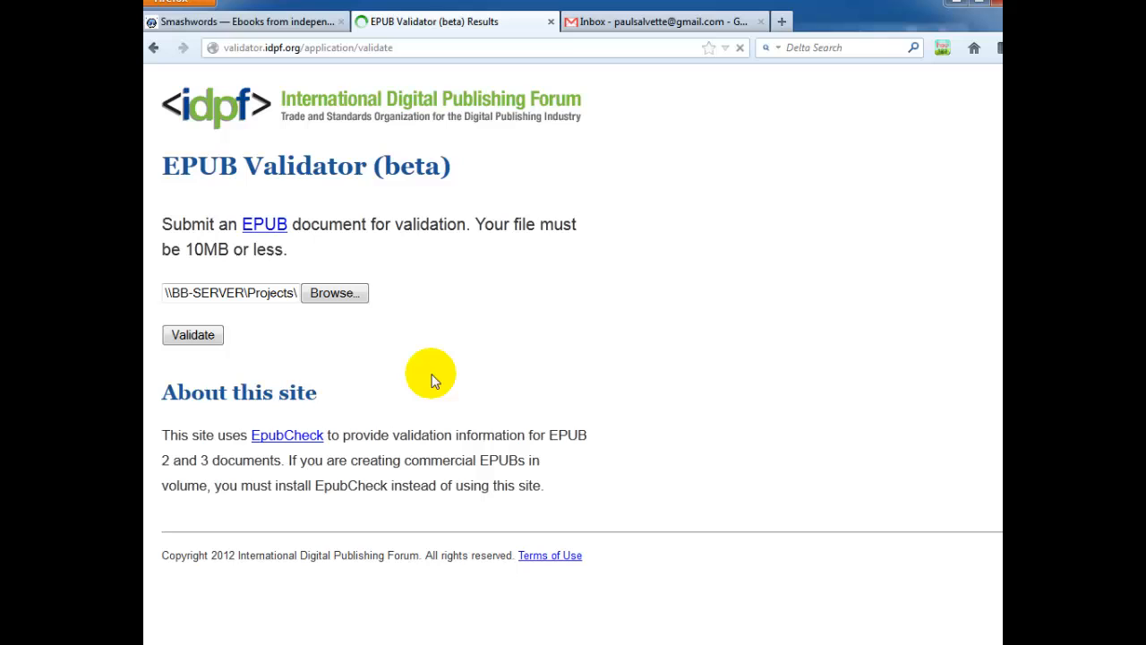
click(193, 335)
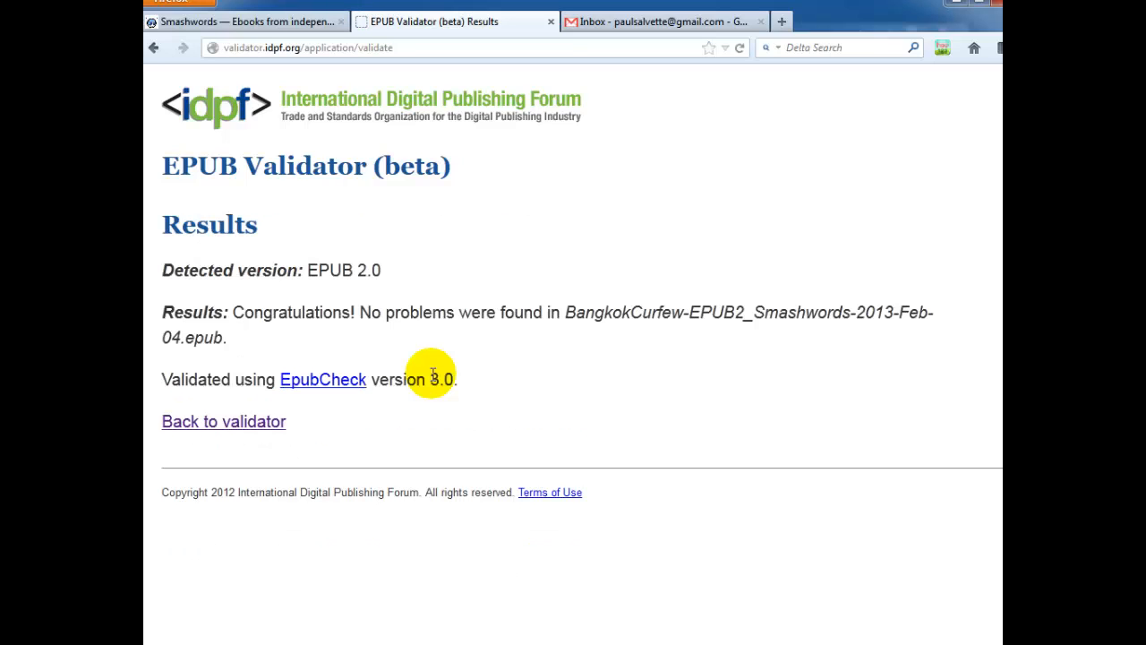
mouse_move(564, 312)
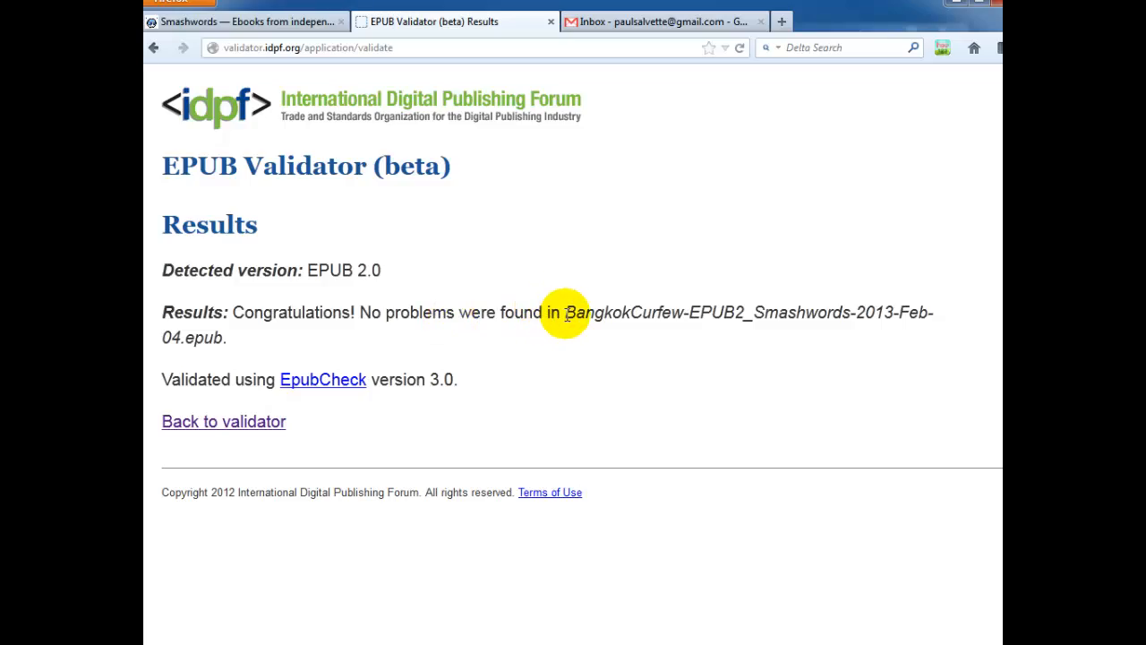
click(247, 21)
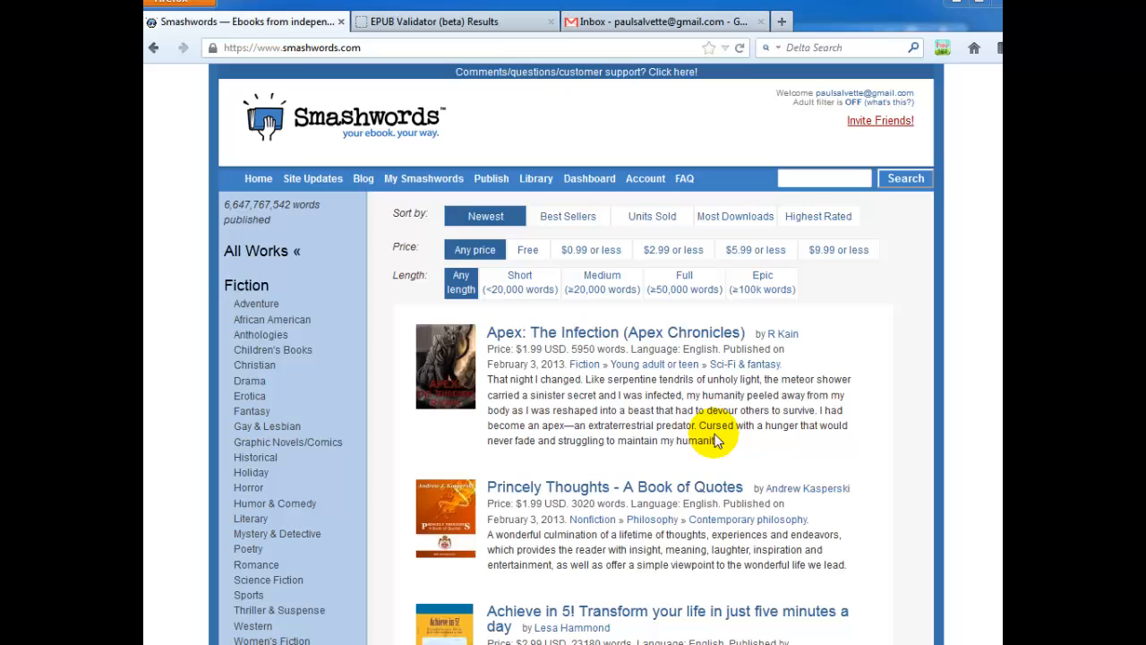
mouse_move(767, 365)
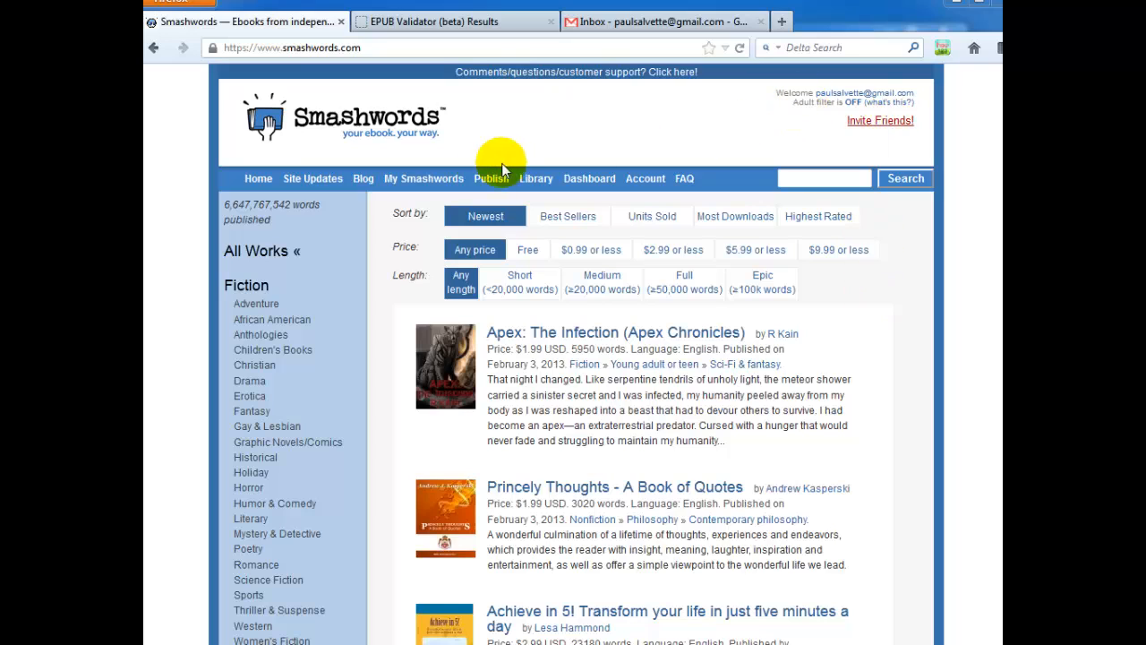
mouse_move(491, 179)
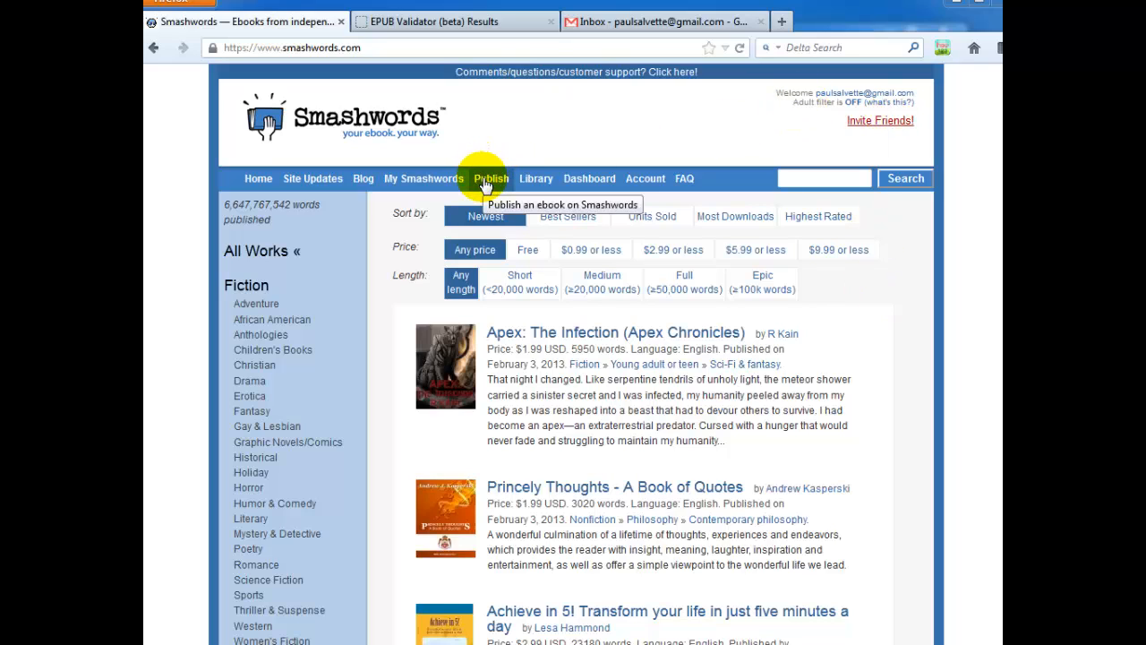
Step: Start publishing a new ebook and set its title to Bangkok Curfew from the suggestion
click(491, 179)
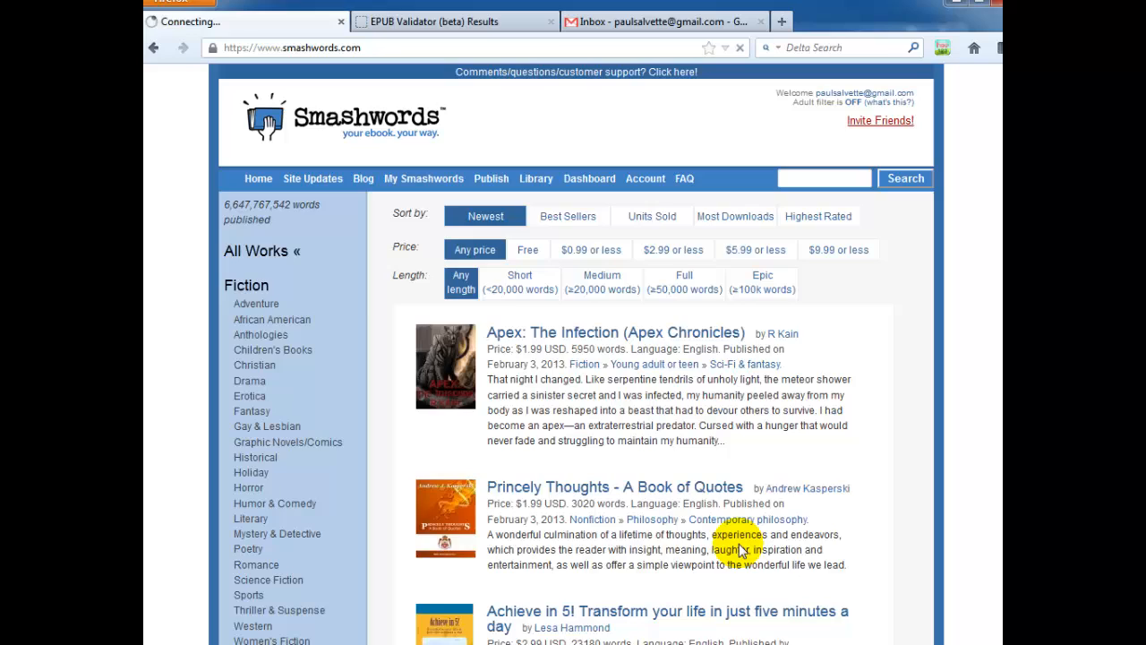
click(490, 179)
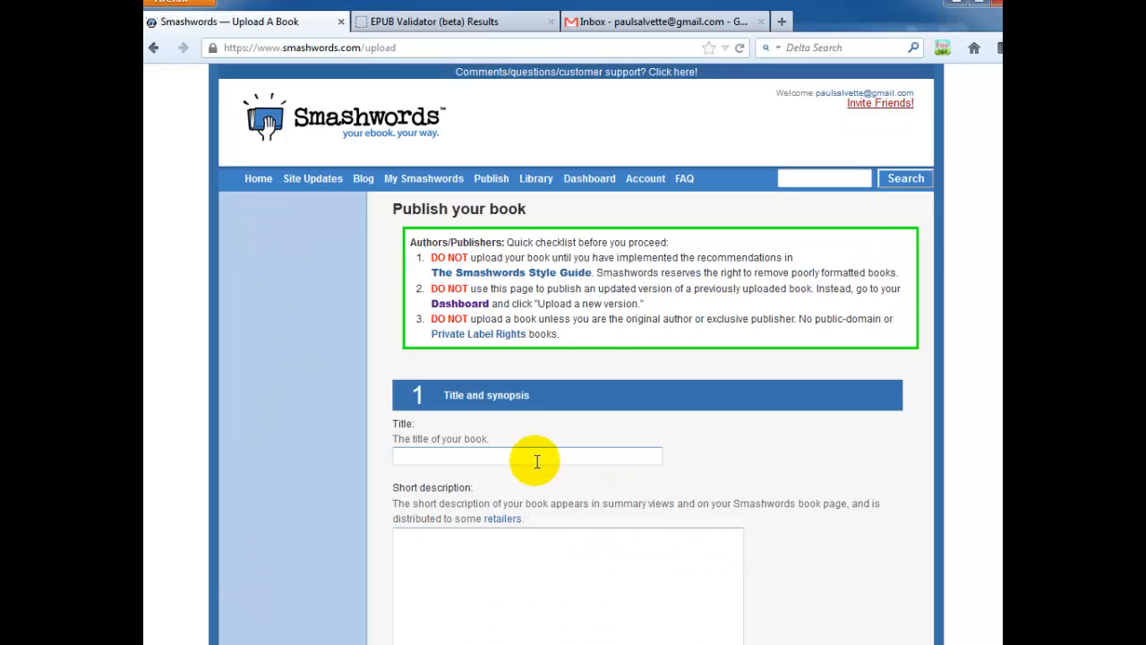
text(Bang)
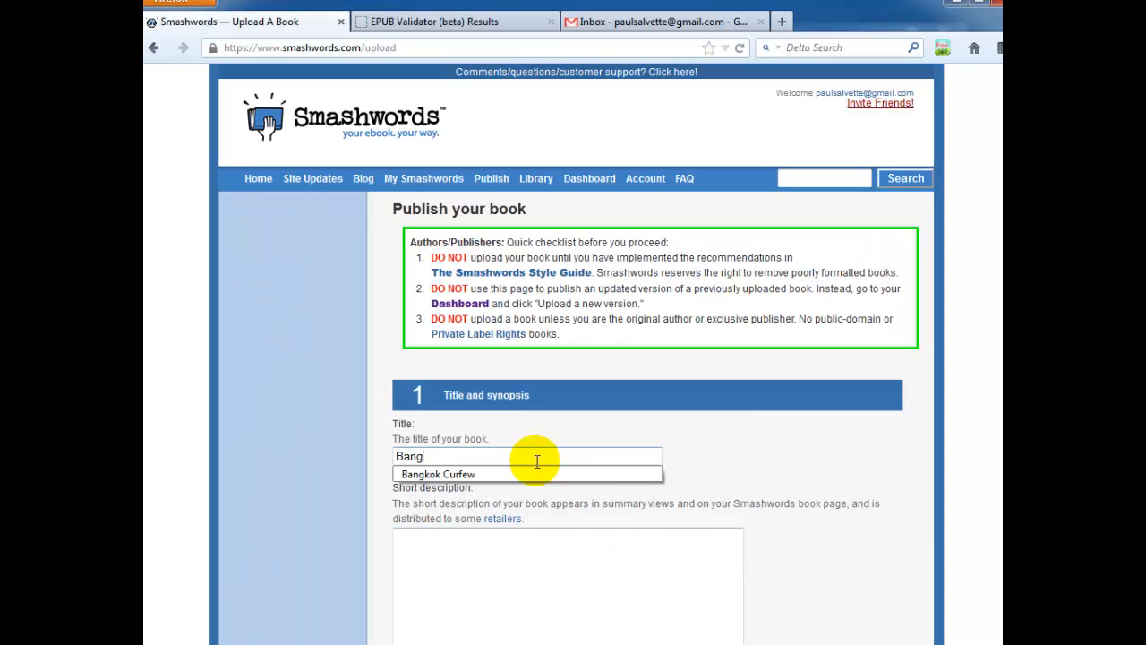
click(437, 472)
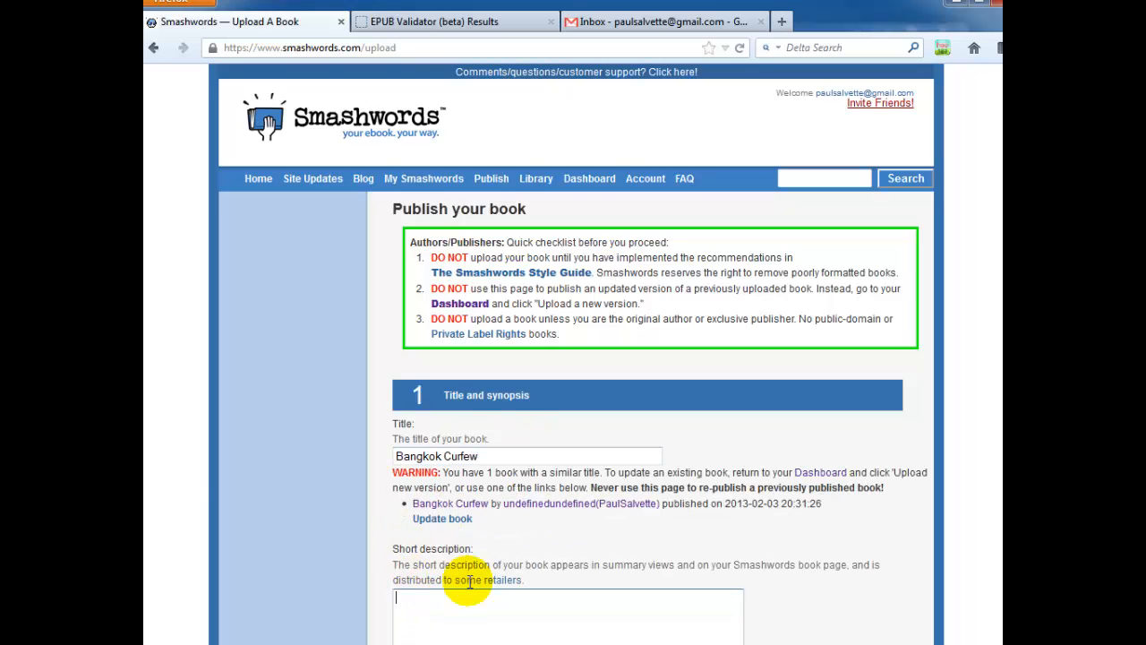
Step: Mark the book as containing adult content and charge a specific price of 0.99
scroll(down, 3)
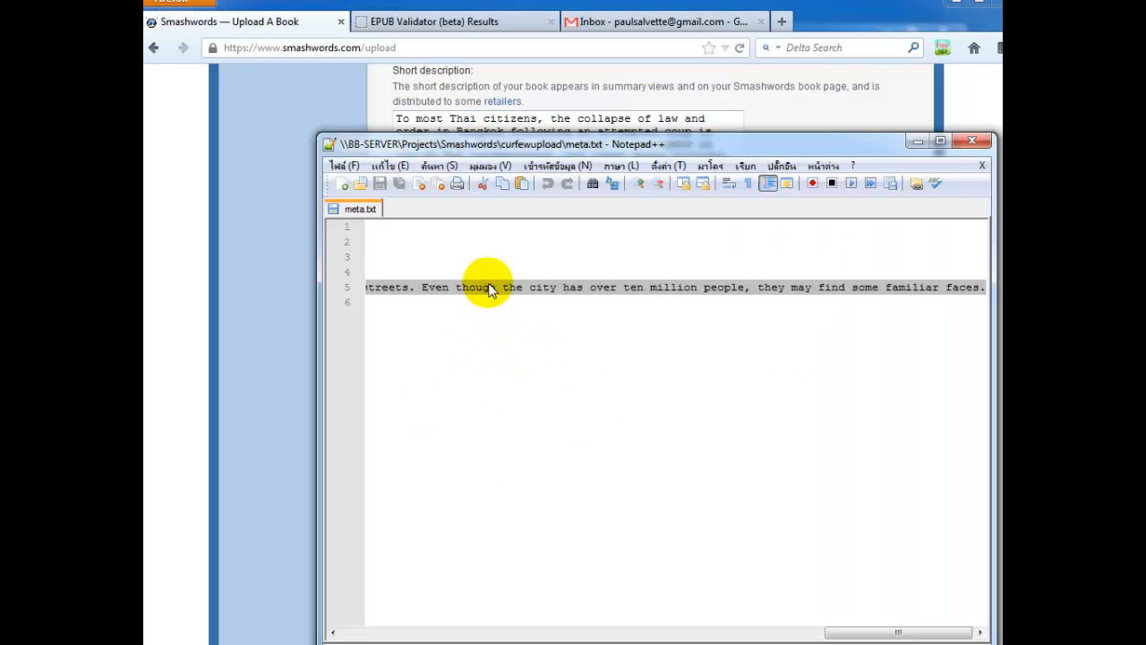
scroll(left, 3)
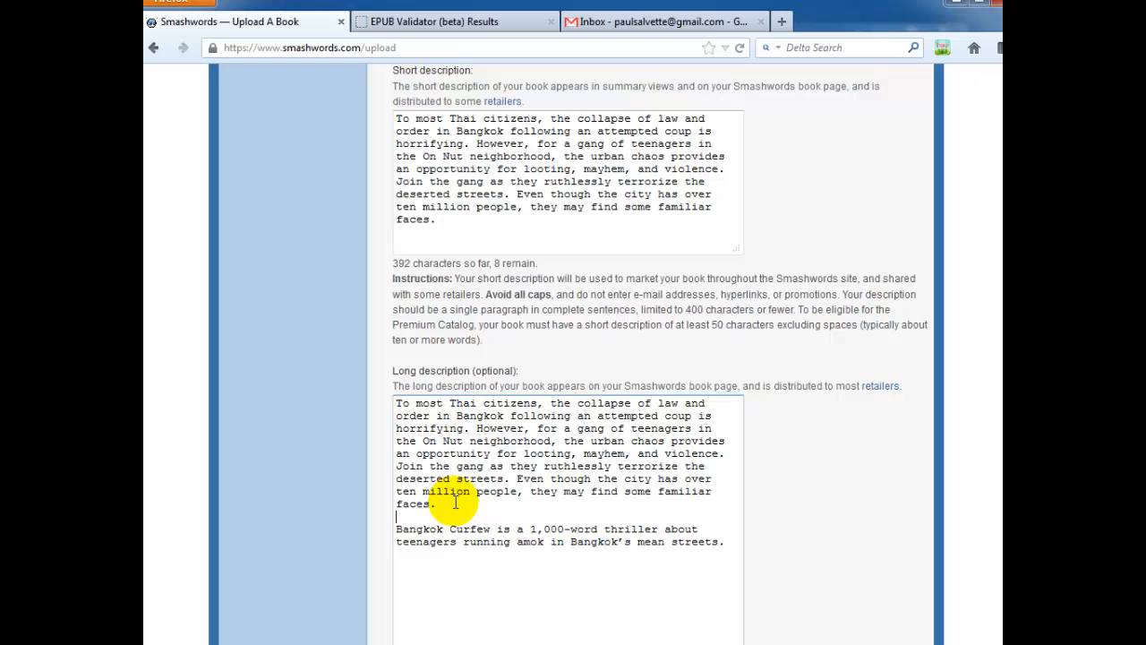
scroll(down, 3)
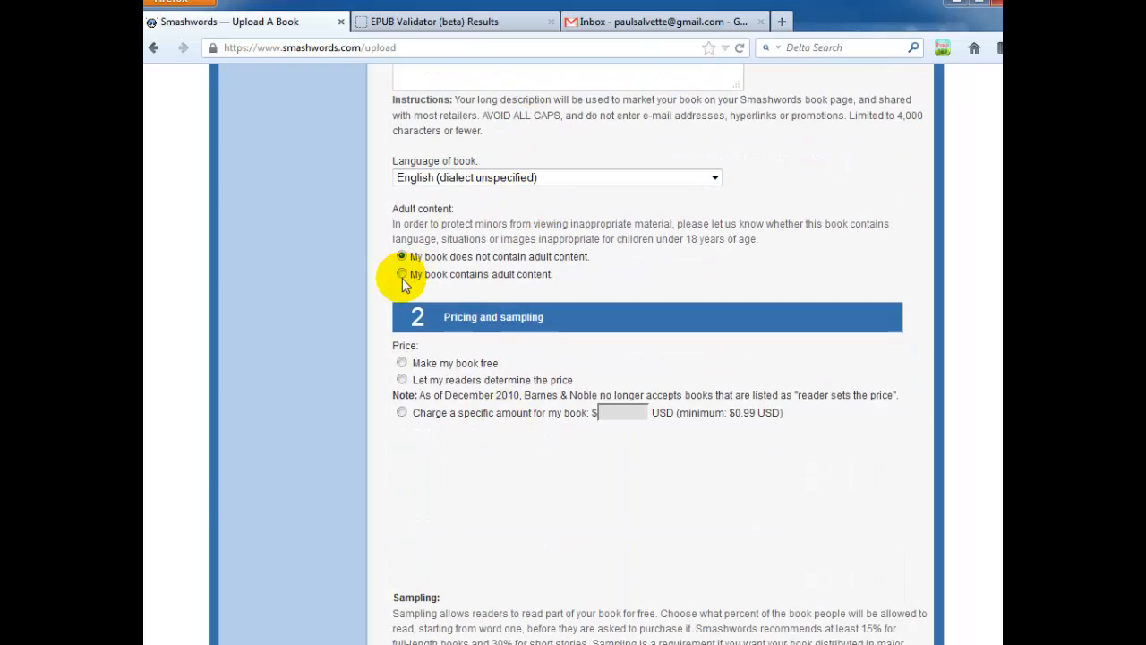
click(401, 274)
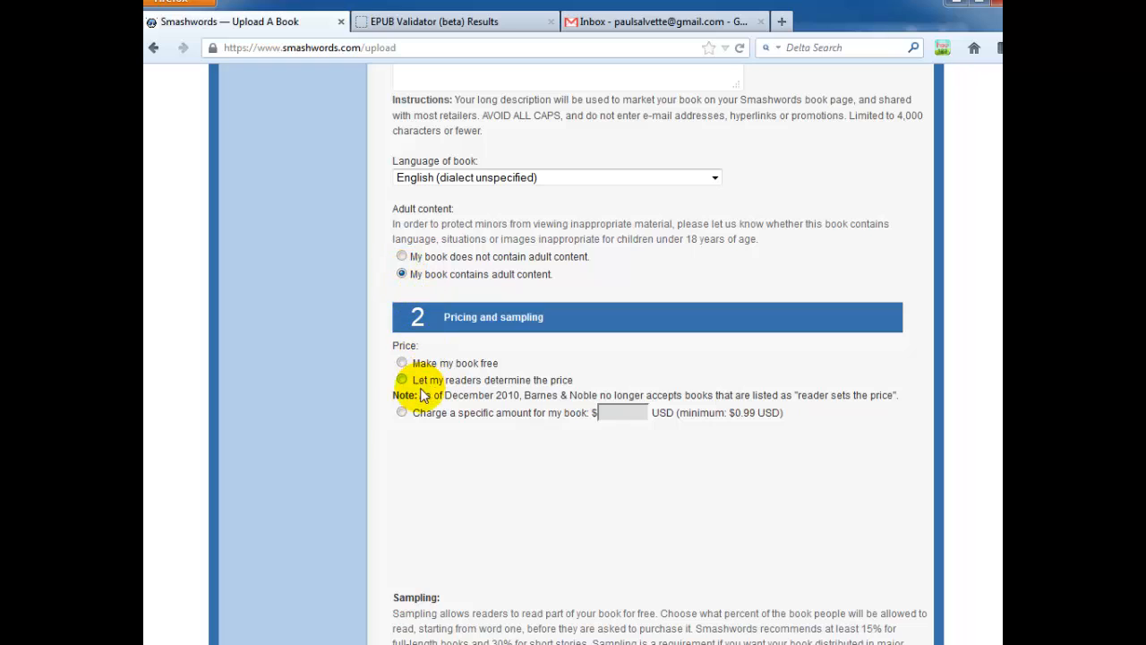
click(401, 412)
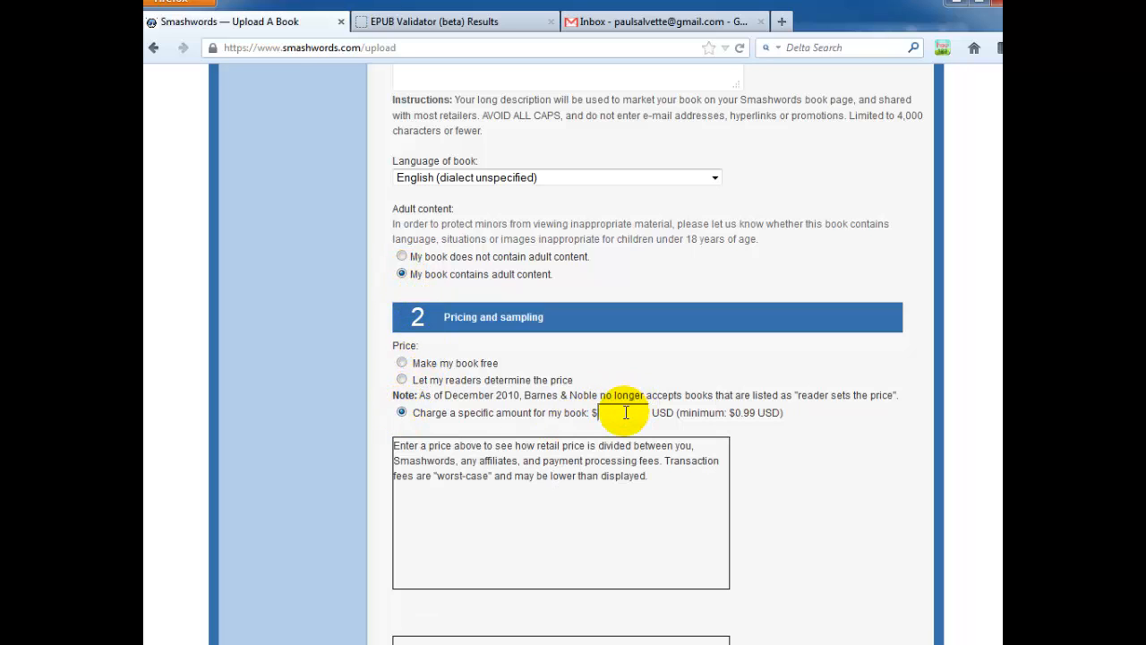
text(0.99)
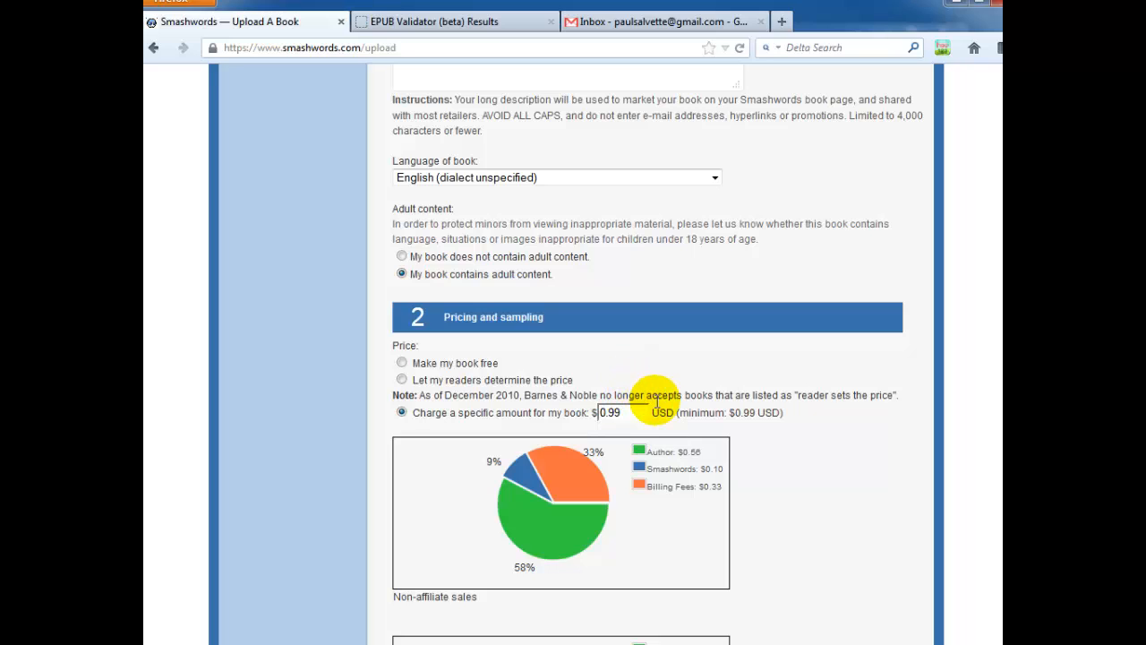
mouse_move(642, 379)
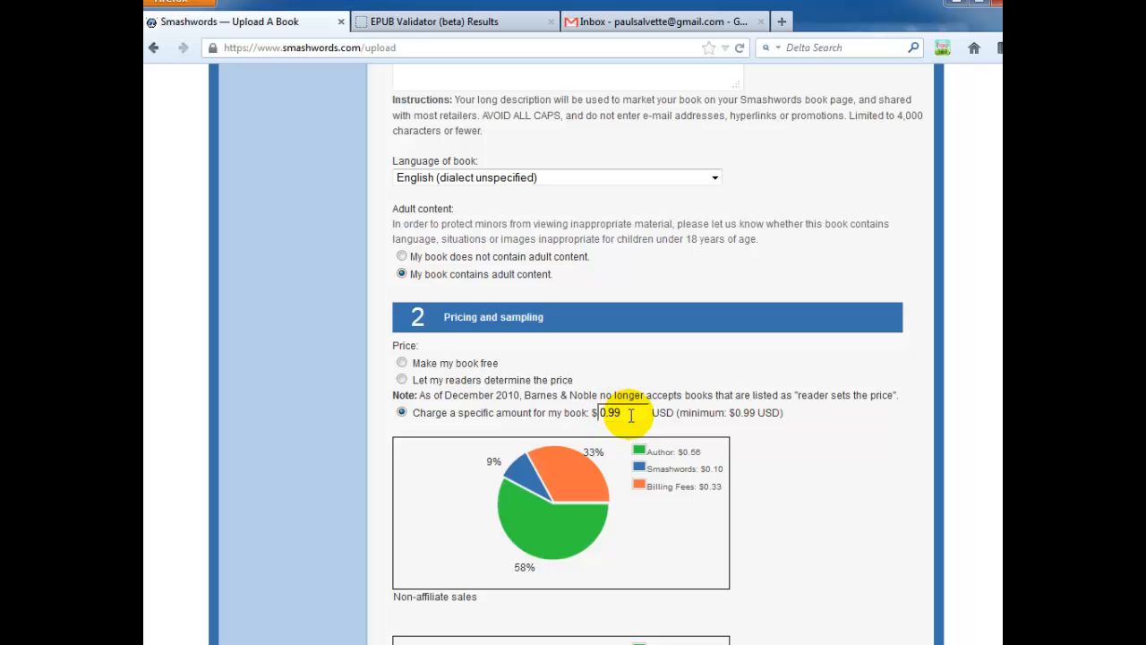
mouse_move(684, 411)
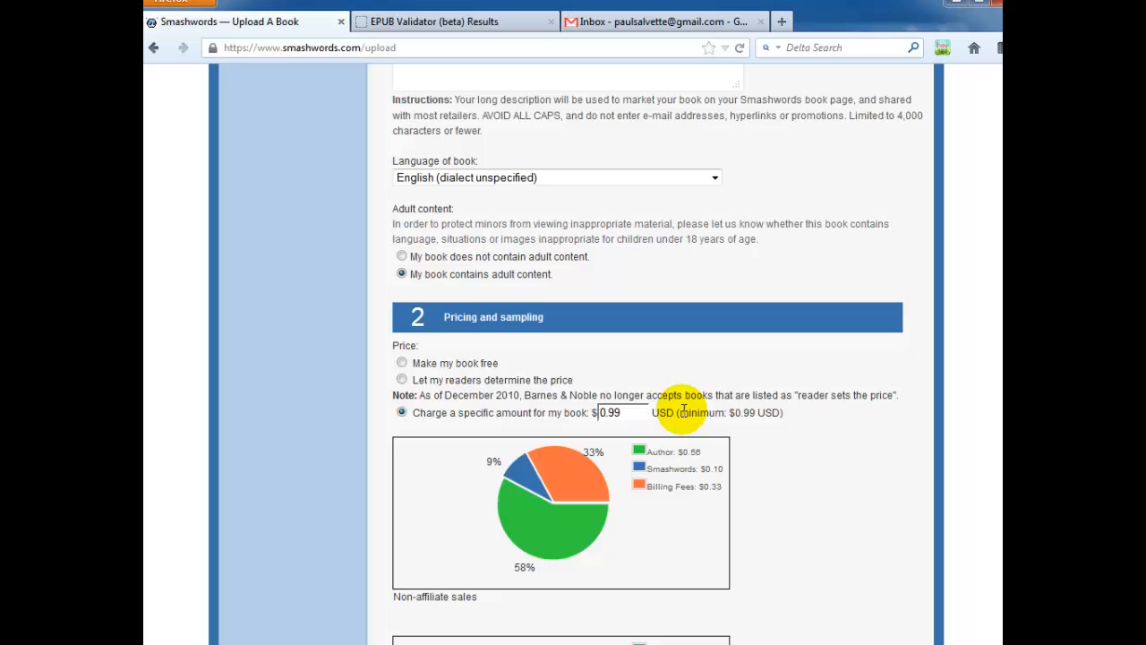
mouse_move(684, 398)
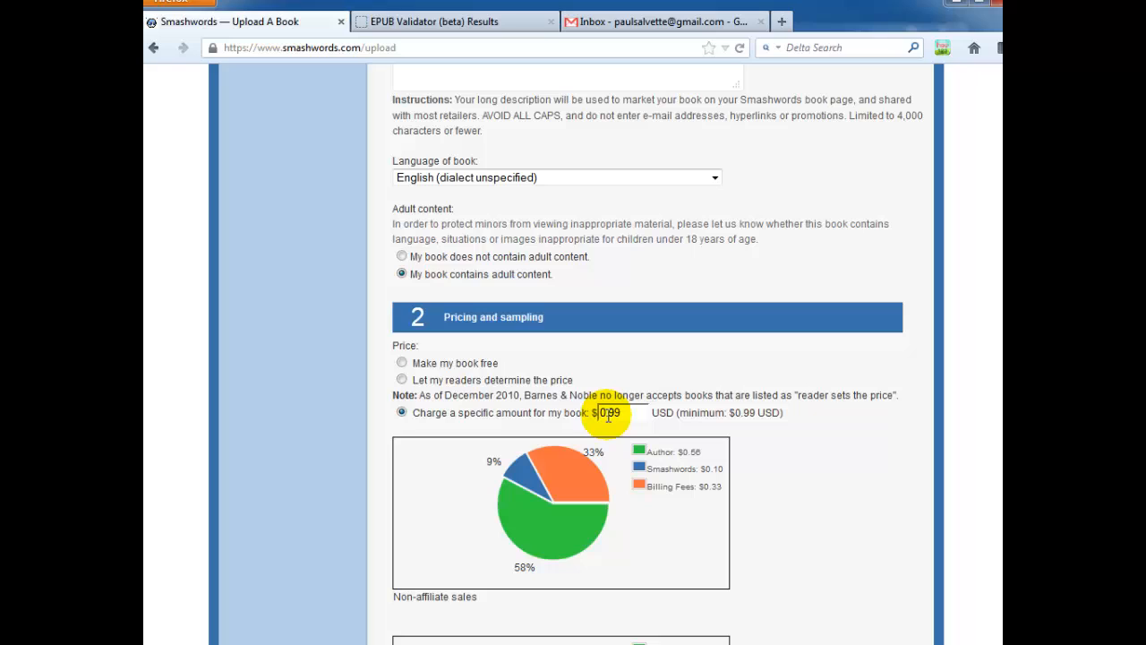
mouse_move(750, 368)
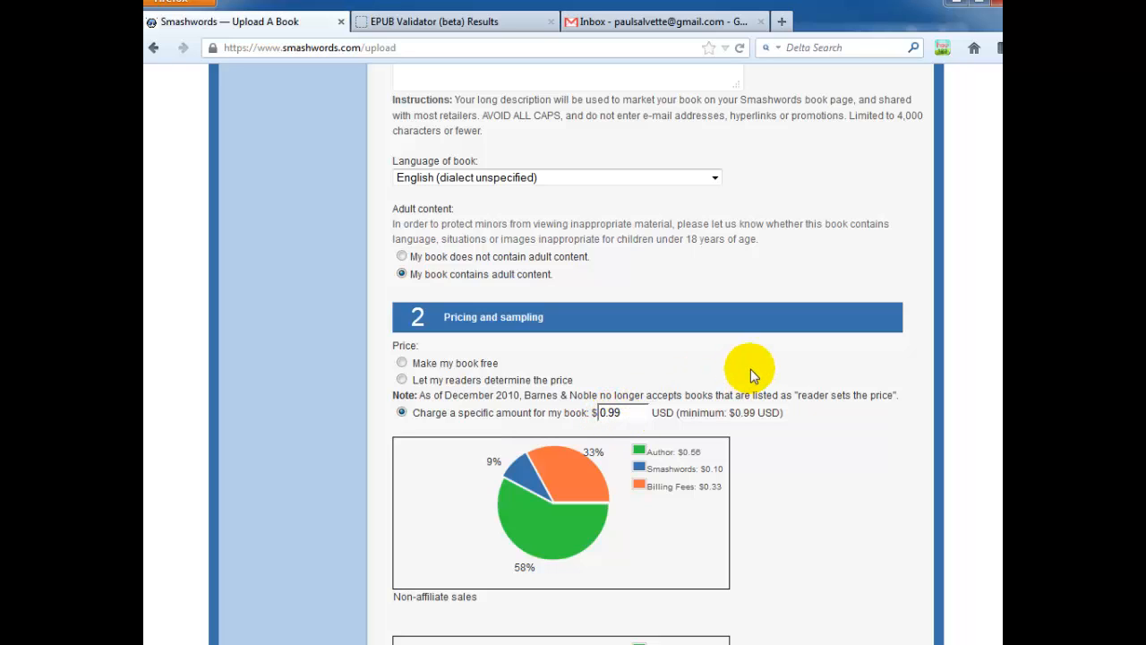
scroll(down, 3)
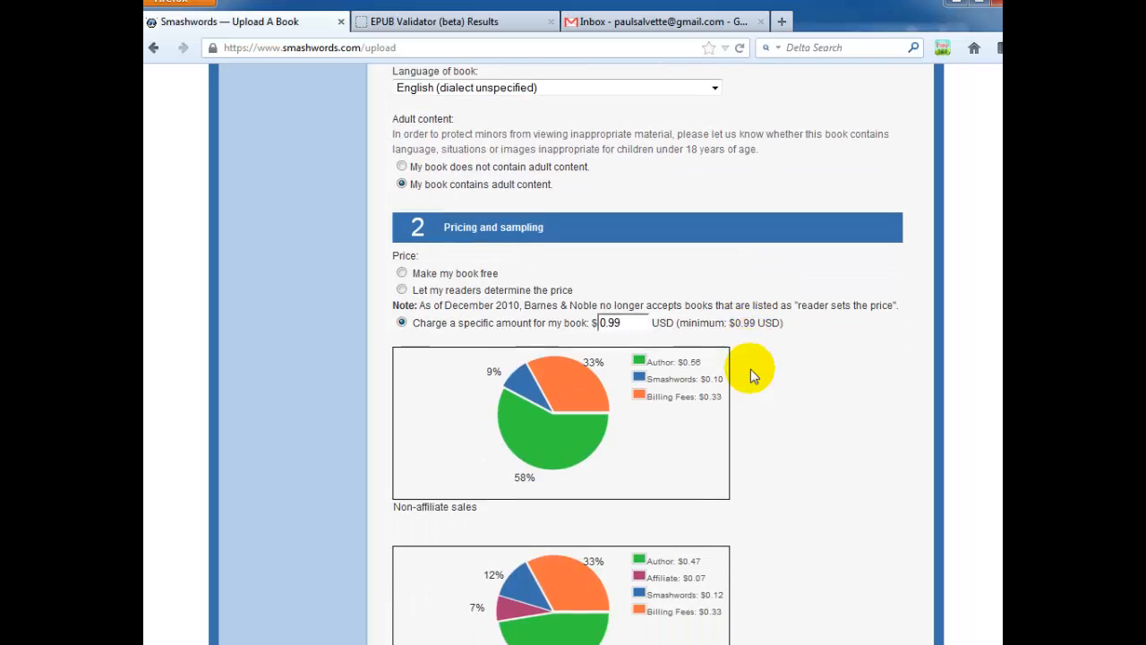
Step: File the book under Fiction > Thriller & suspense > Crime thriller as its primary category
scroll(down, 3)
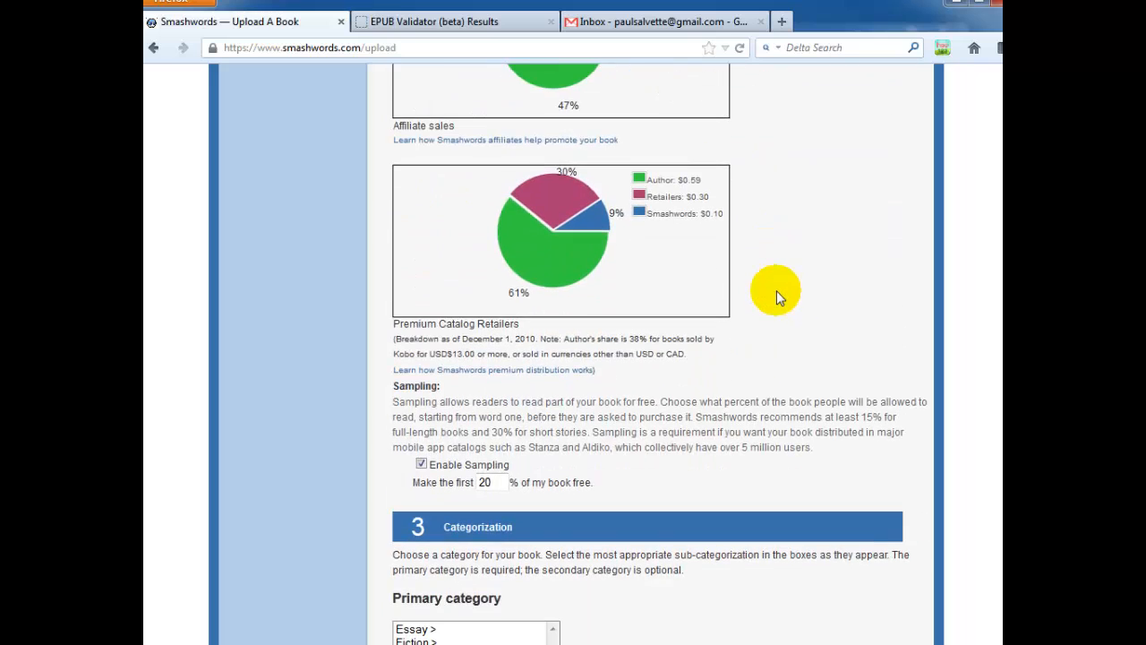
scroll(down, 3)
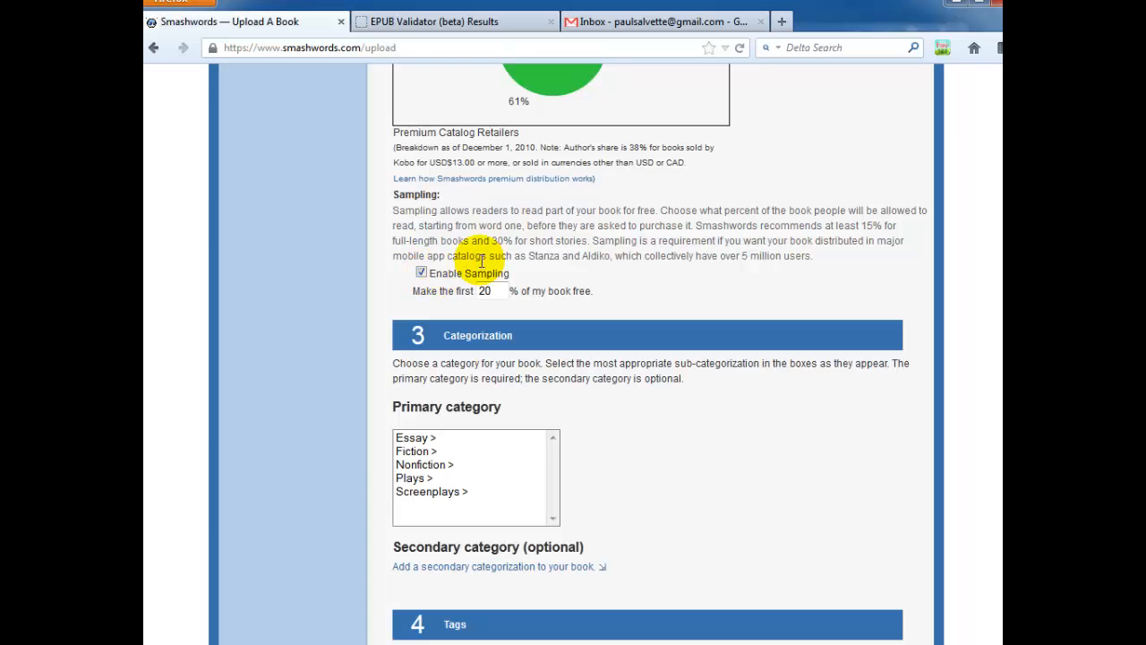
click(416, 354)
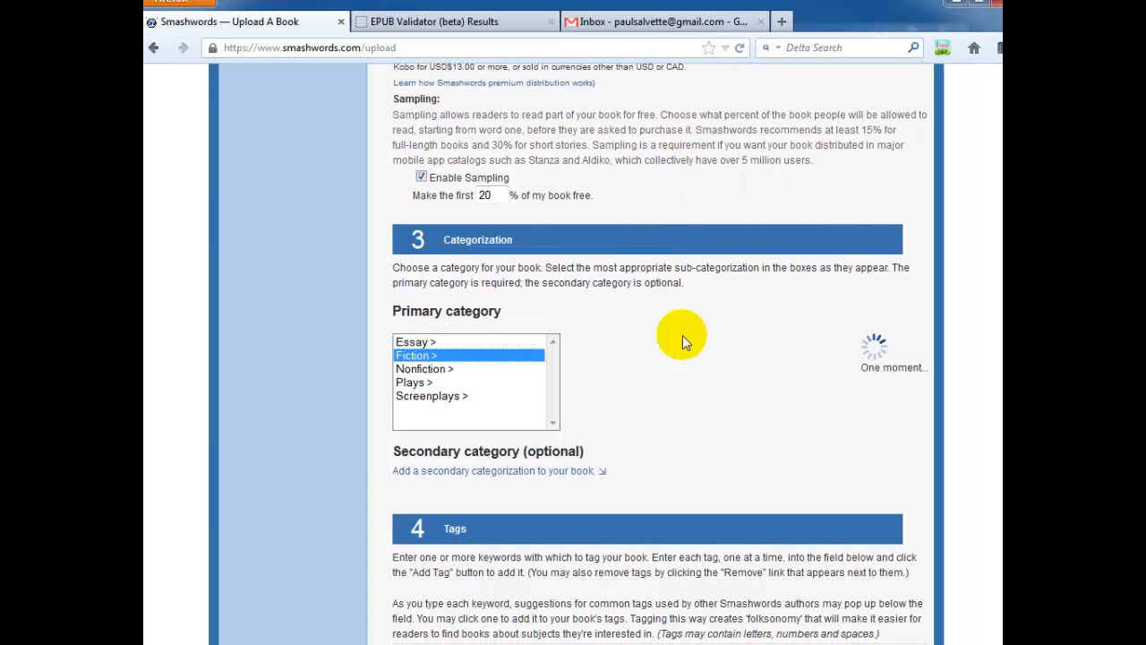
click(416, 354)
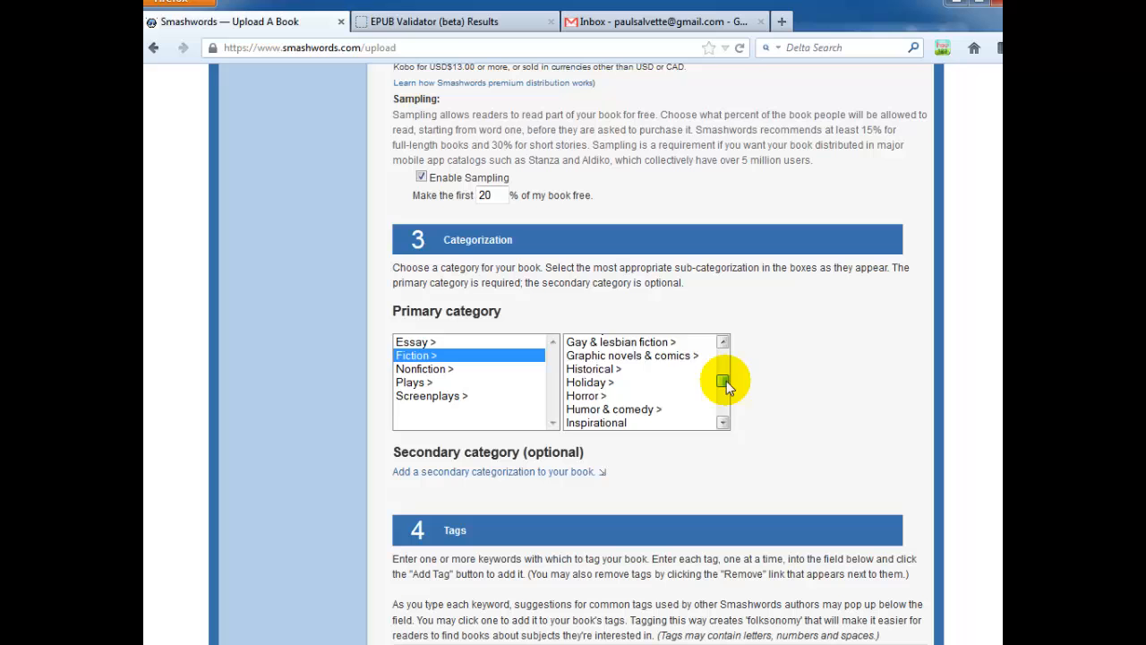
click(616, 395)
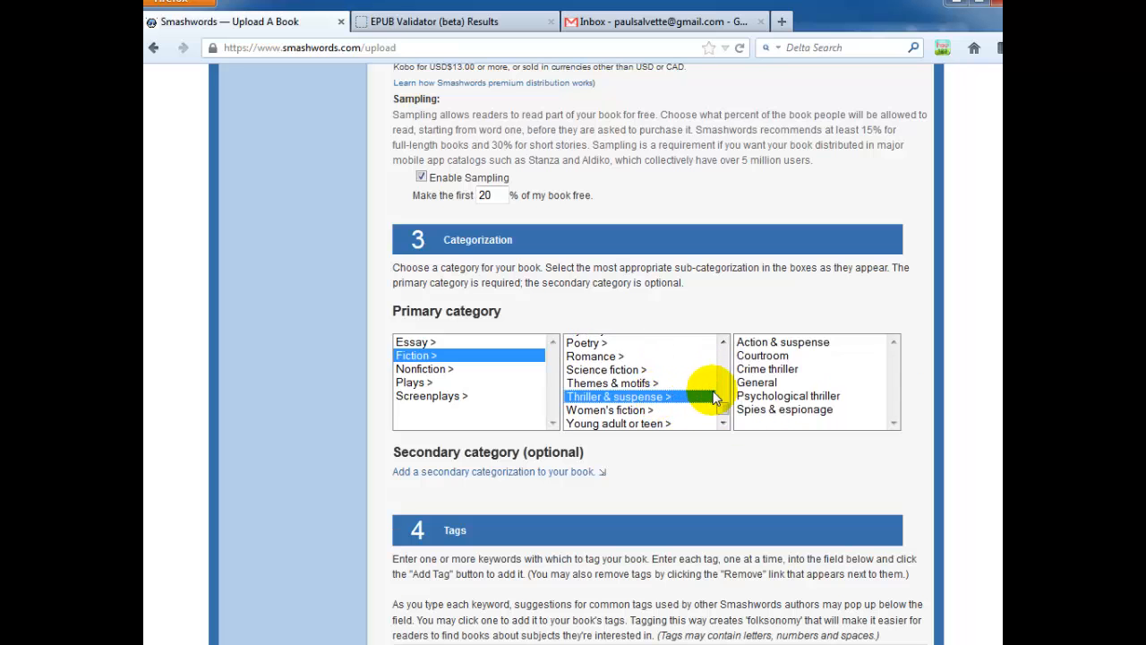
click(766, 369)
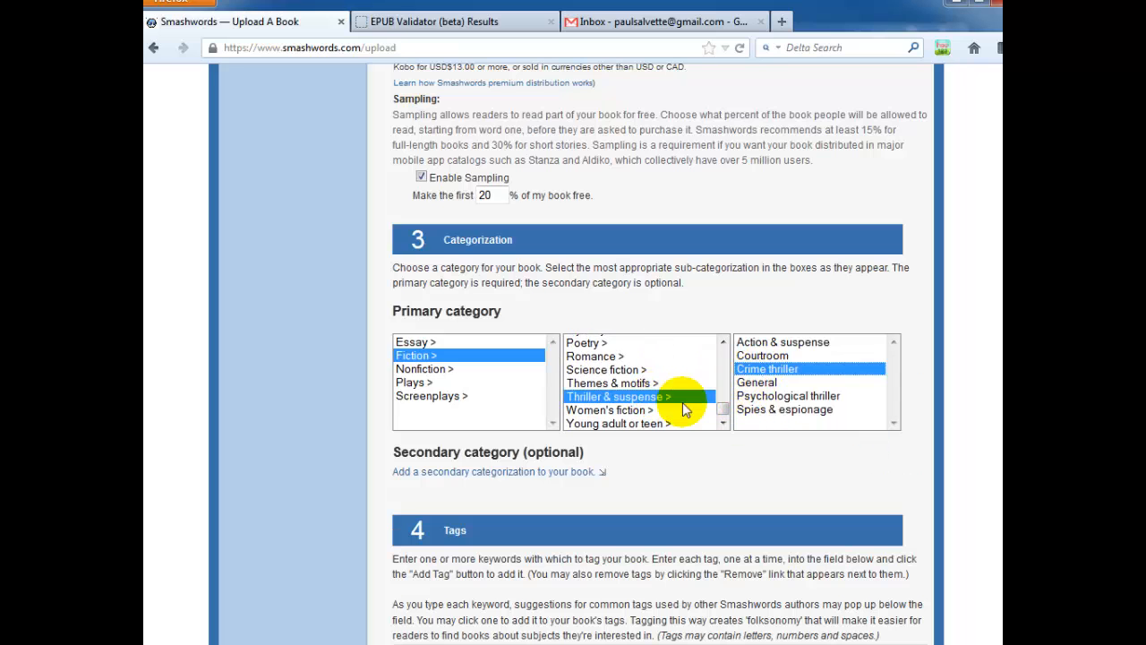
scroll(down, 3)
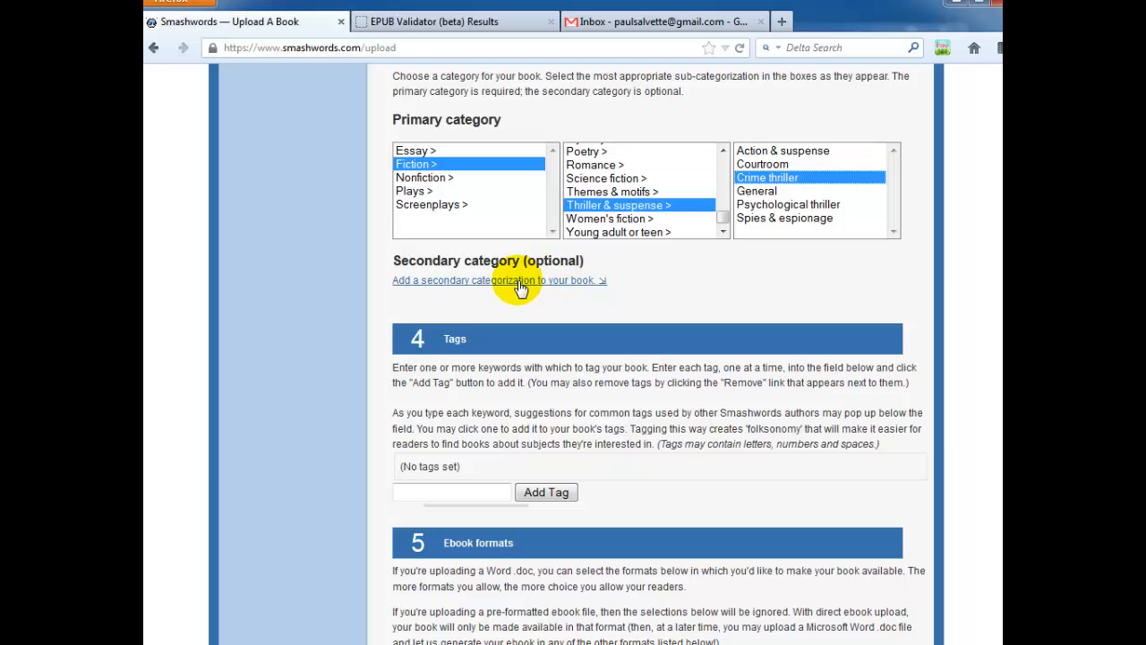
Step: Add the tags Bangkok, thailand, Crime and Thriller
scroll(down, 3)
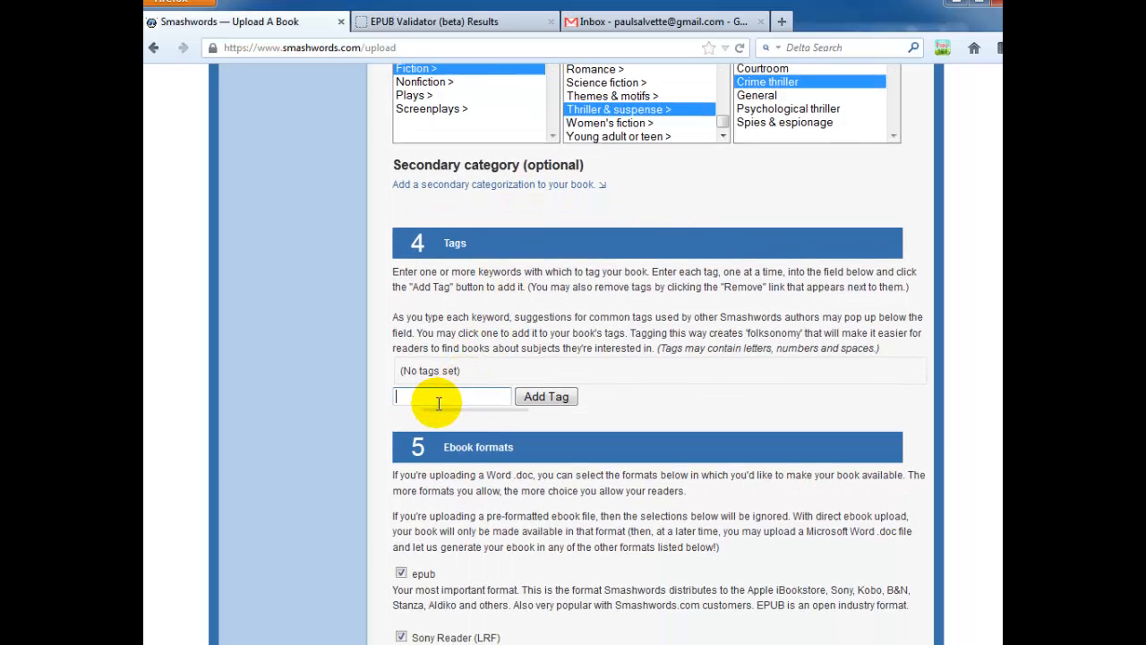
text(Bang)
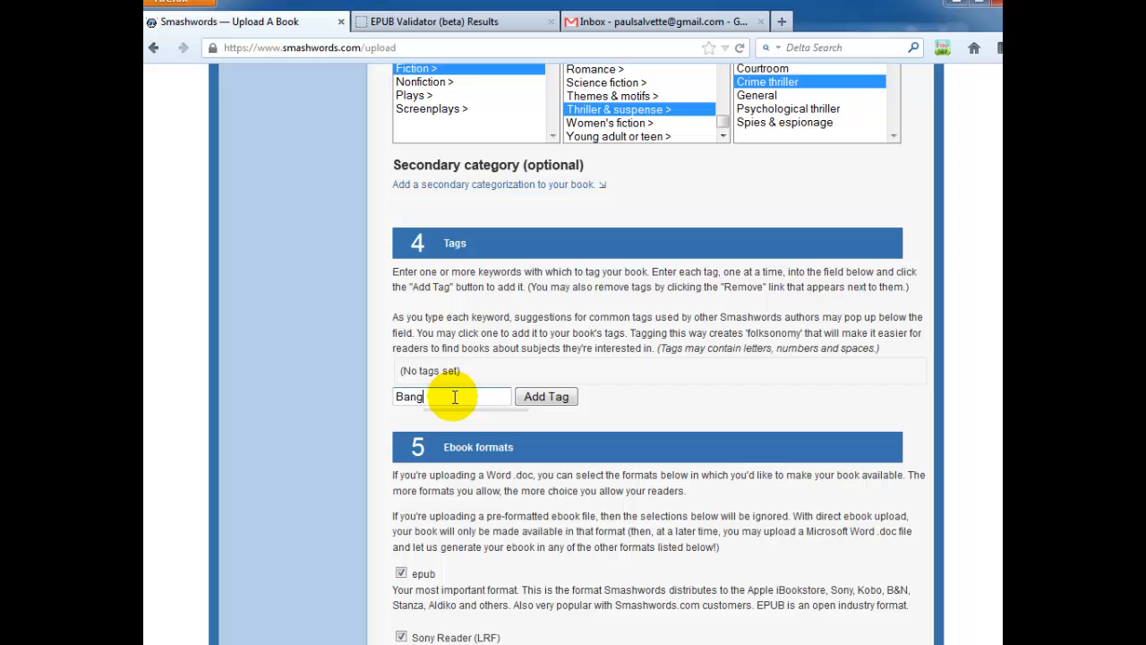
text(kok)
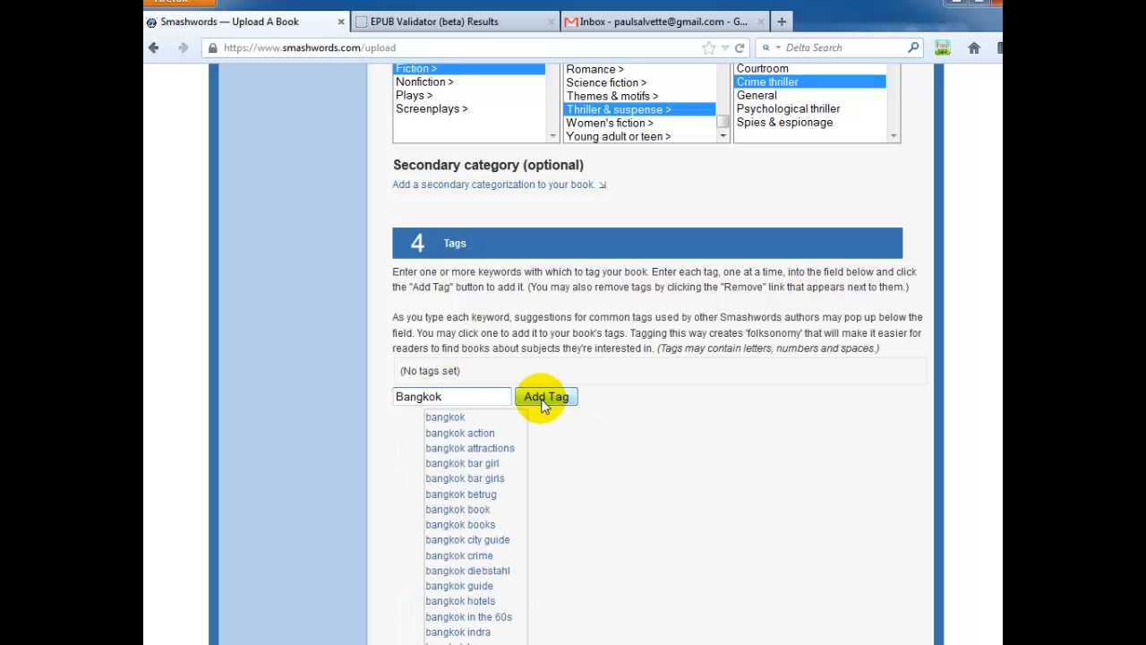
click(545, 395)
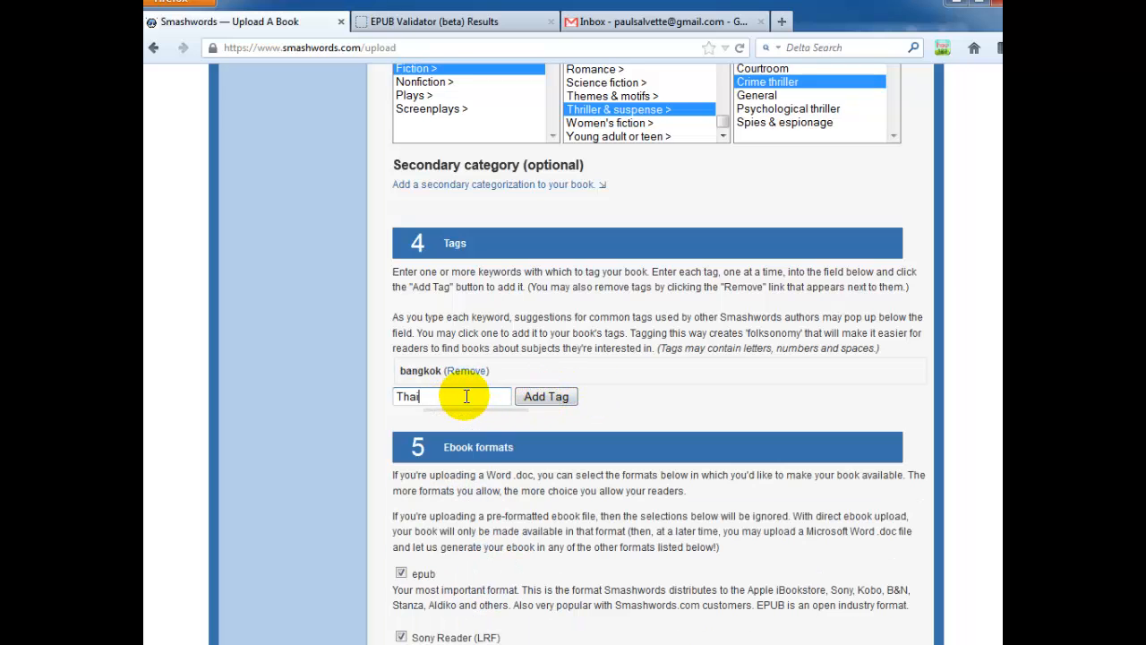
click(545, 397)
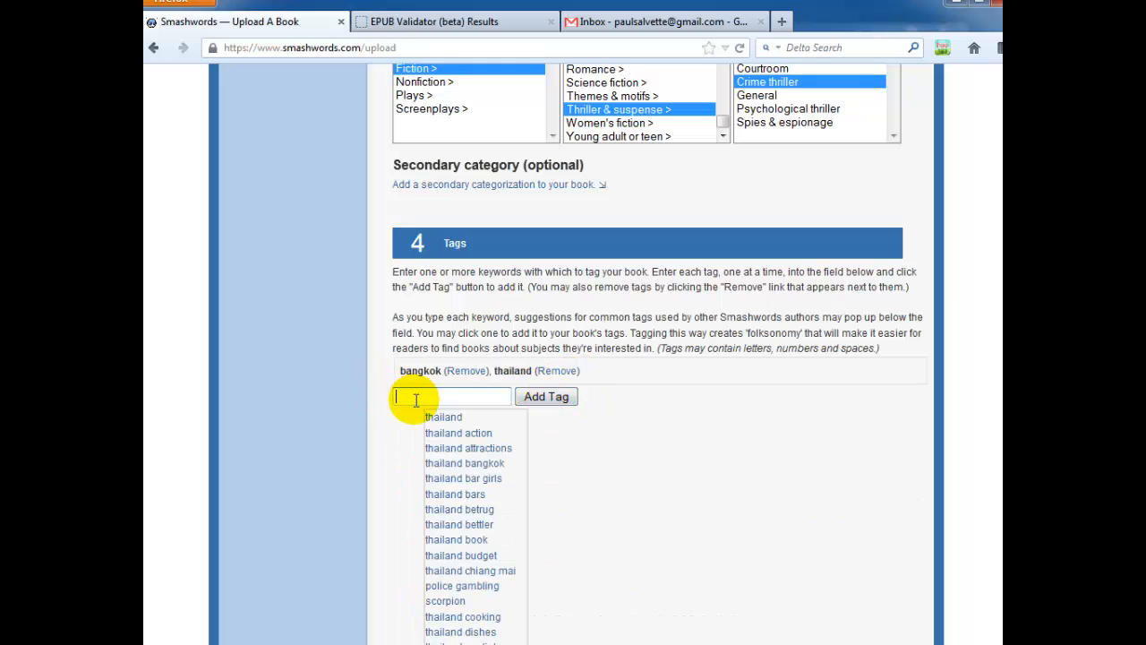
text(Crime)
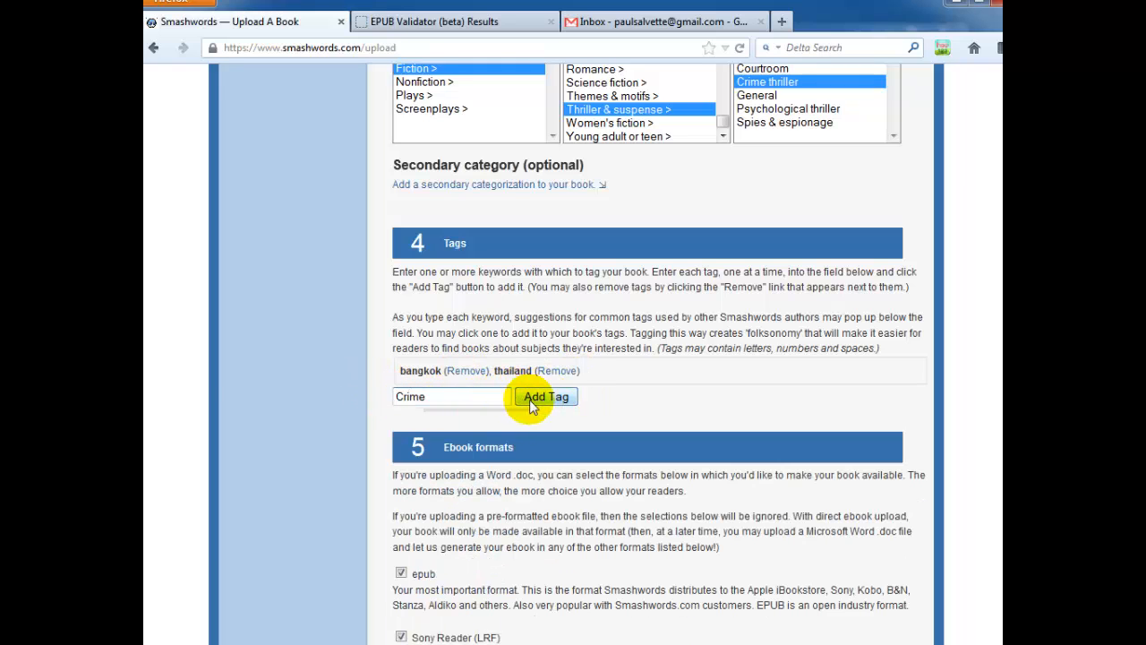
click(546, 398)
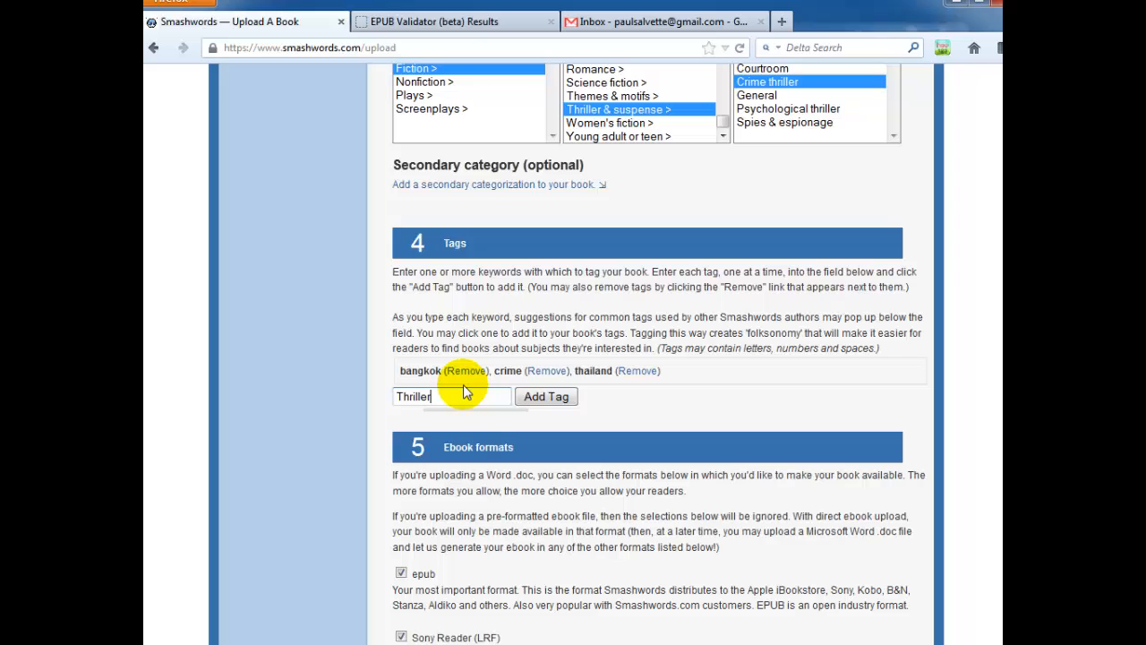
click(546, 396)
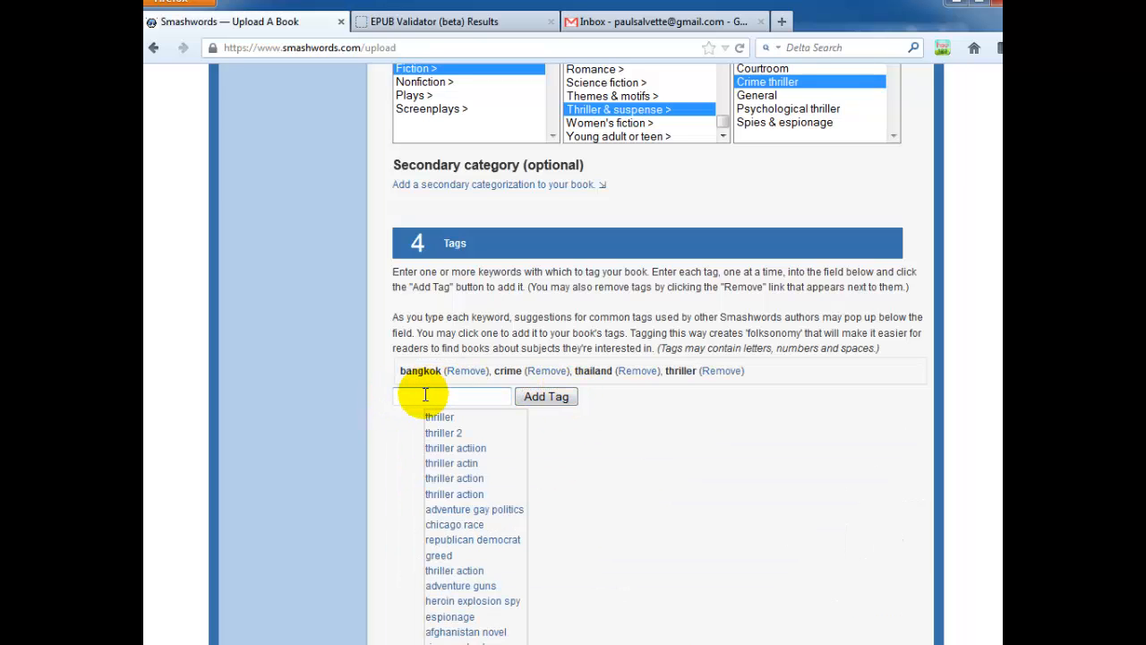
Step: Add the tags Suspense, Noir and Vandalism
text(Suspense)
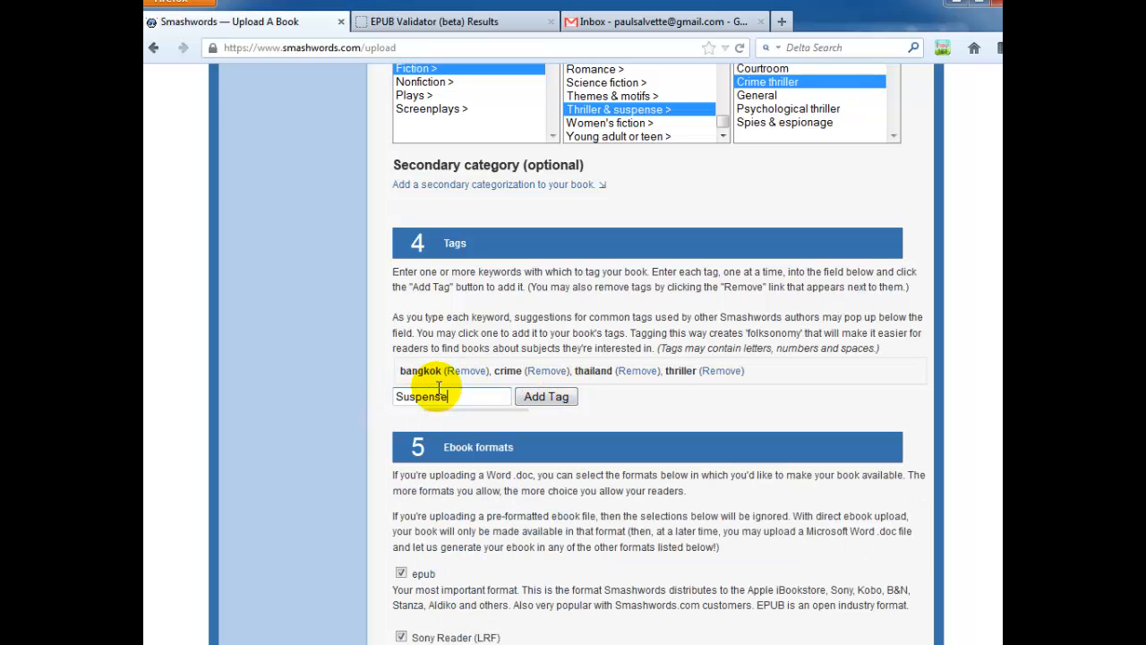
click(545, 396)
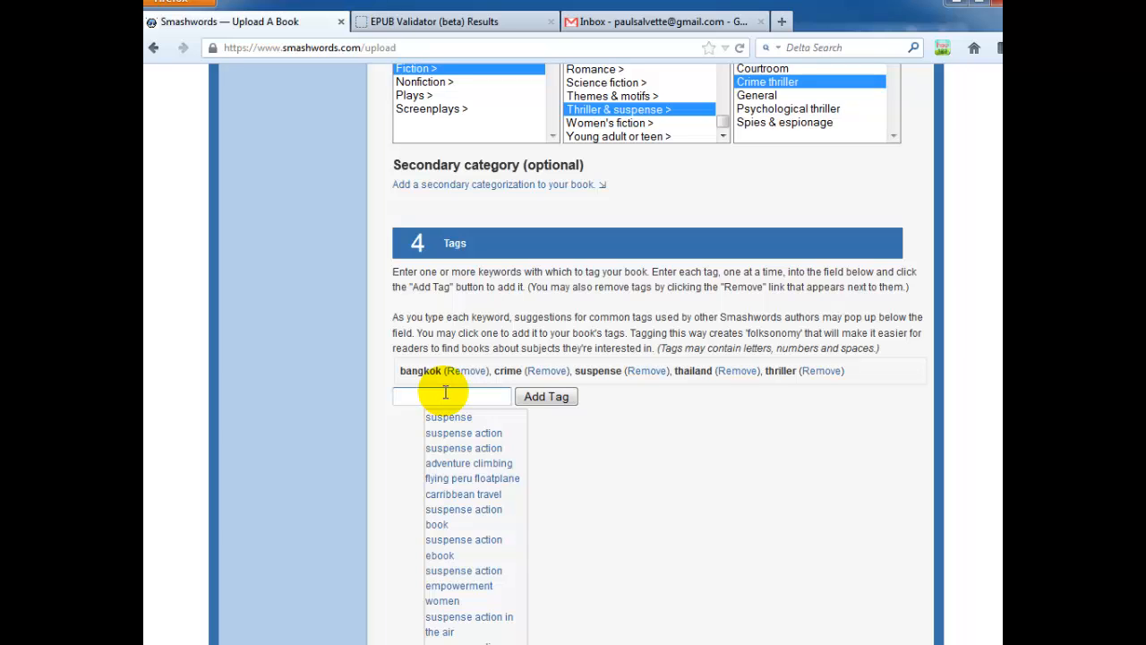
text(Noir)
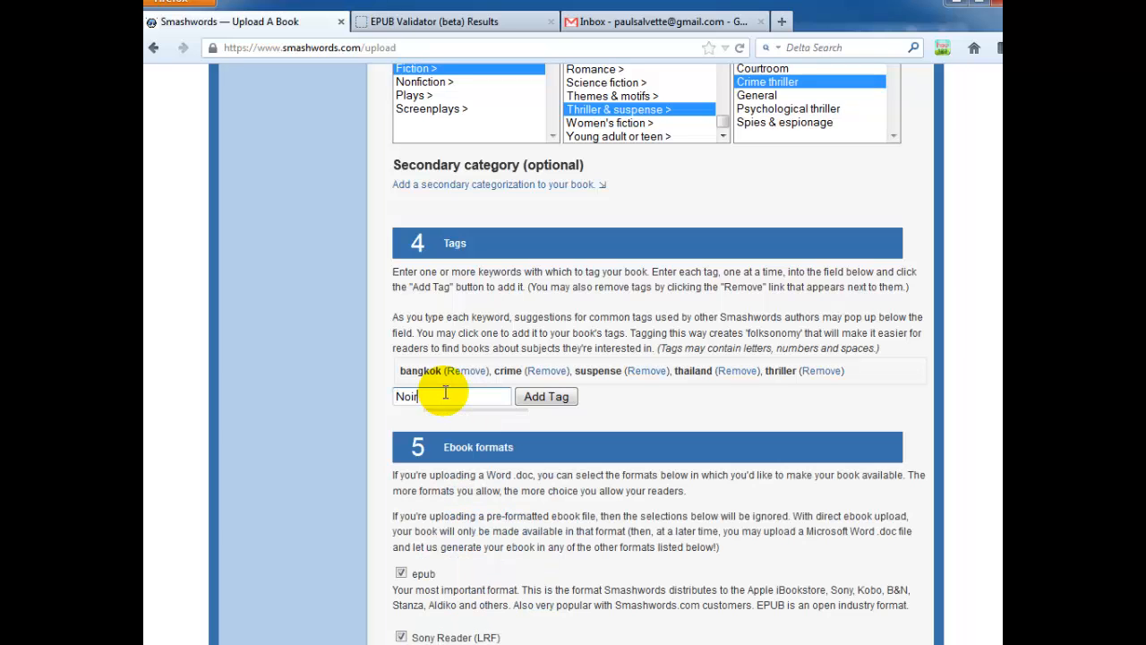
click(546, 396)
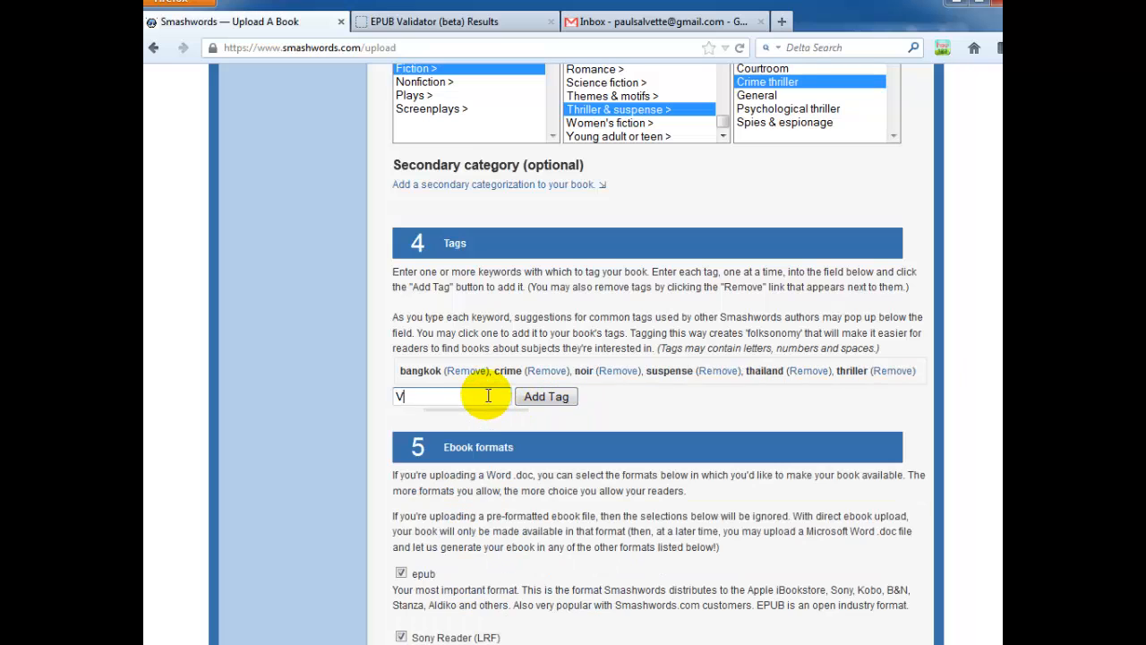
text(Vandalism)
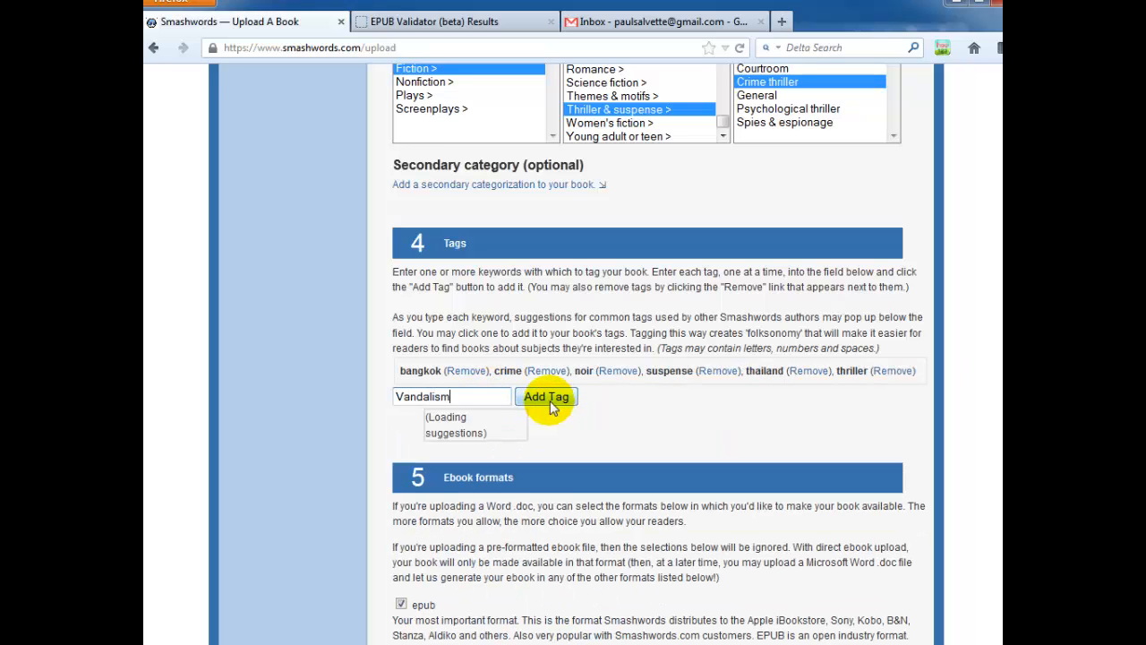
click(546, 398)
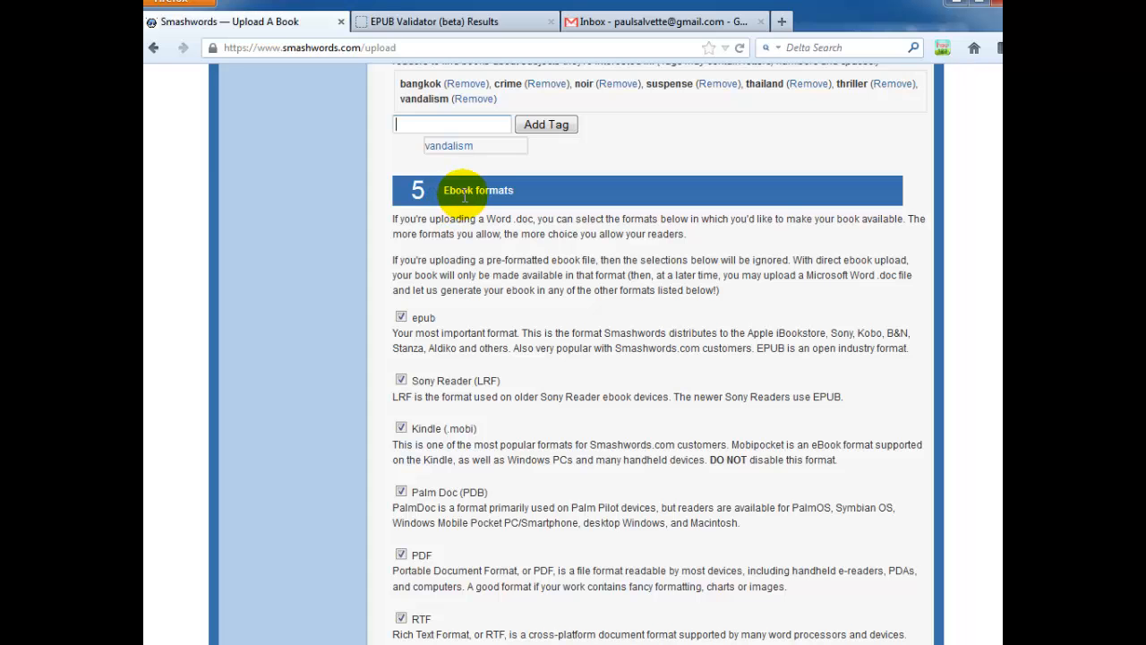
Step: Choose CurfewCover-hi from the curfewupload folder as the cover image
scroll(down, 3)
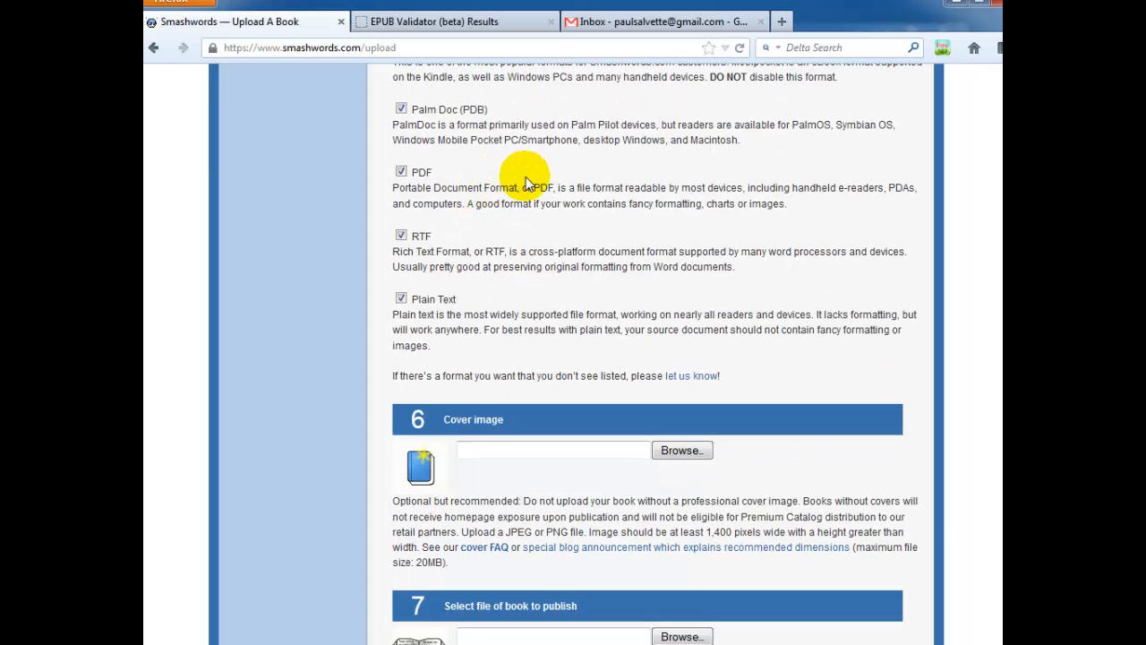
scroll(down, 3)
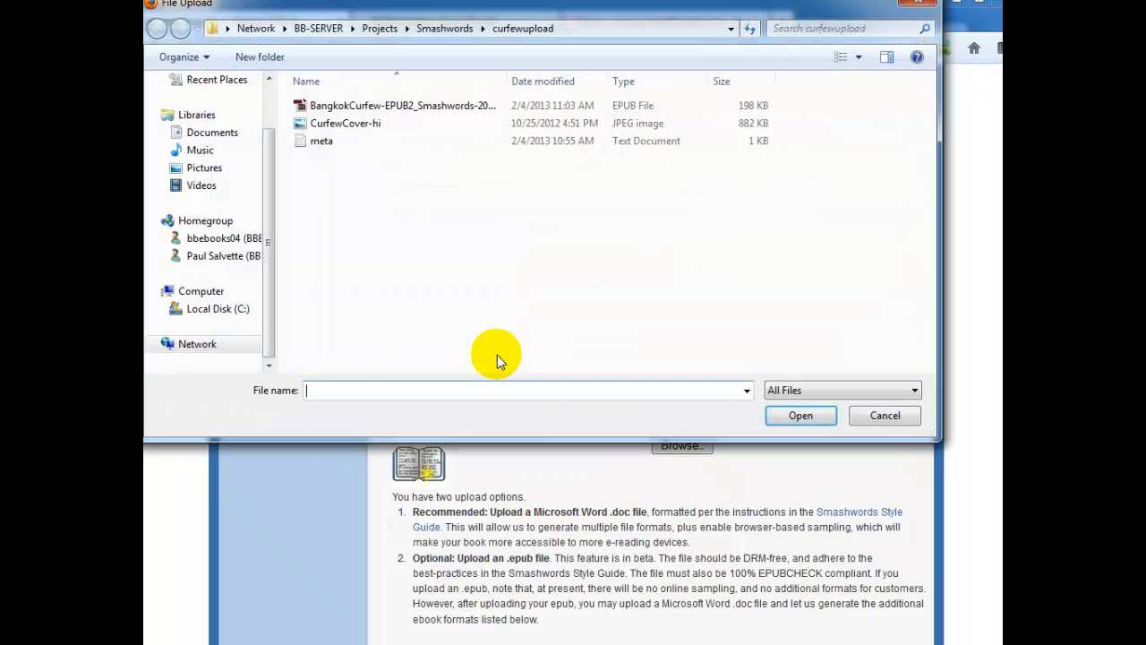
click(346, 122)
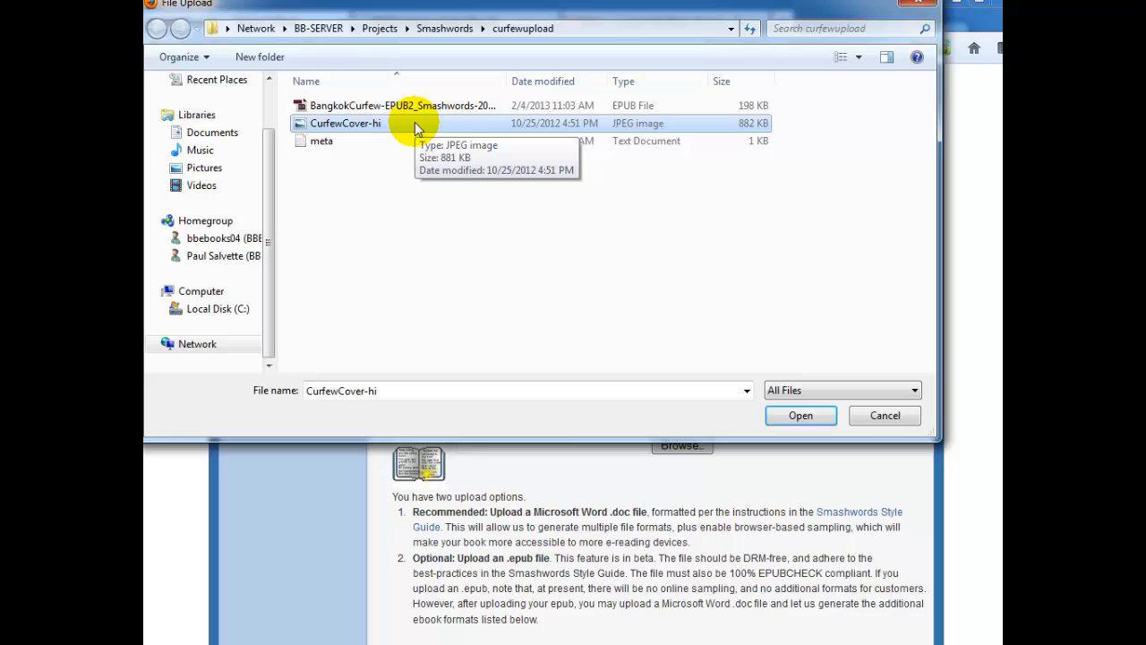
mouse_move(398, 129)
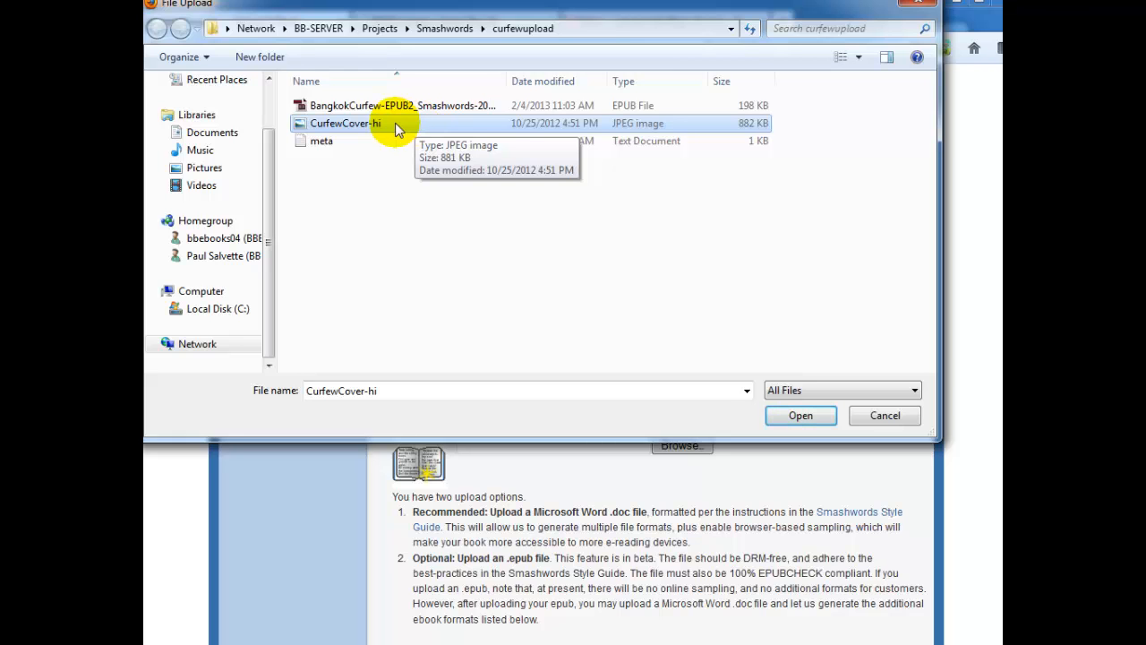
click(799, 416)
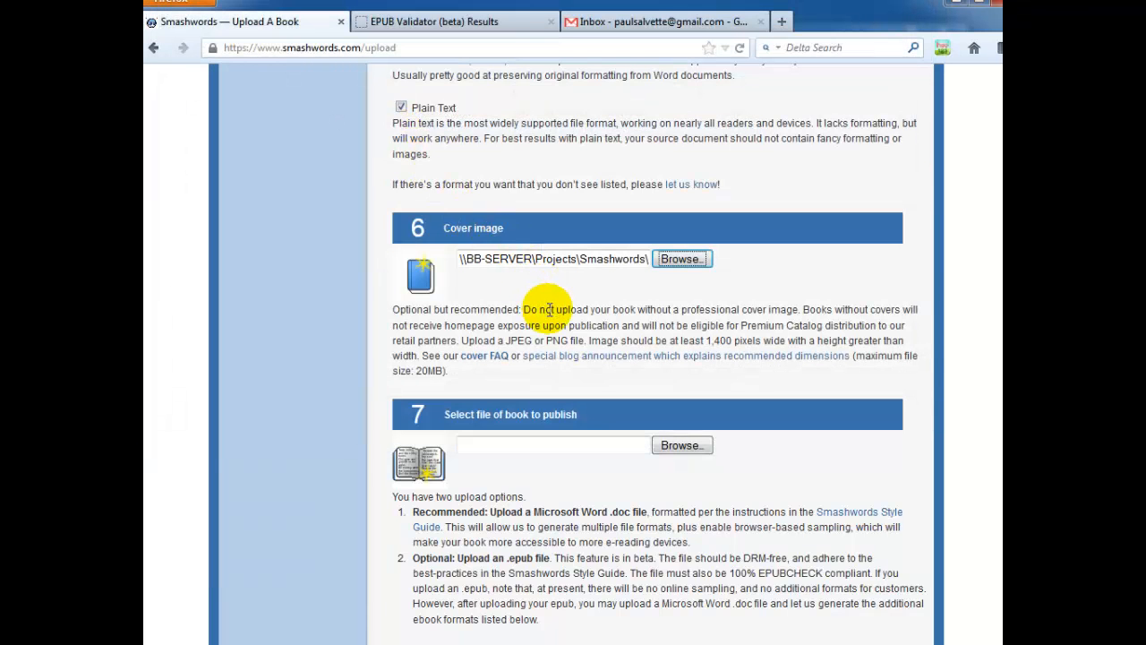
mouse_move(546, 305)
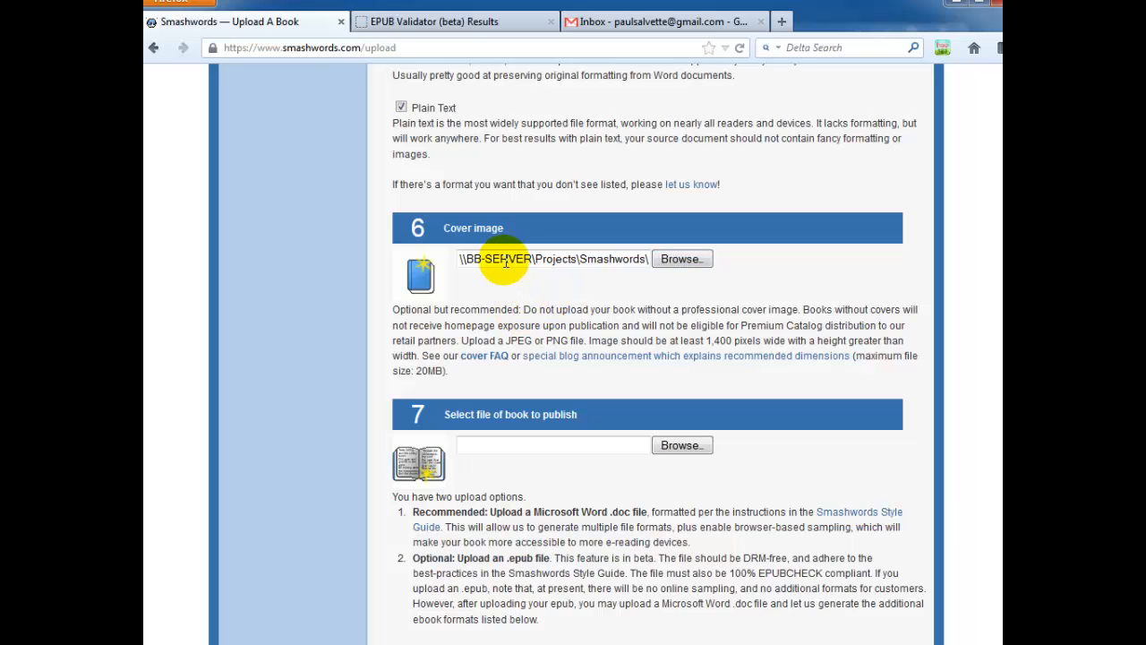
mouse_move(570, 295)
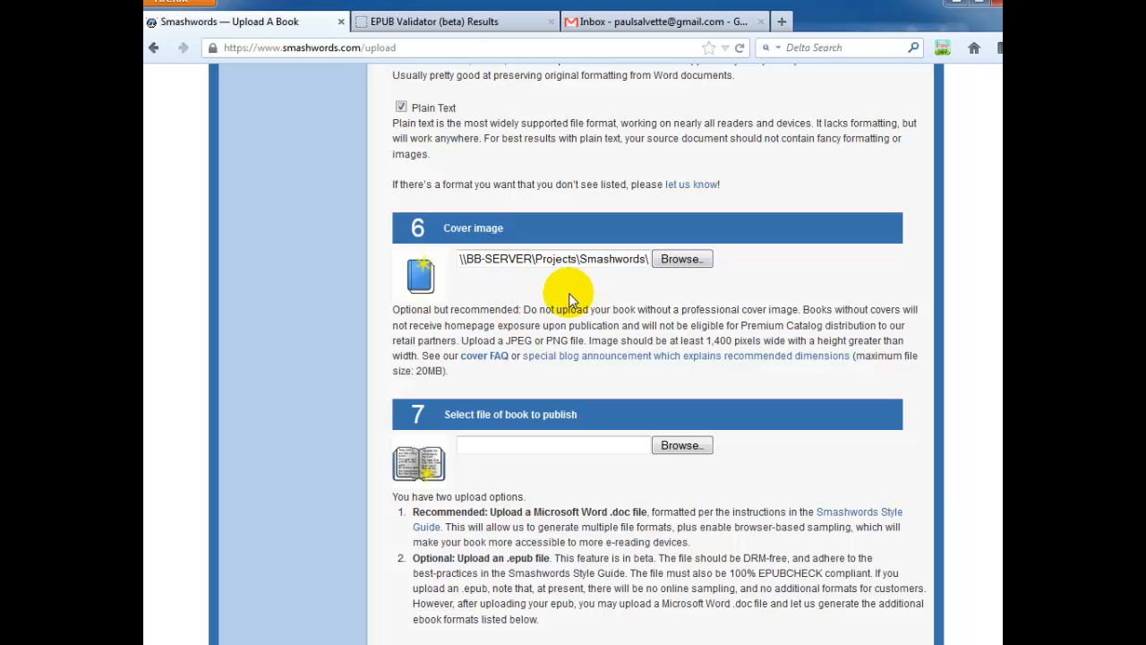
Step: Attach the BangkokCurfew EPUB as the book file and scroll down to publish it
scroll(down, 3)
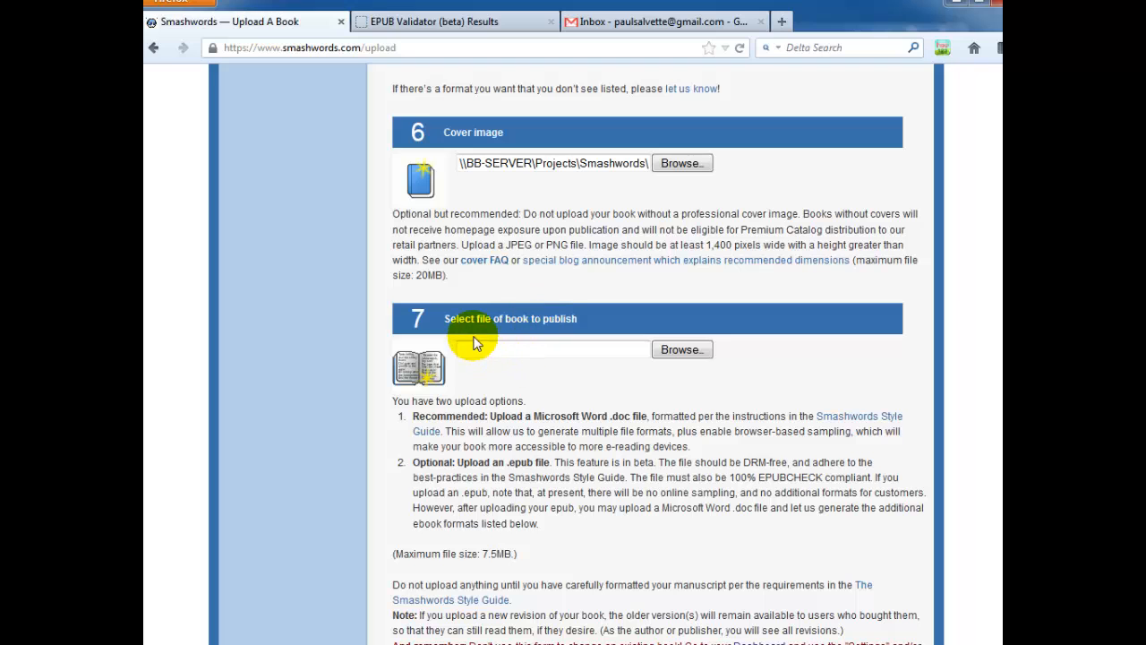
click(682, 349)
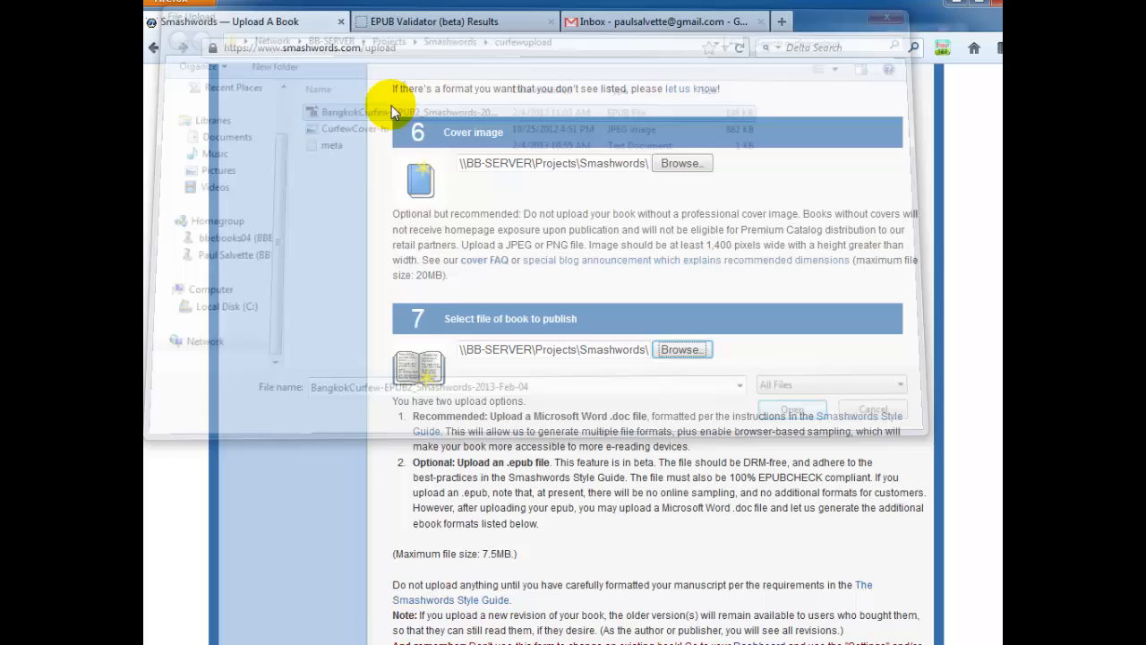
click(870, 409)
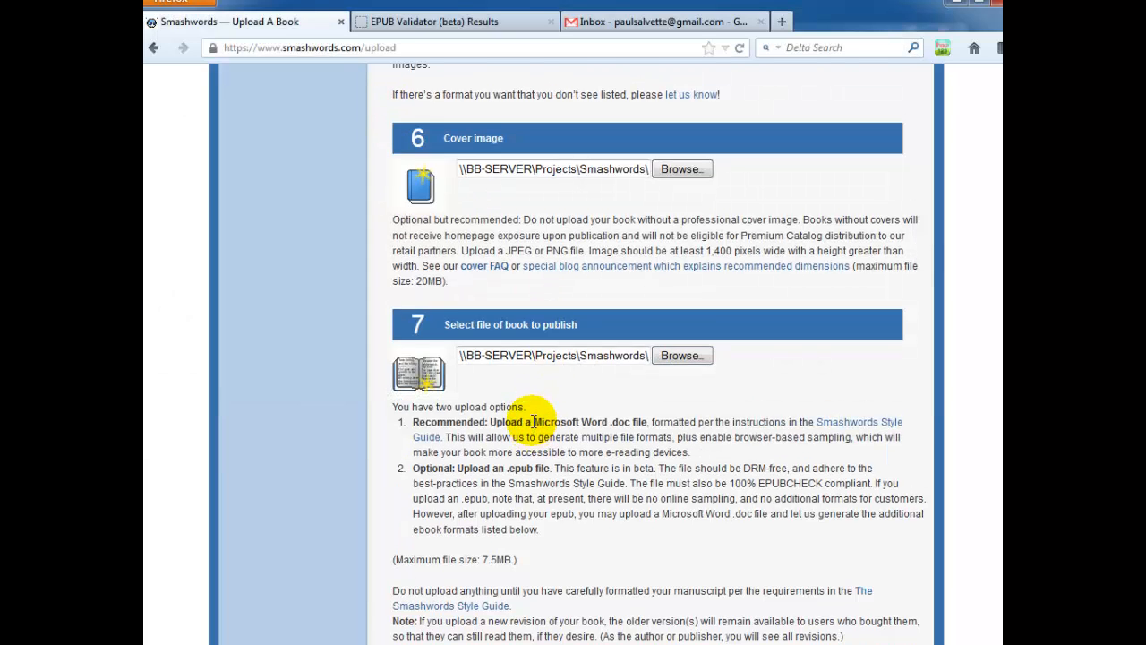
scroll(down, 3)
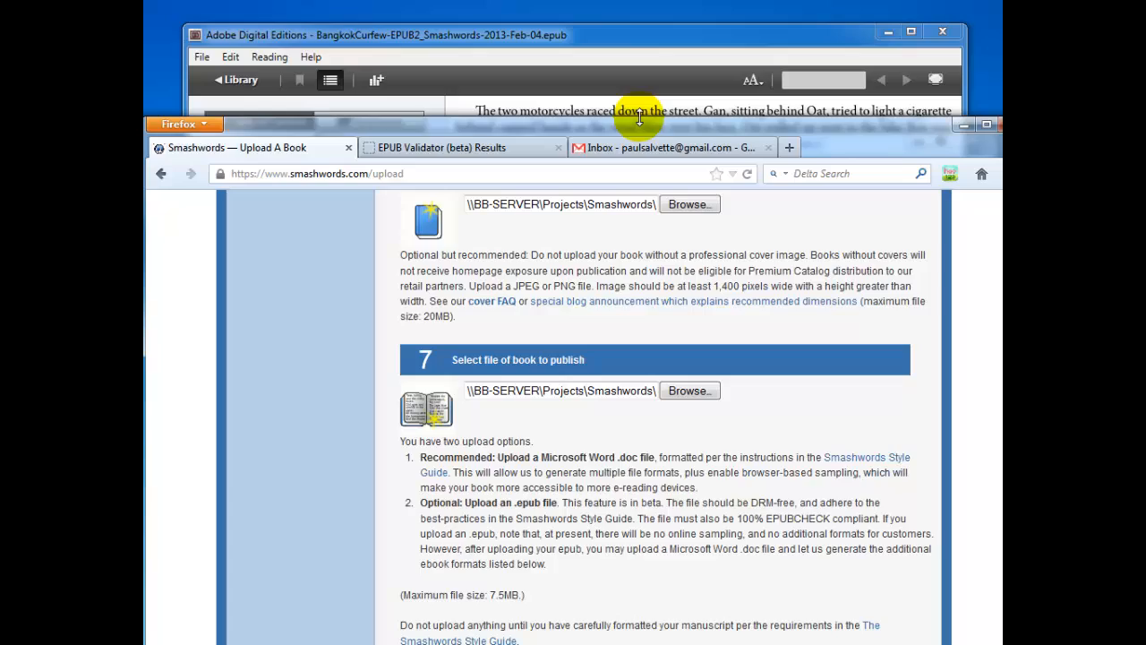
scroll(down, 3)
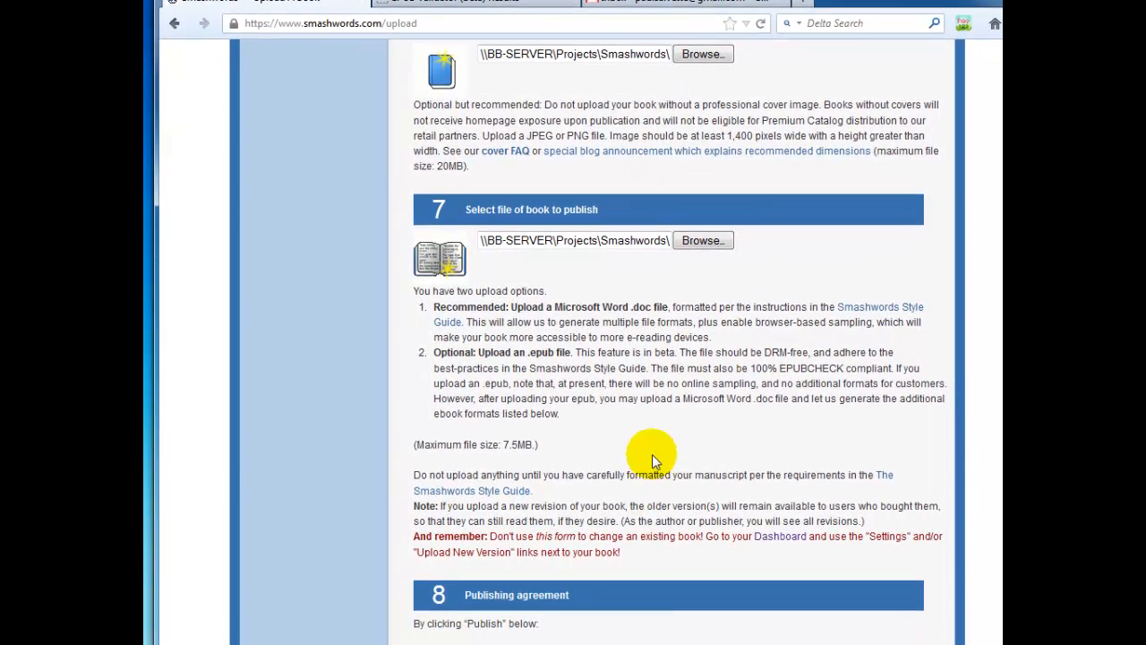
scroll(down, 3)
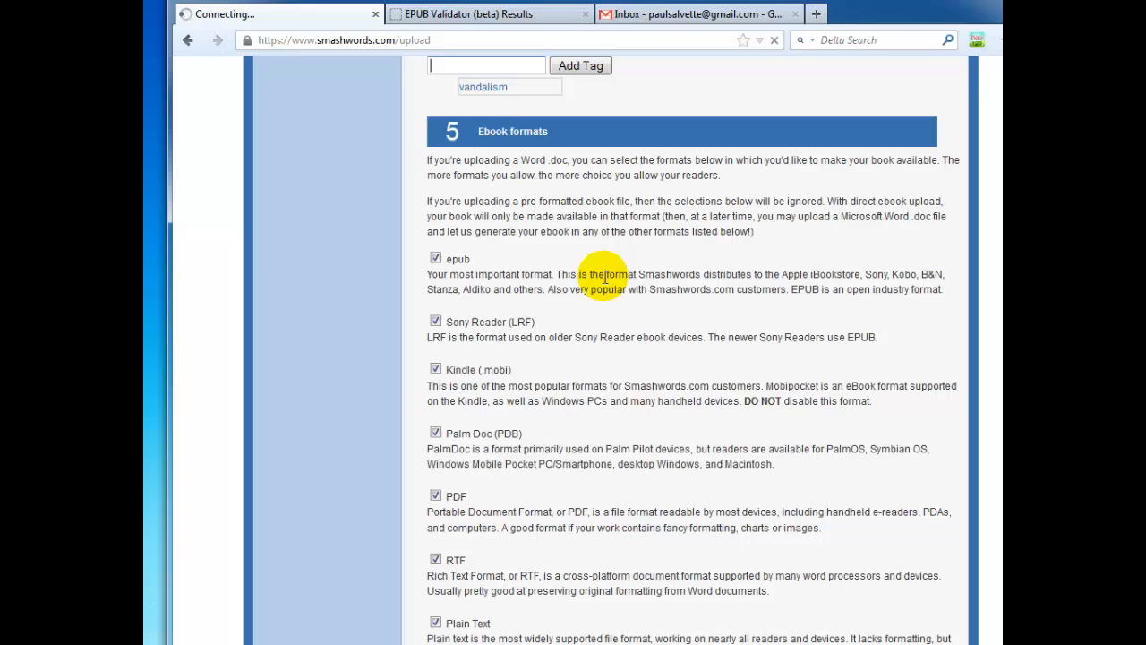
mouse_move(589, 304)
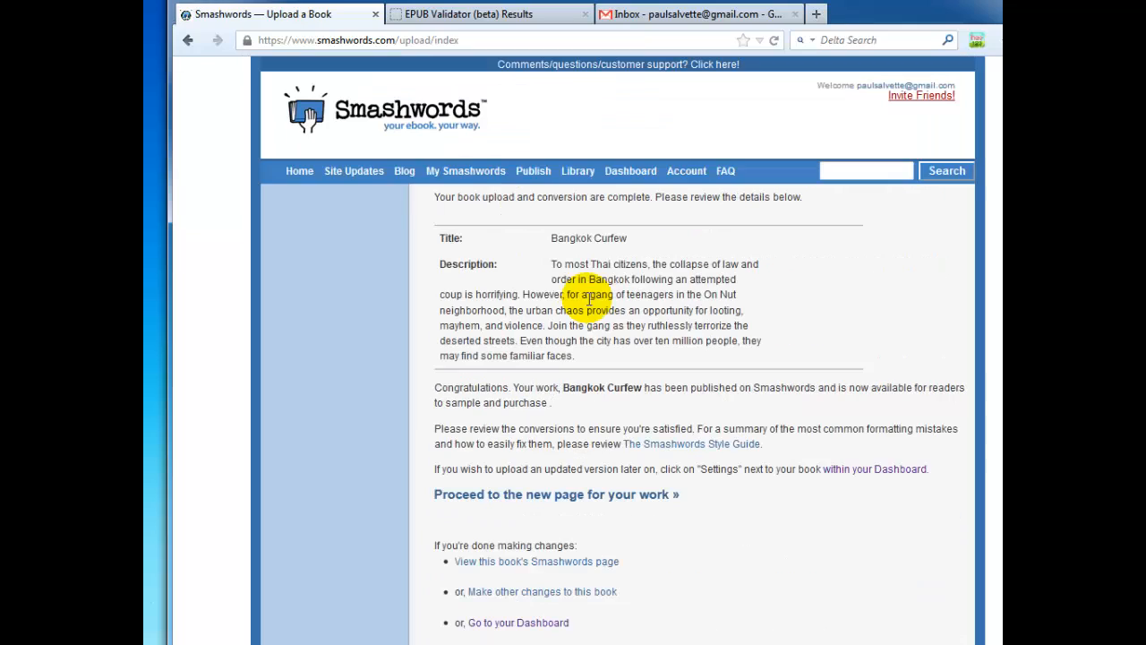
mouse_move(839, 355)
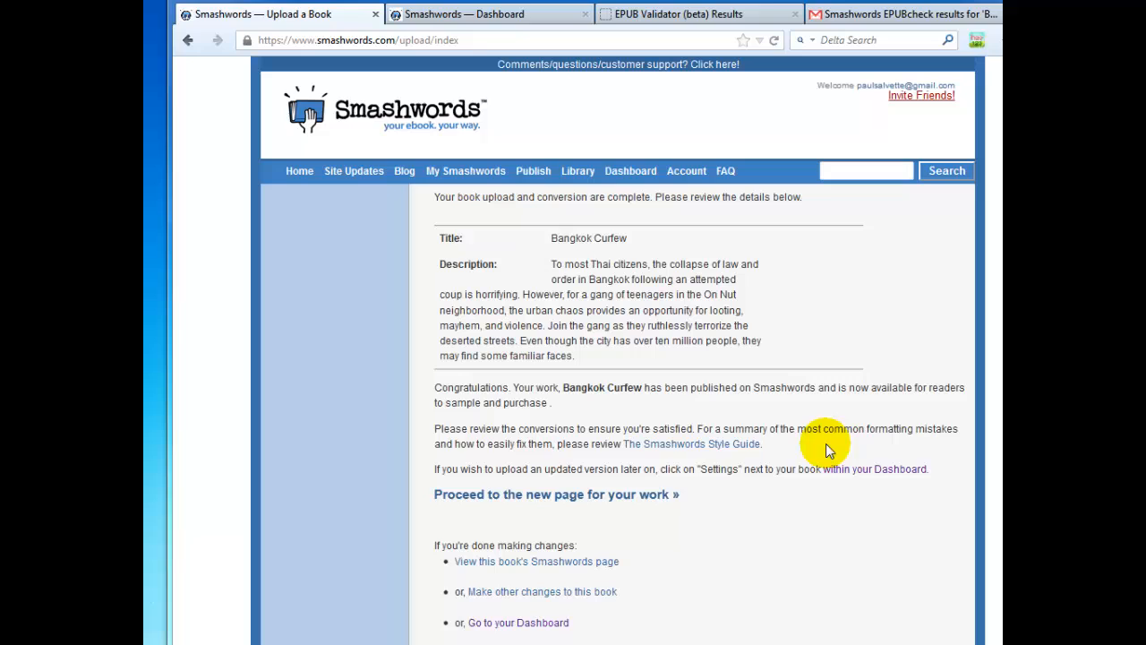
mouse_move(559, 237)
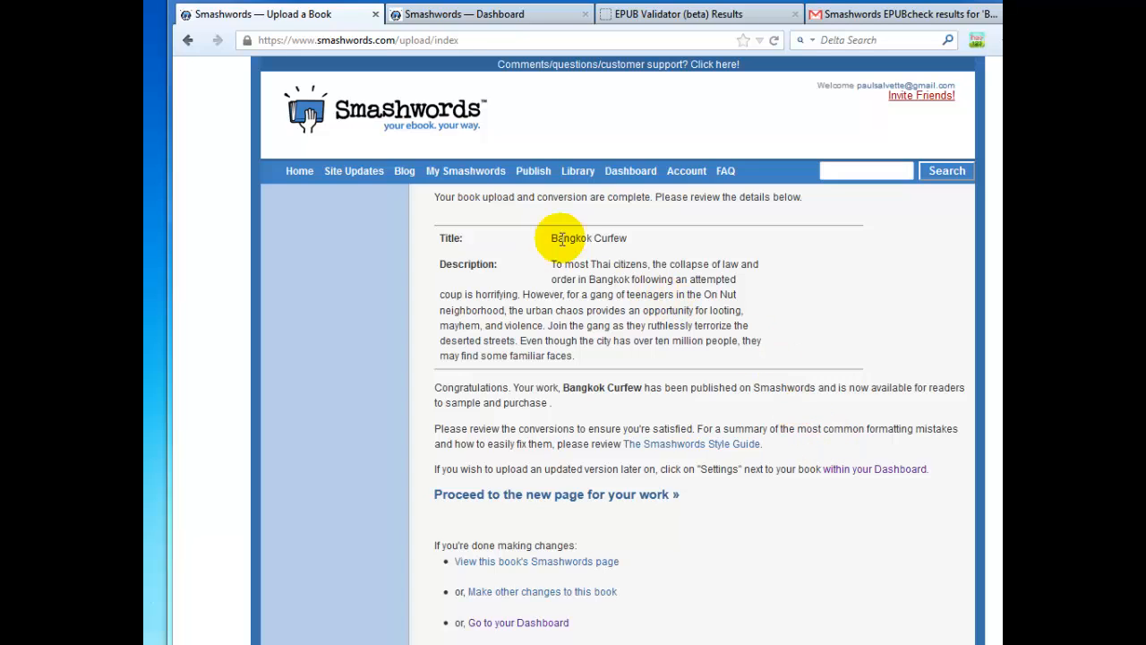
mouse_move(598, 297)
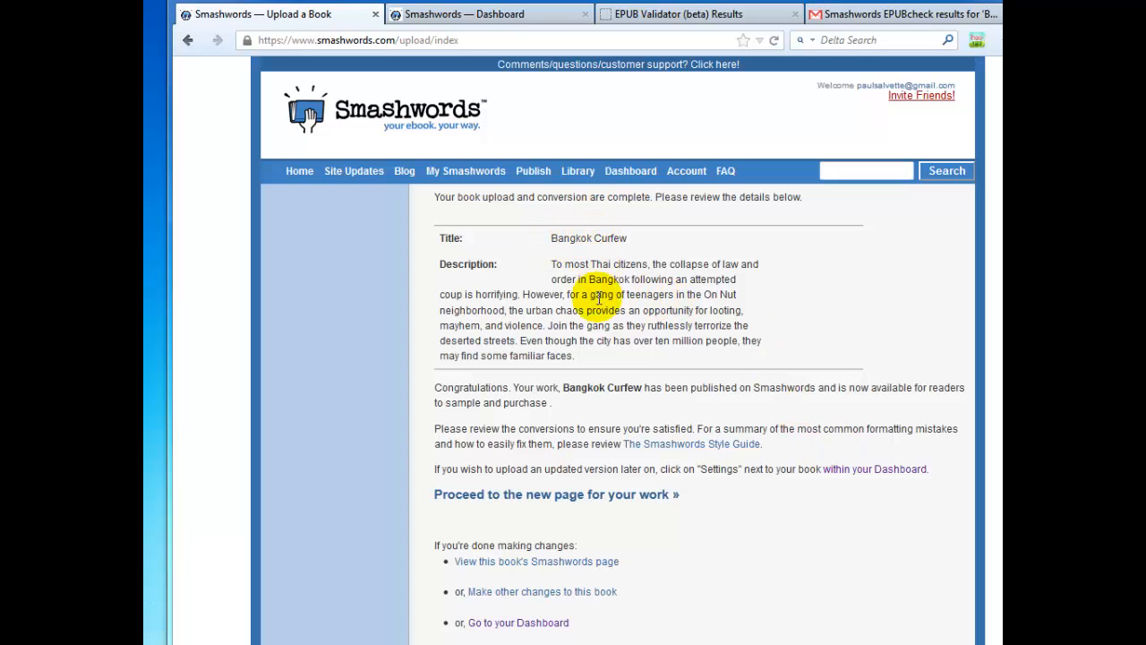
mouse_move(569, 500)
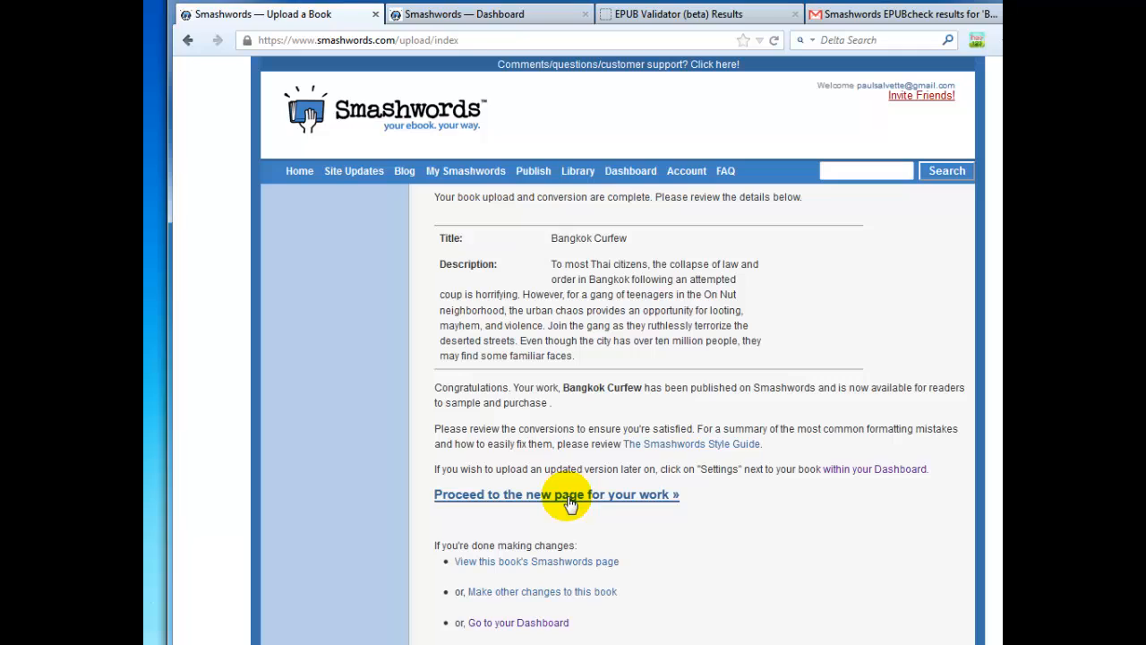
Step: Proceed from the upload summary to the new Bangkok Curfew book page
click(555, 494)
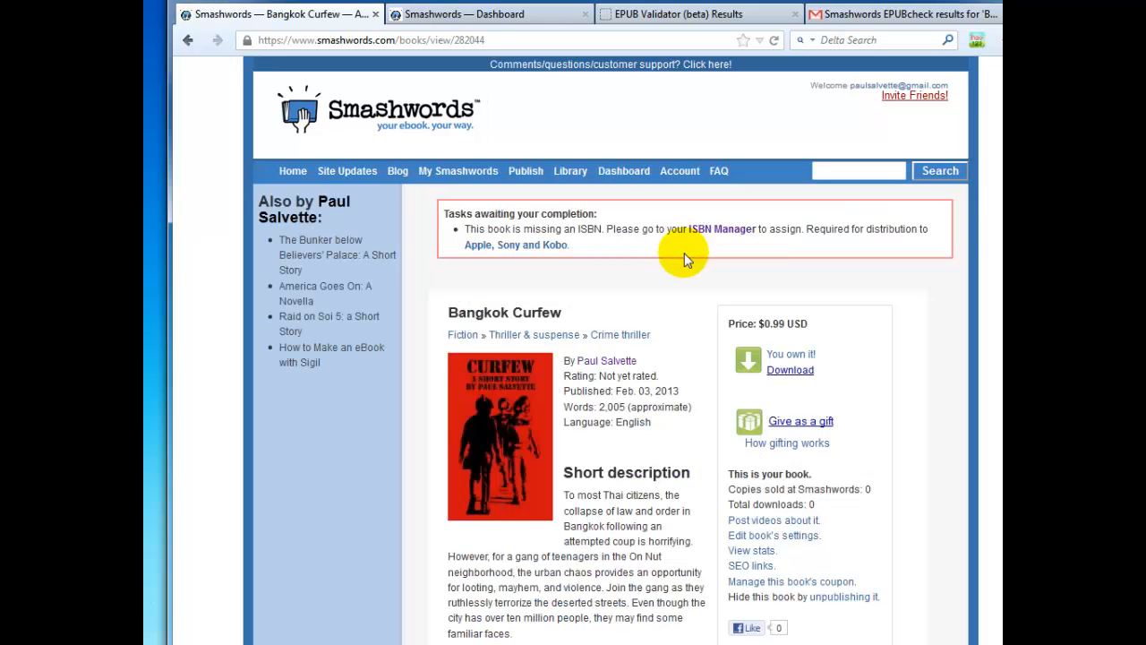
mouse_move(677, 301)
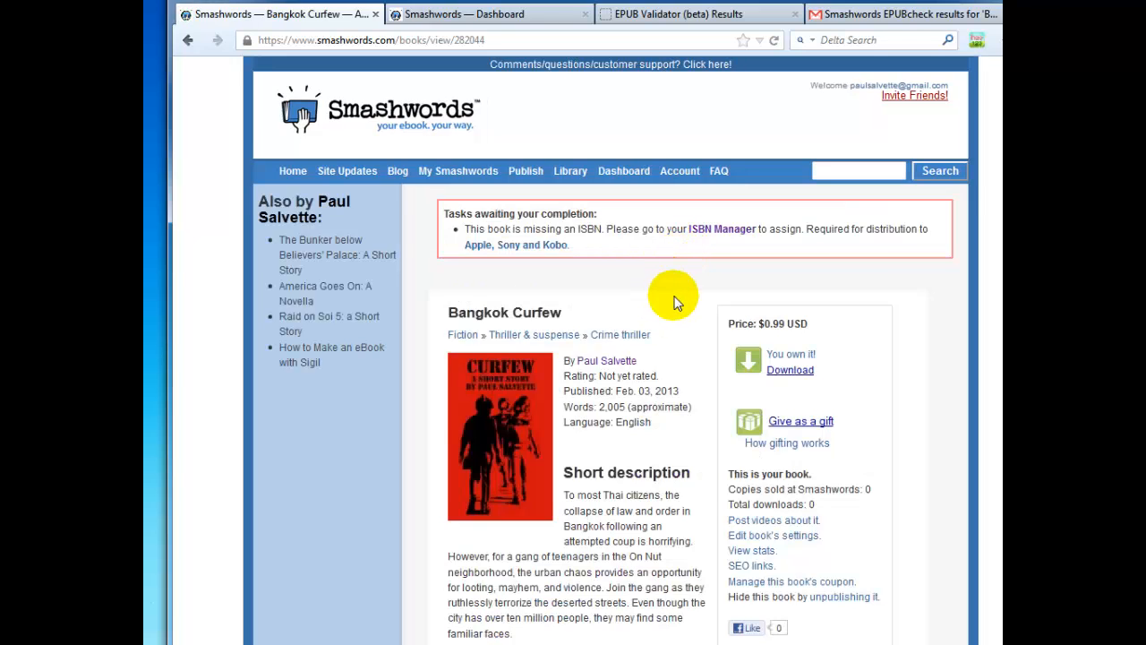
Step: Check Bangkok Curfew's tags (including vandalism) and EPUB format, then go to the ISBN Manager
scroll(down, 3)
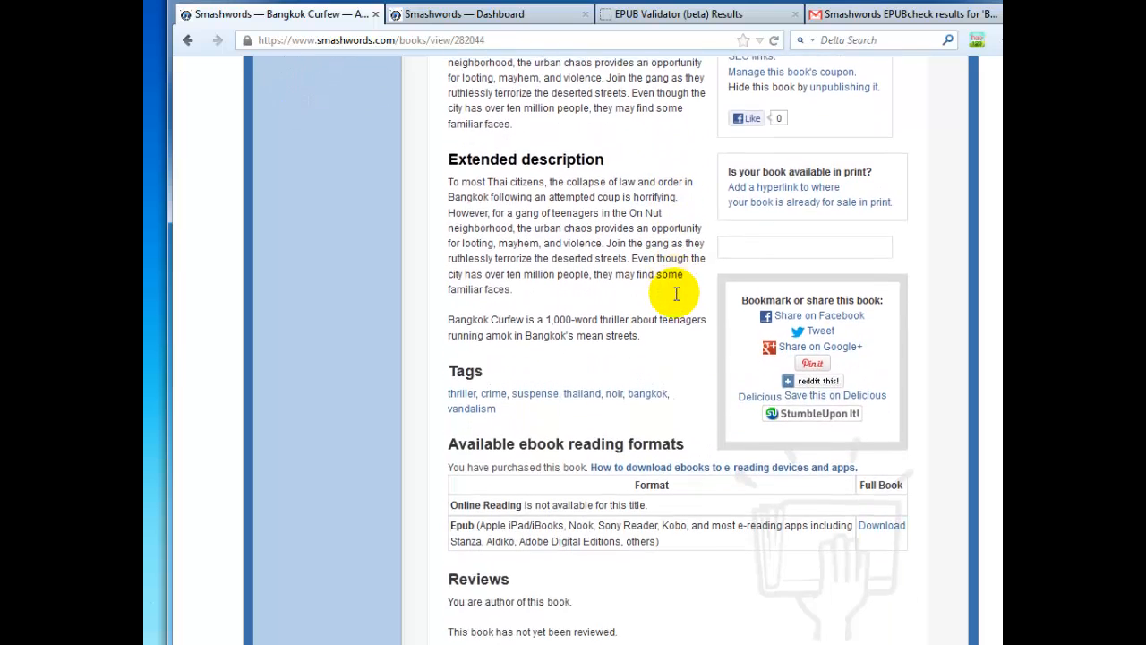
scroll(down, 3)
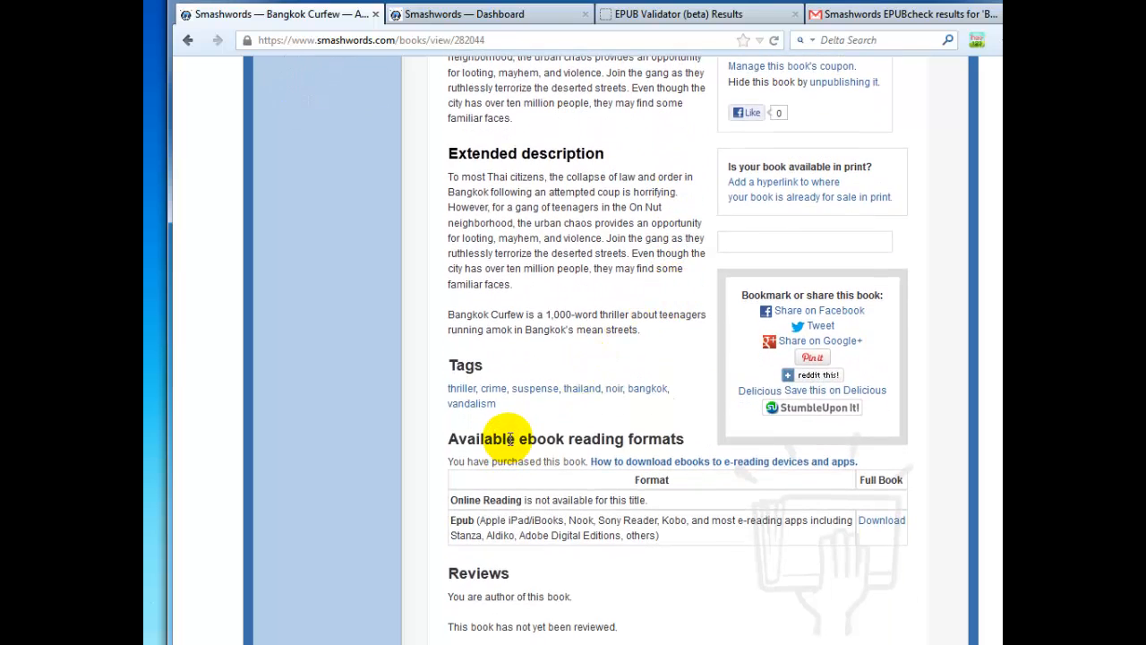
mouse_move(627, 522)
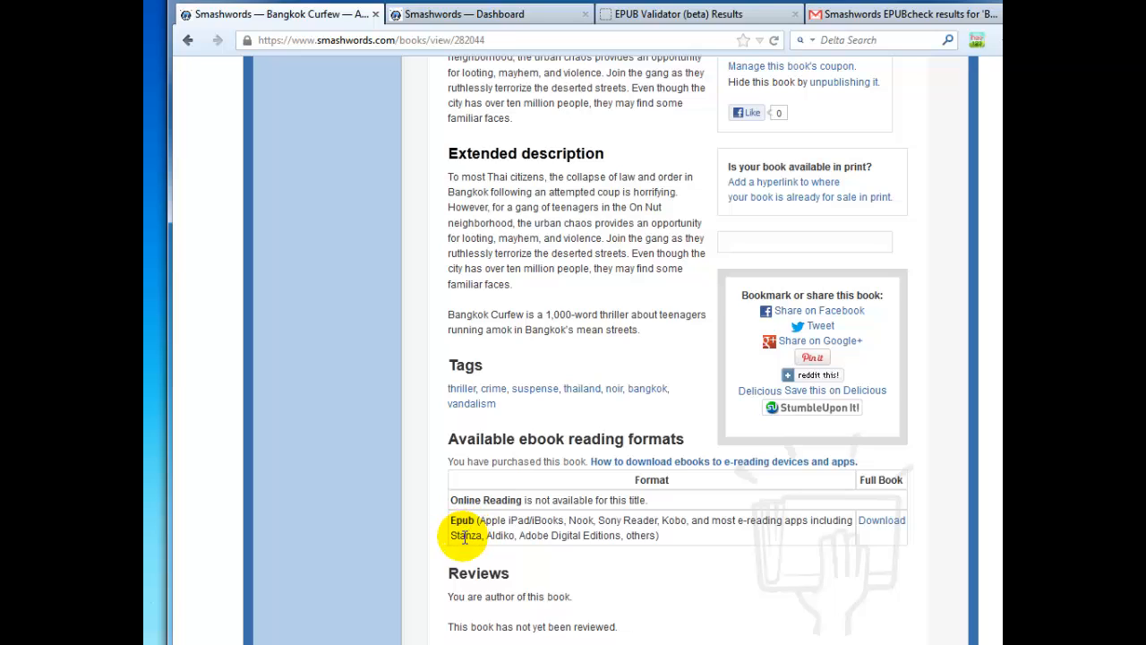
scroll(up, 3)
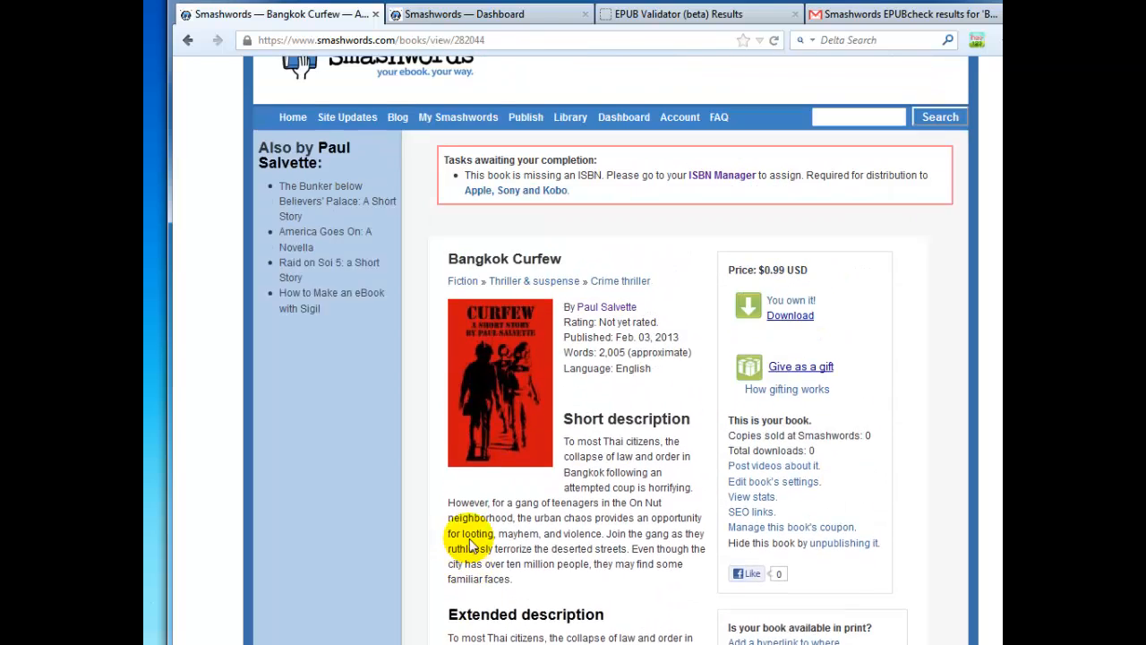
scroll(up, 3)
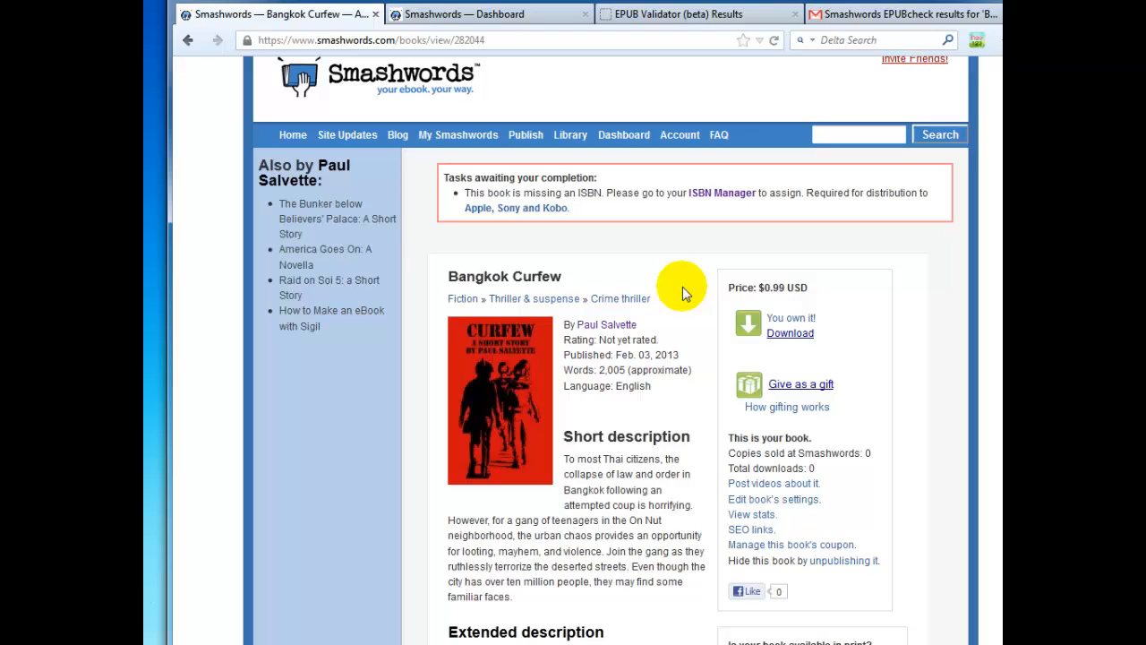
click(724, 193)
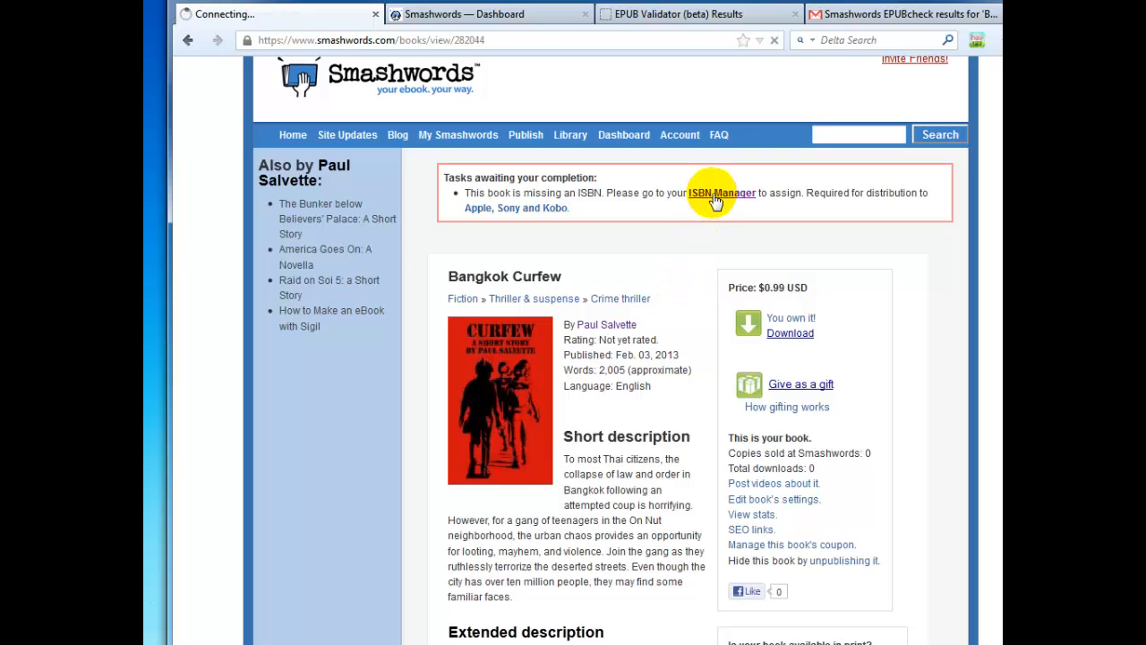
Step: Start assigning an ISBN to Bangkok Curfew from the ISBN Manager list
click(722, 194)
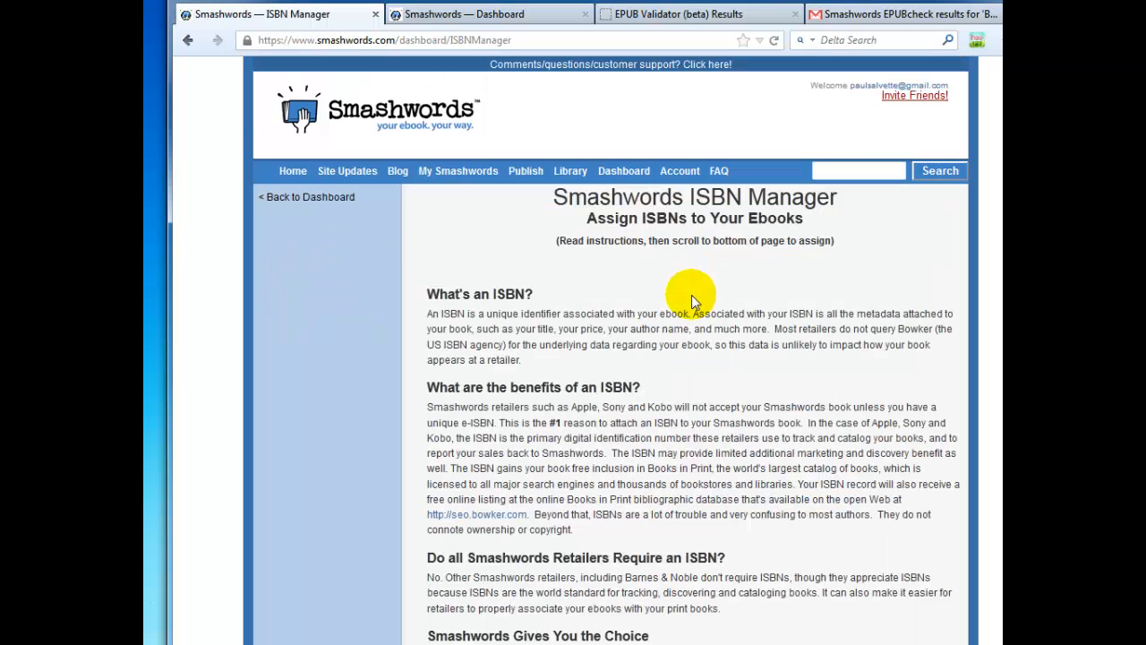
scroll(down, 3)
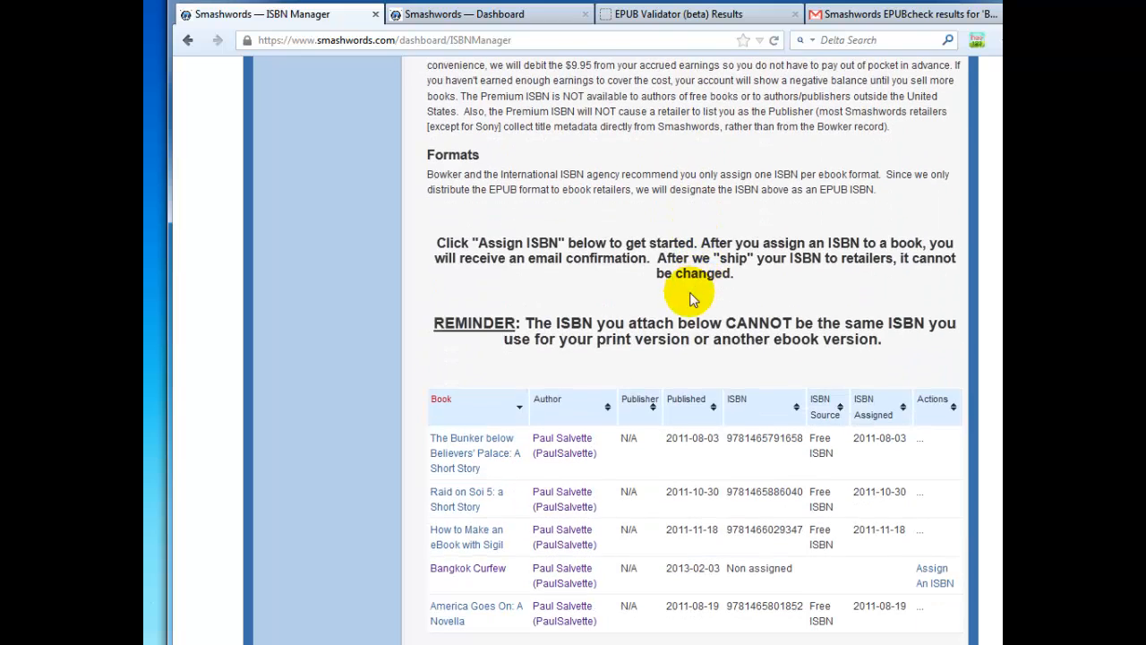
mouse_move(935, 575)
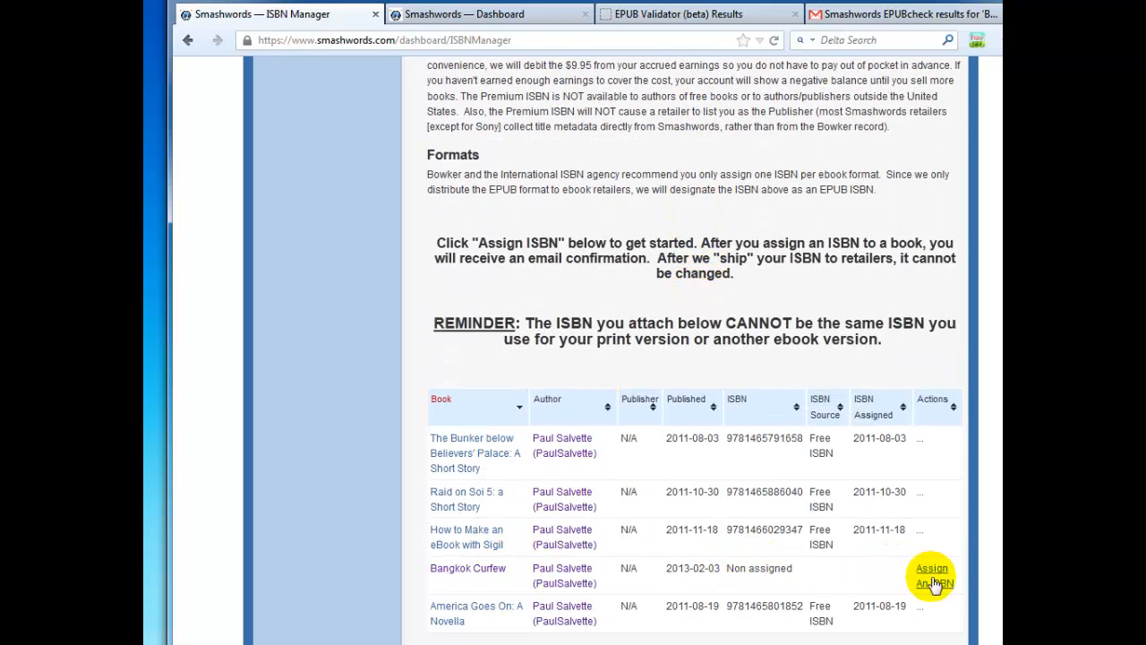
click(935, 575)
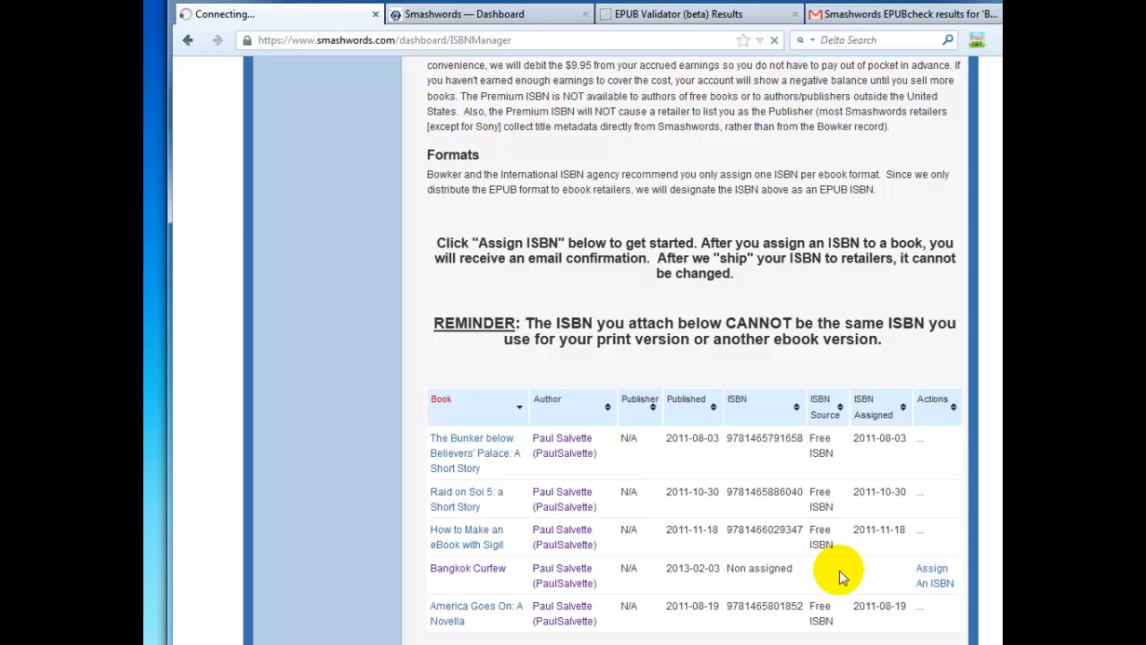
click(935, 576)
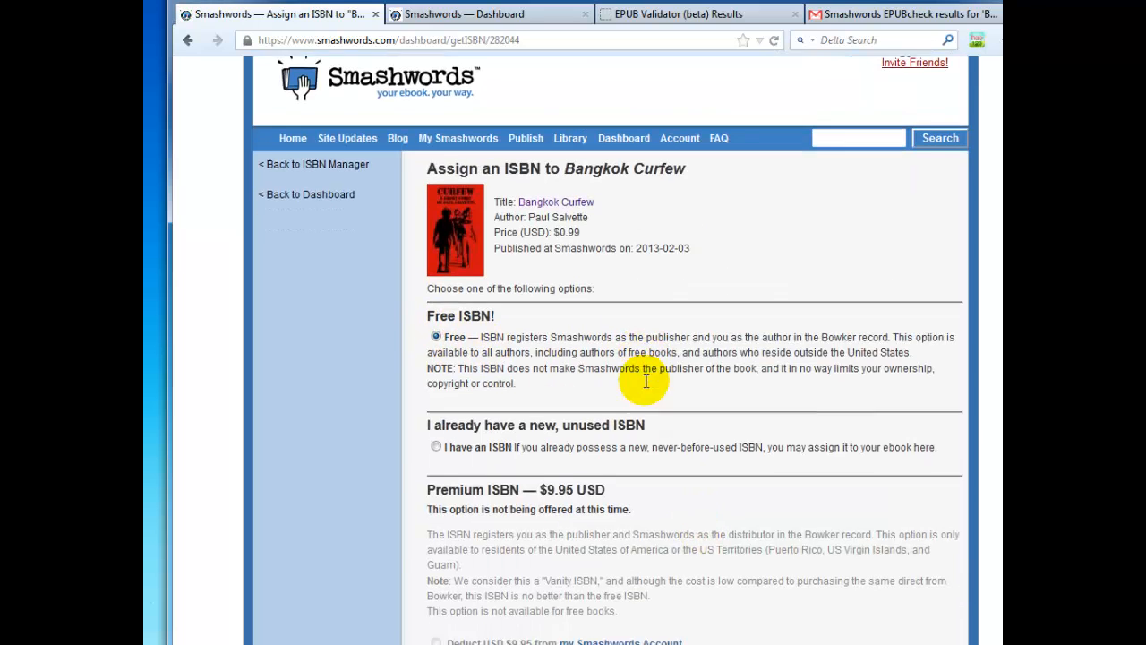
scroll(down, 3)
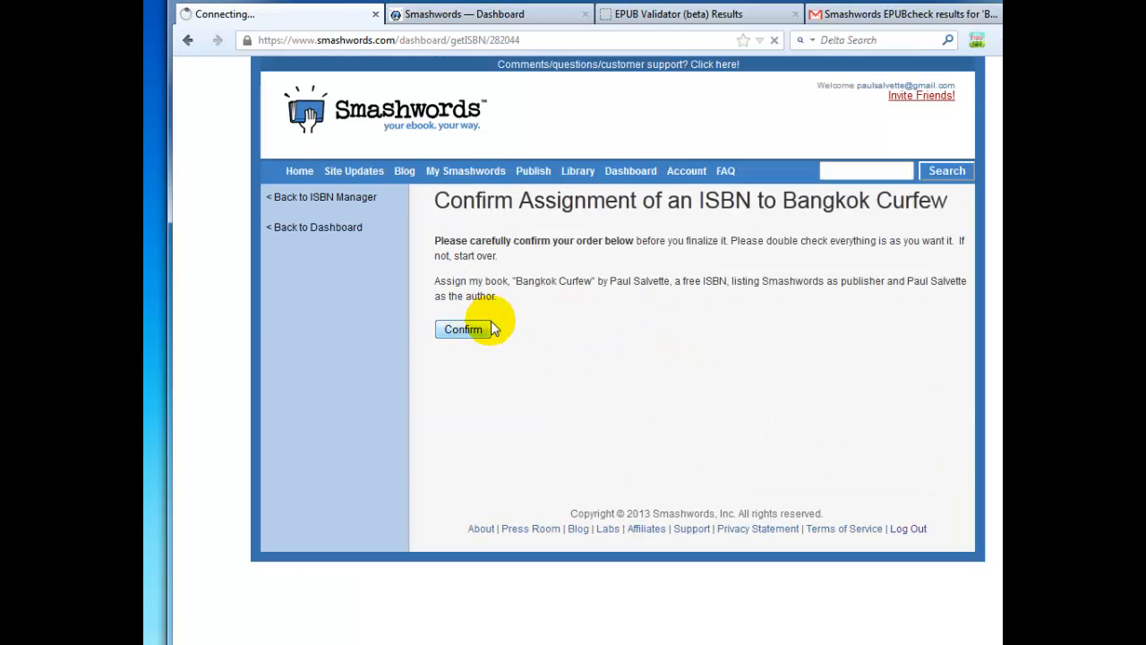
click(462, 330)
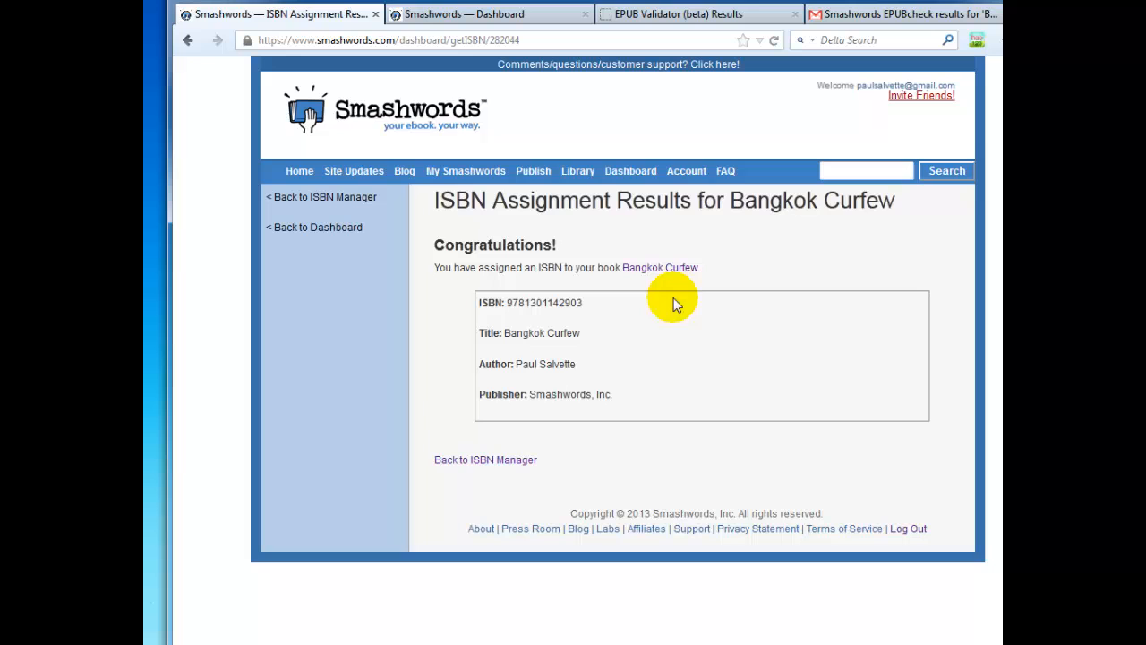
click(630, 172)
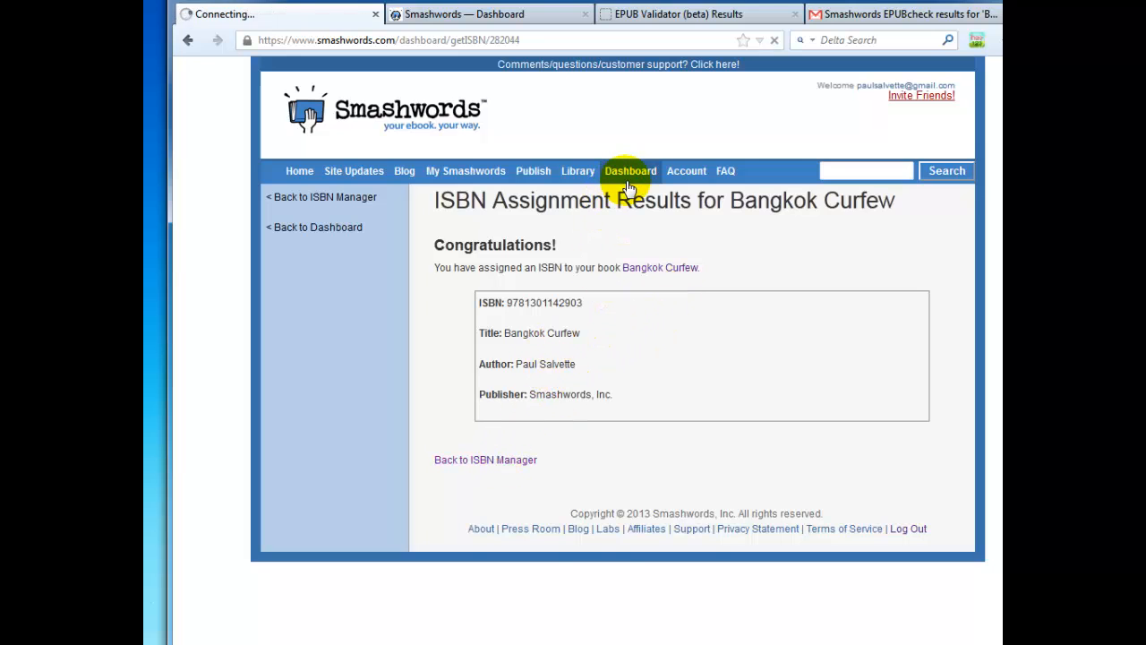
click(485, 458)
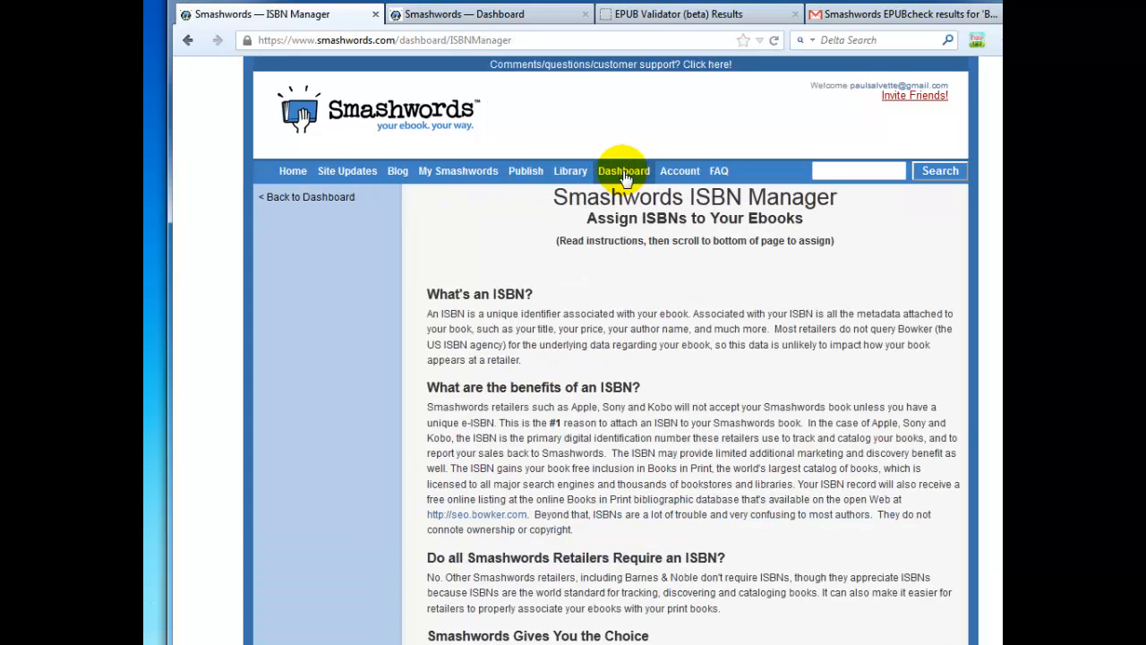
Step: Confirm Bangkok Curfew shows Pending review on the dashboard, then switch to the EPUBcheck email in Gmail
click(624, 170)
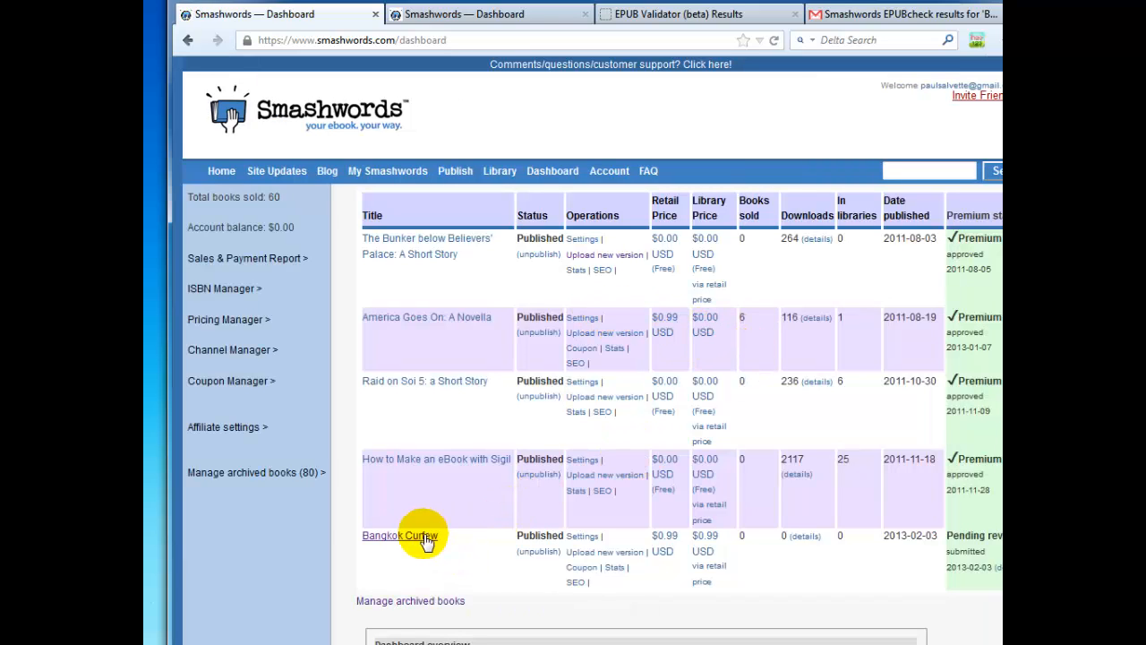
mouse_move(573, 536)
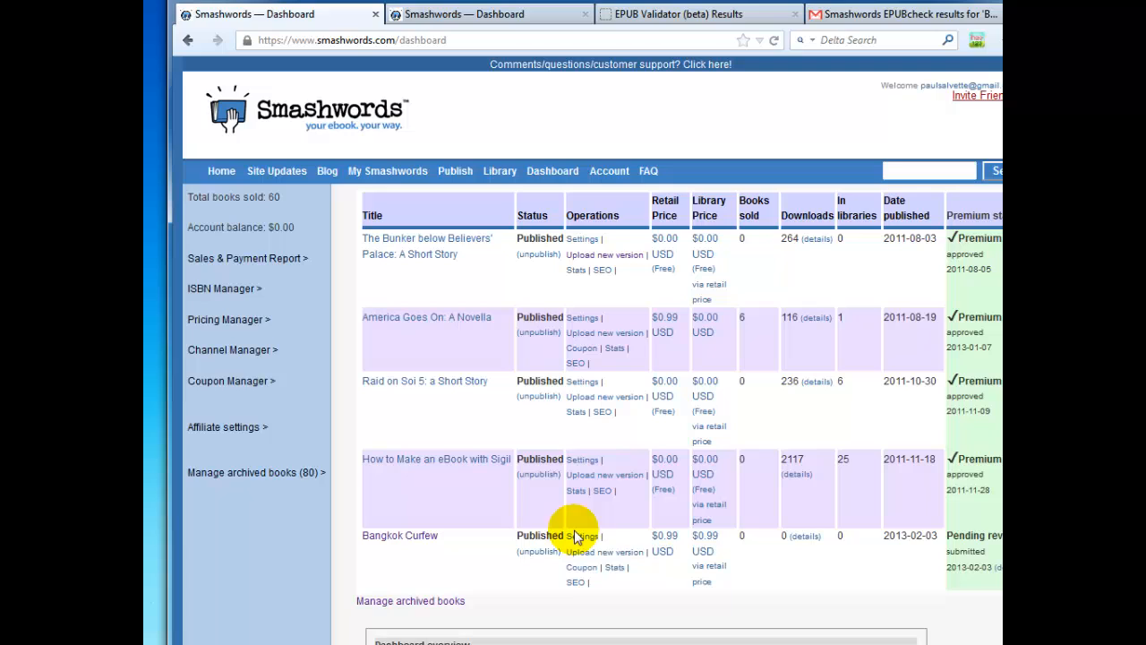
mouse_move(982, 541)
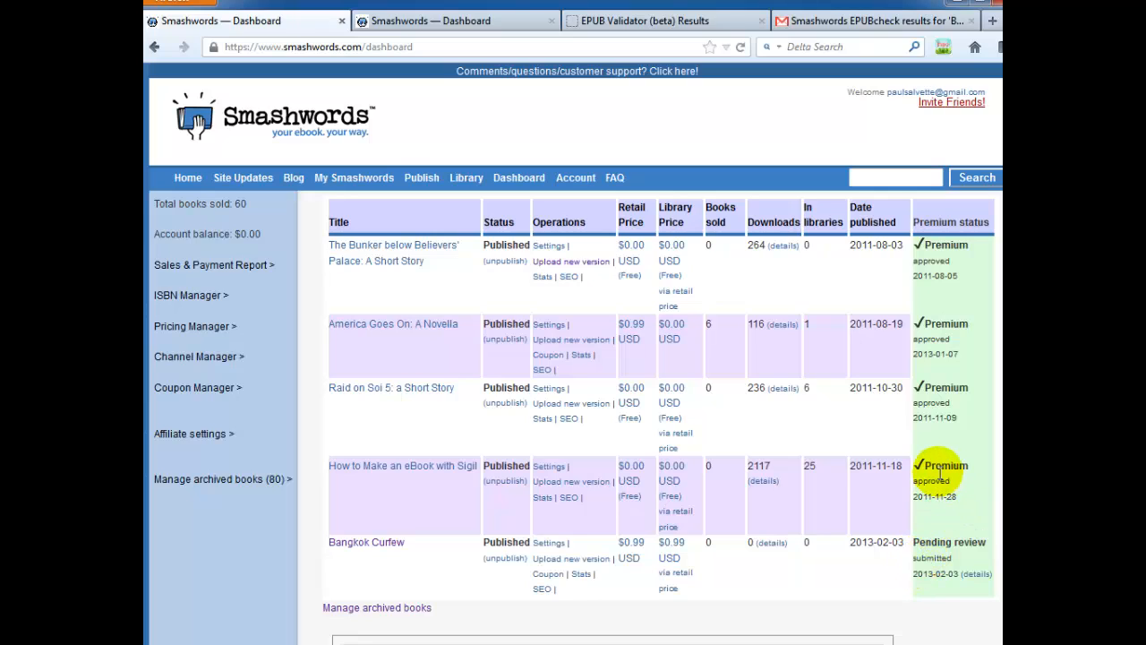
mouse_move(945, 512)
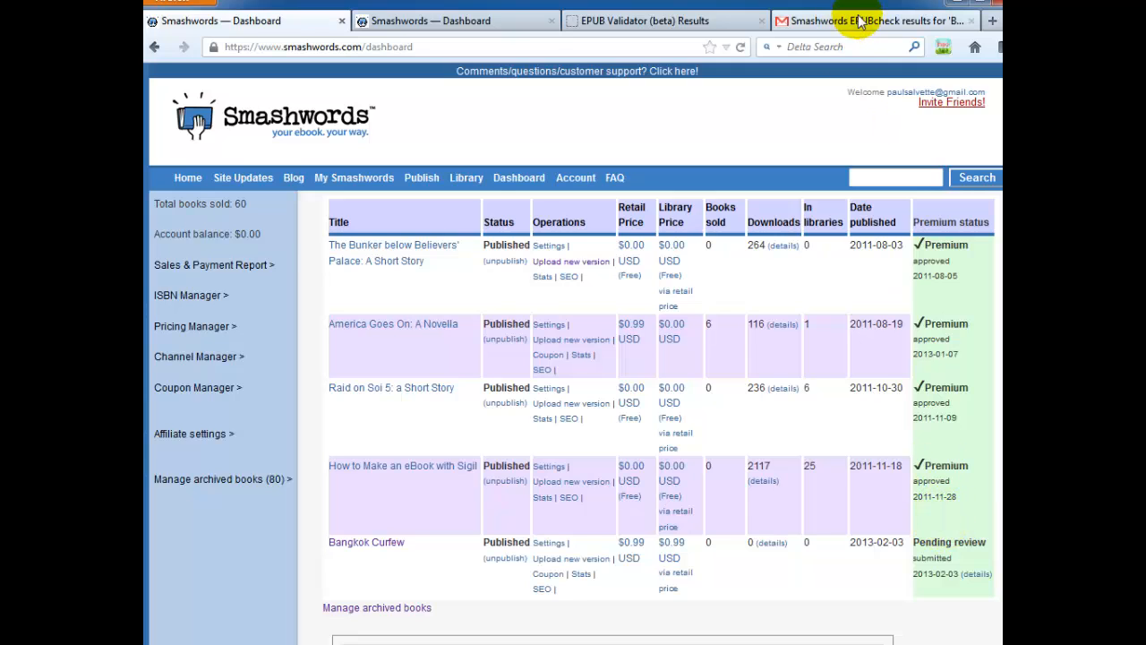
click(874, 22)
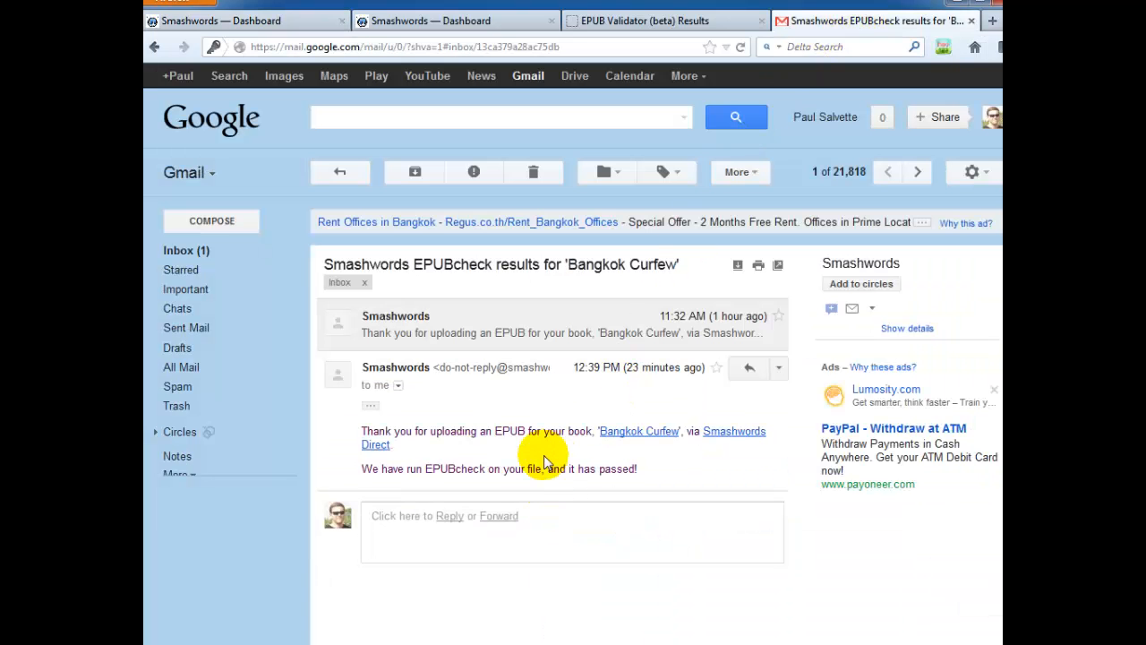
mouse_move(455, 438)
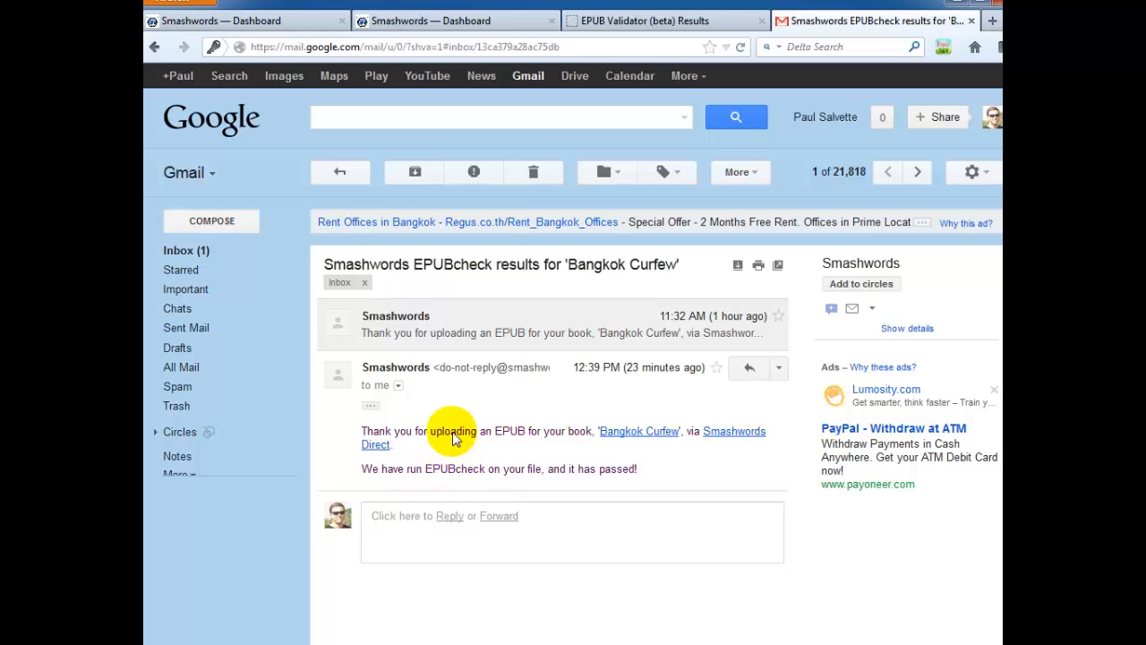
mouse_move(529, 448)
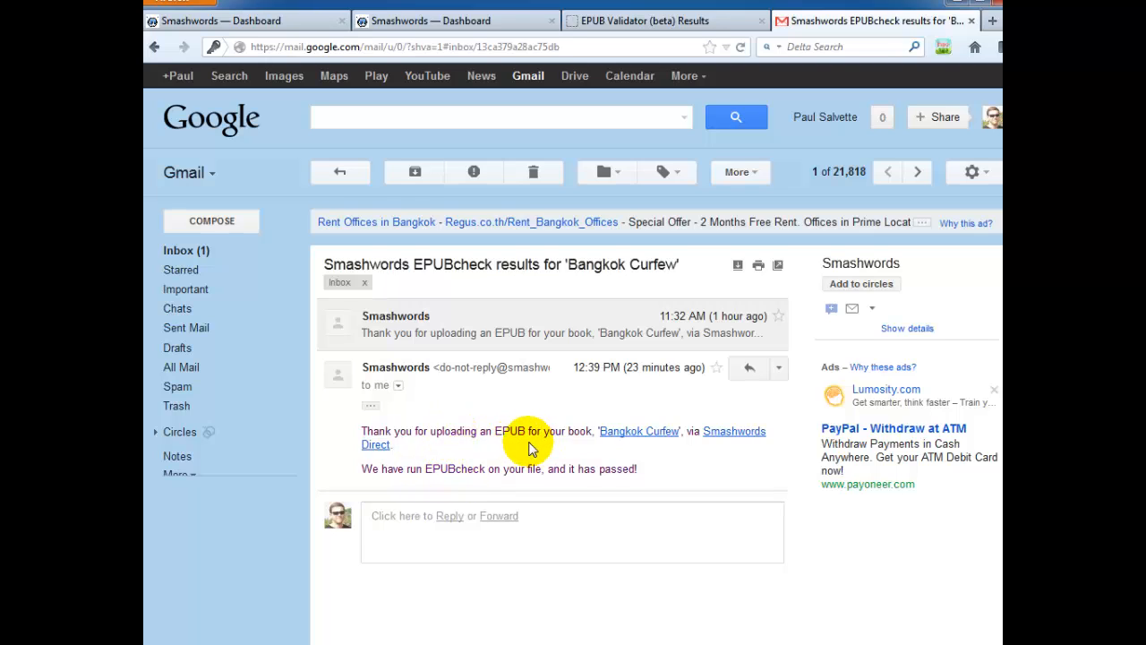
mouse_move(512, 476)
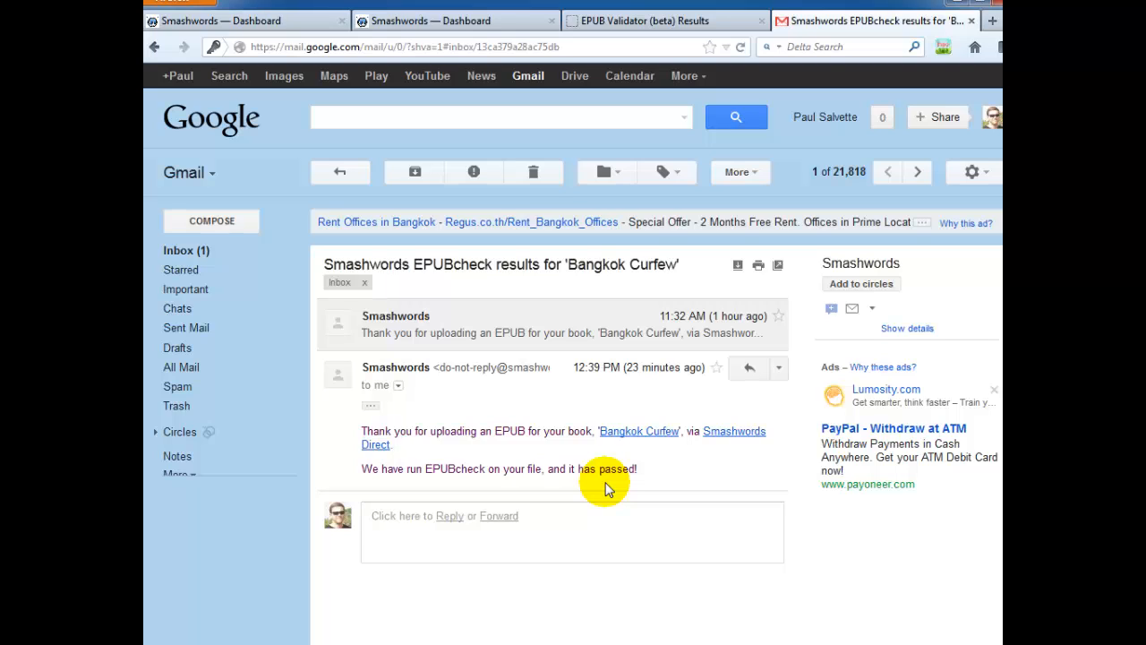
mouse_move(476, 483)
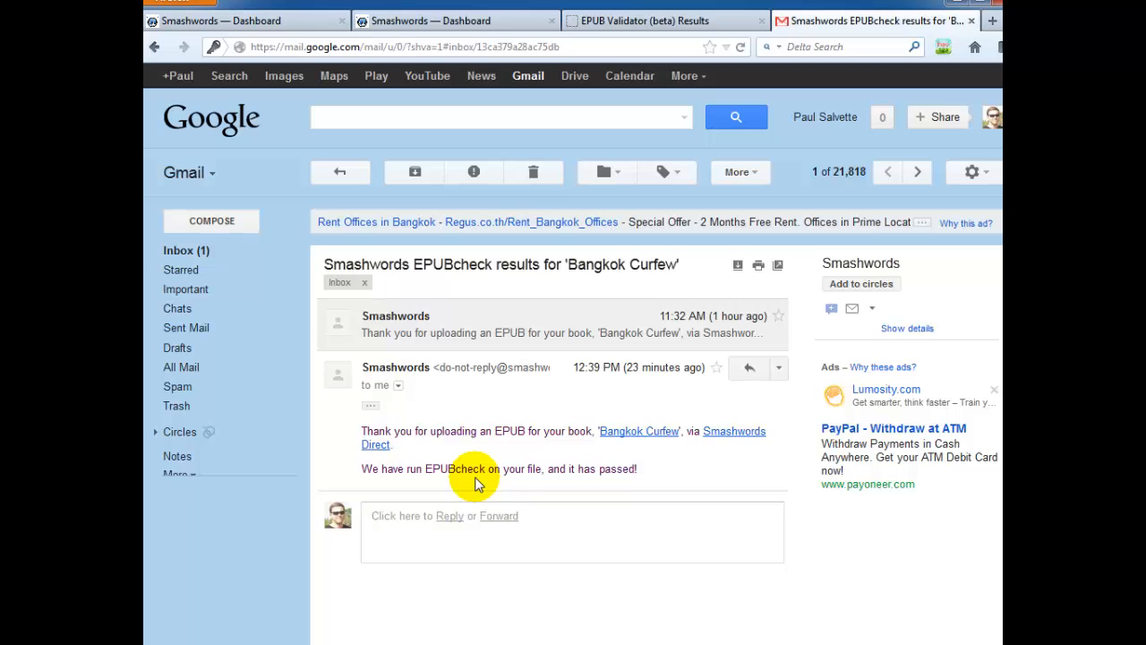
mouse_move(466, 491)
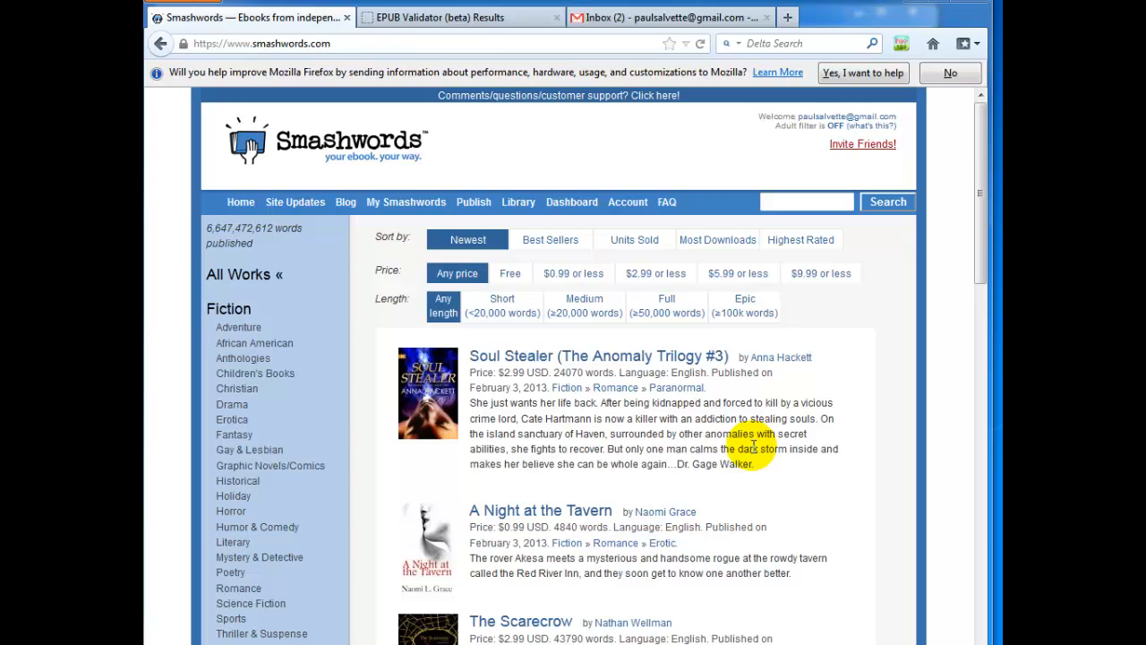
mouse_move(779, 398)
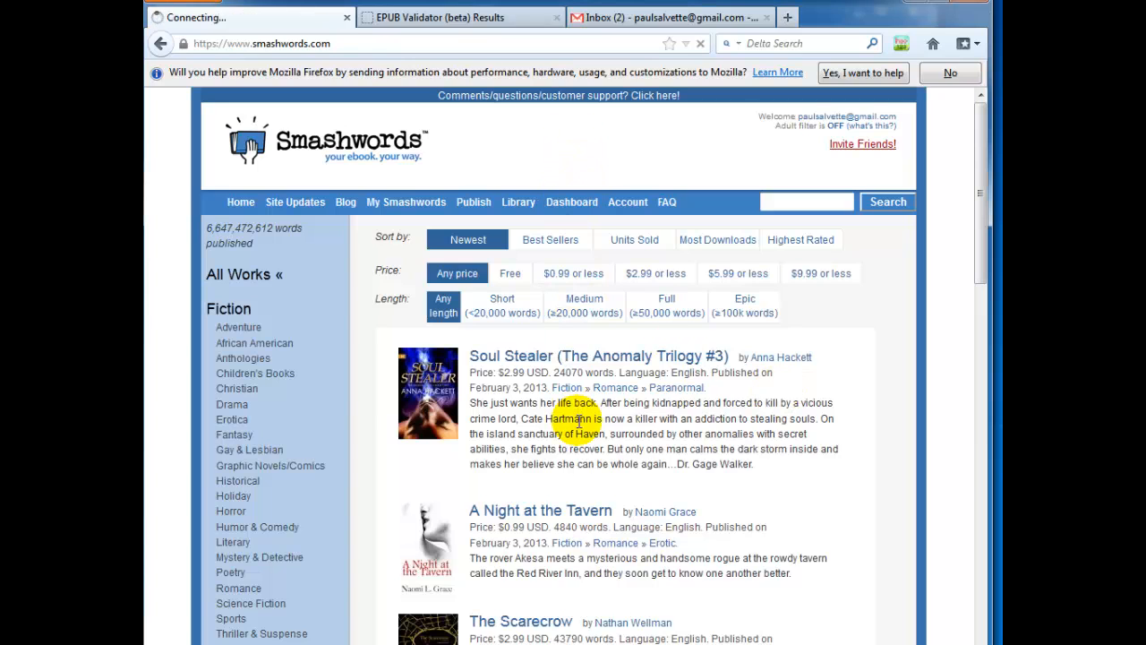
Step: From the Bunker book's Settings, start a new cover upload and browse for the replacement image file
click(523, 201)
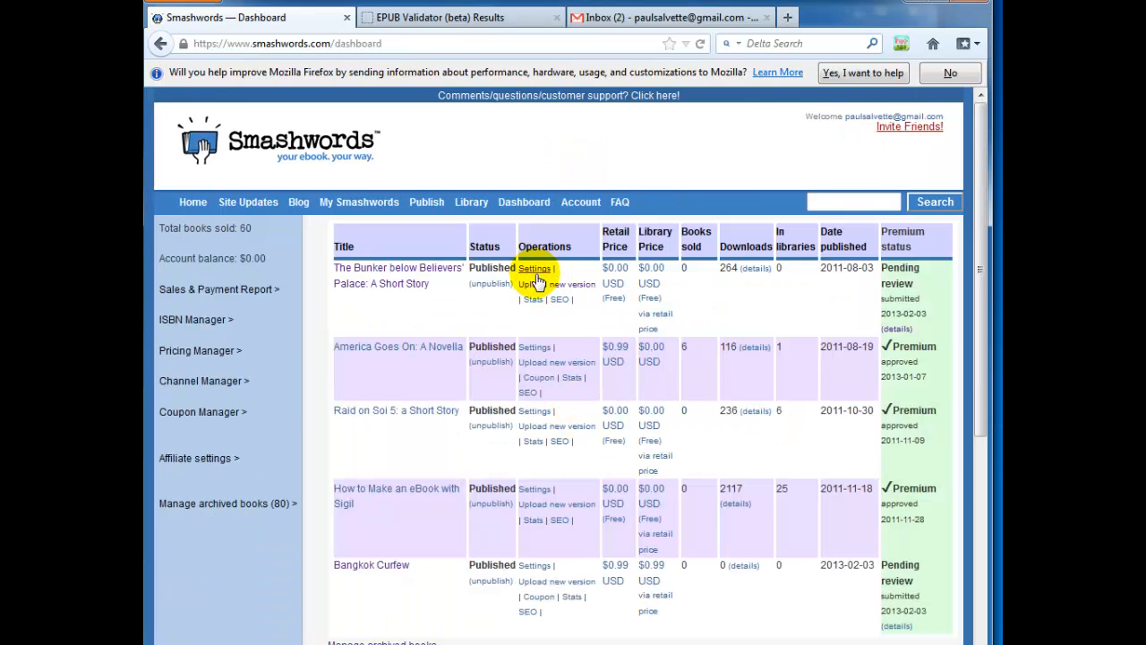
click(534, 268)
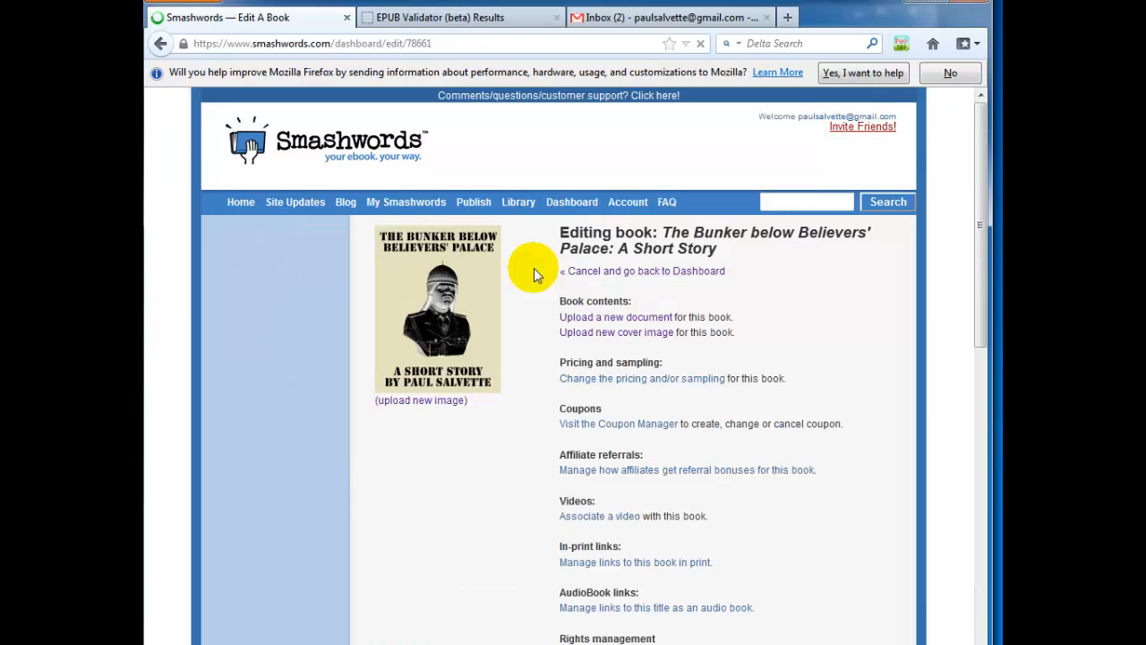
mouse_move(609, 331)
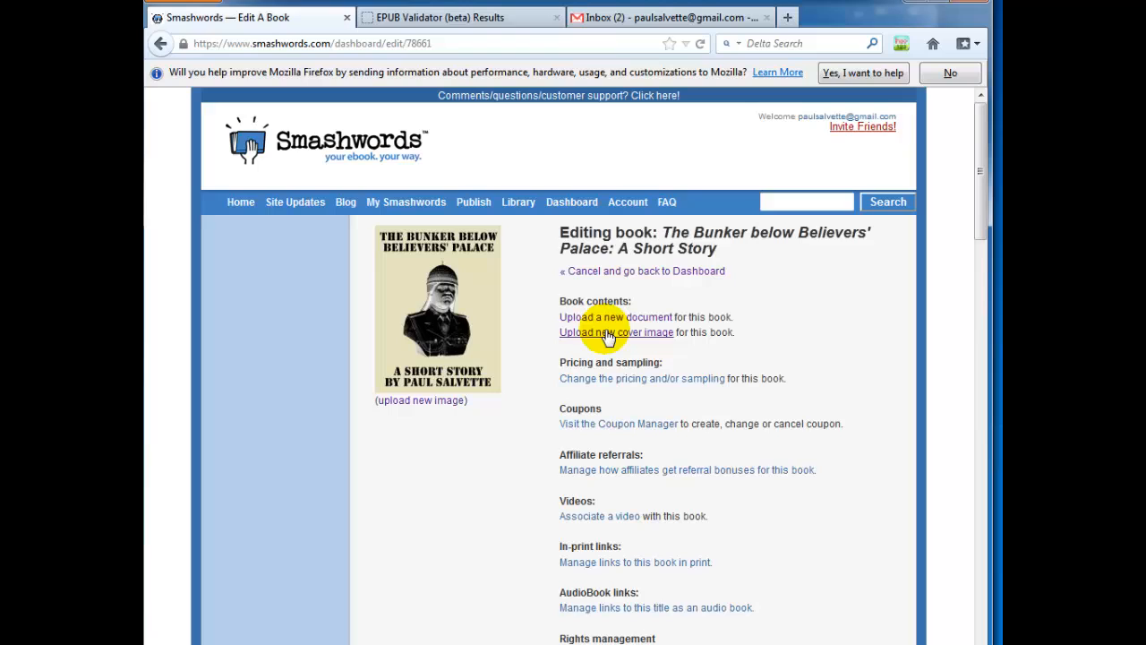
click(616, 332)
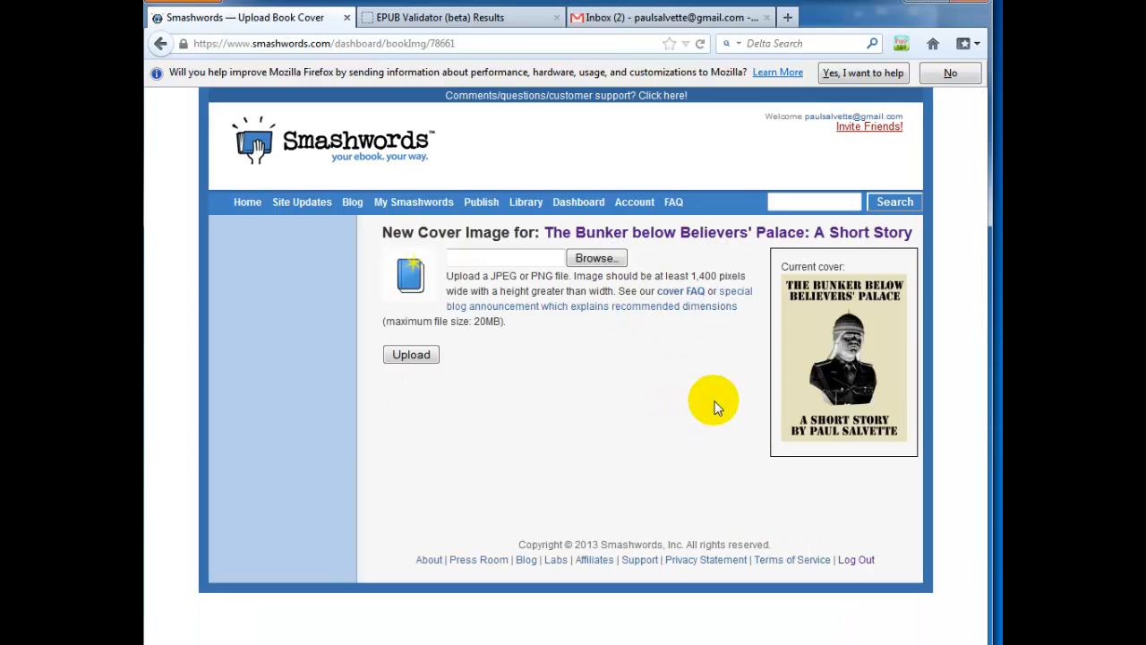
mouse_move(690, 401)
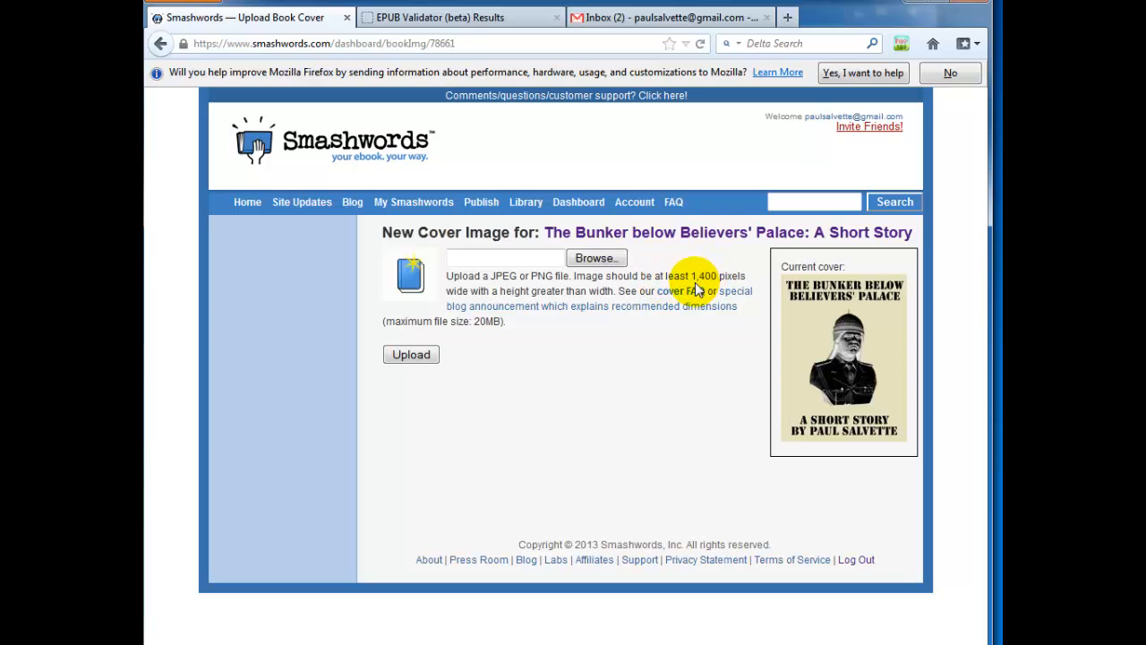
mouse_move(459, 304)
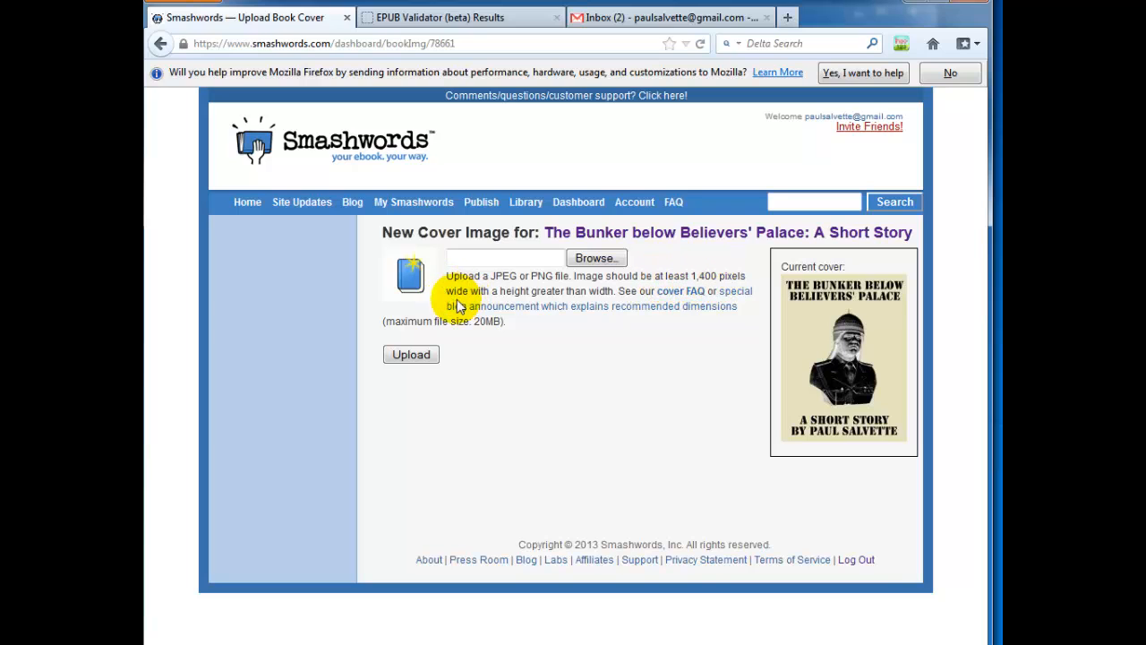
click(594, 257)
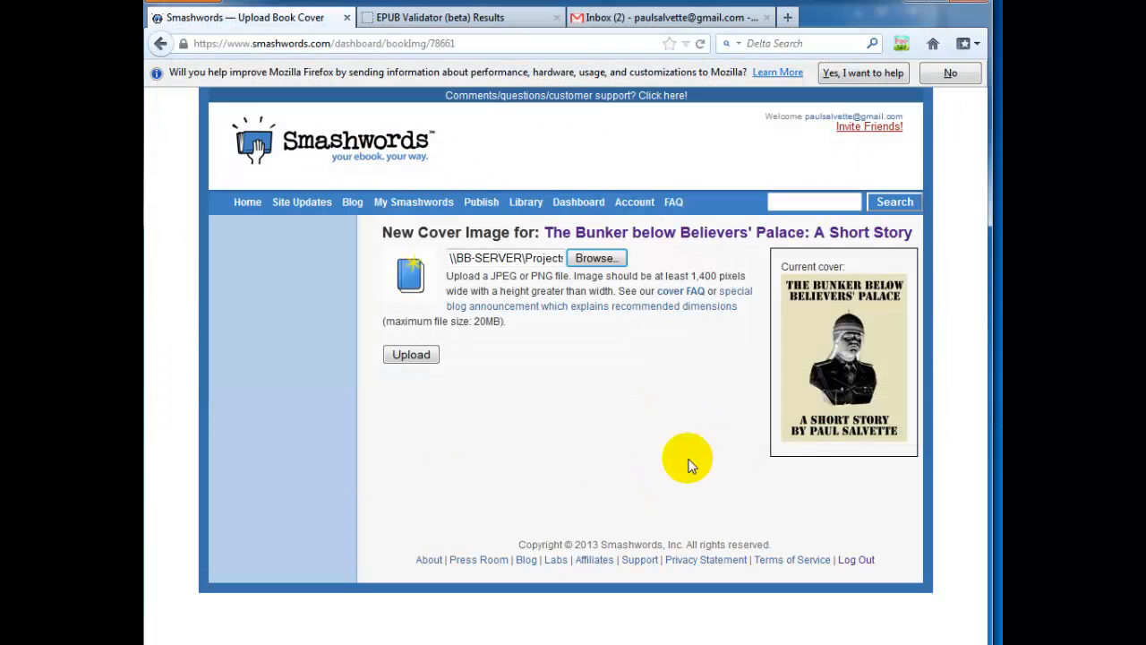
click(410, 354)
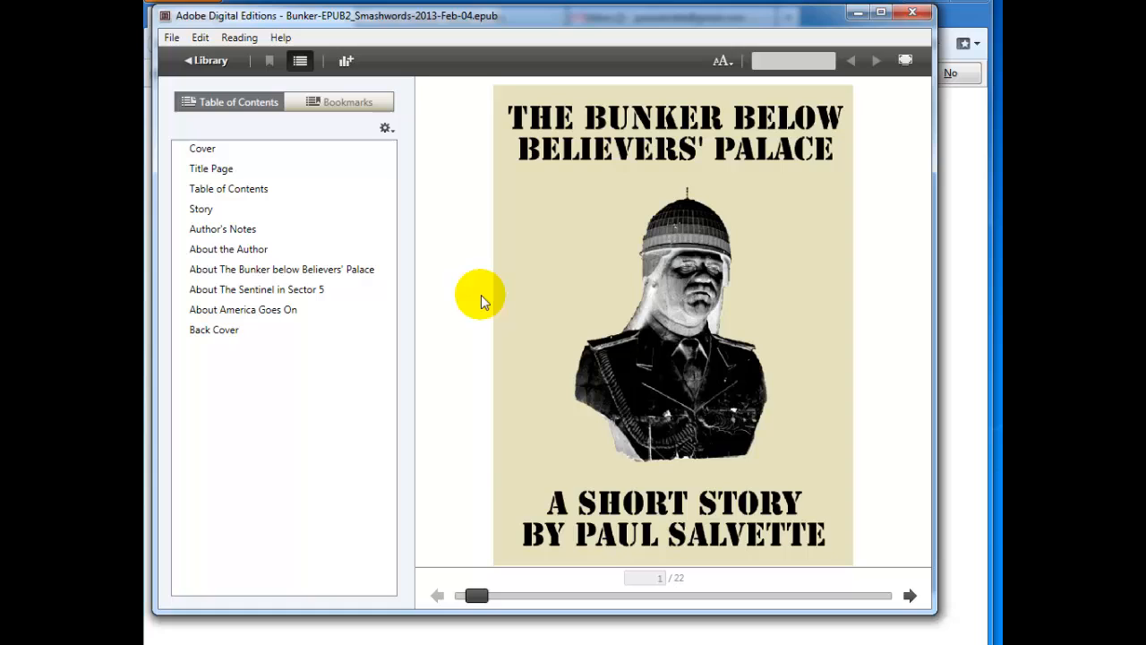
Step: Preview the Title Page and the About chapters (Bunker, Sentinel in Sector 5, America Goes On) from the contents
click(212, 169)
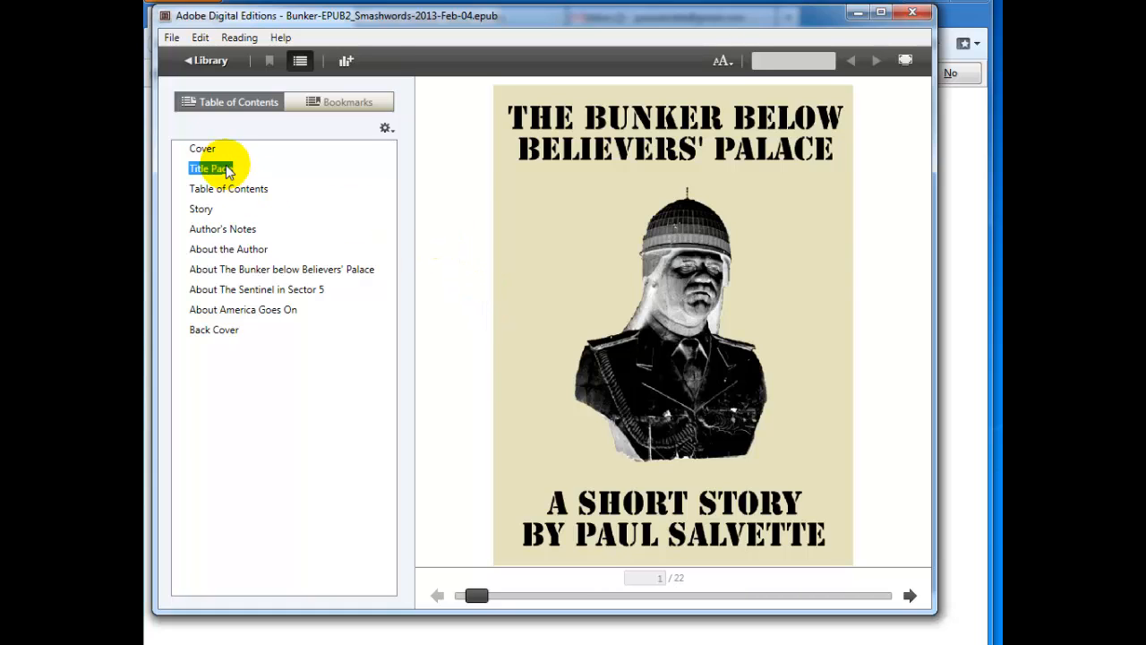
click(210, 169)
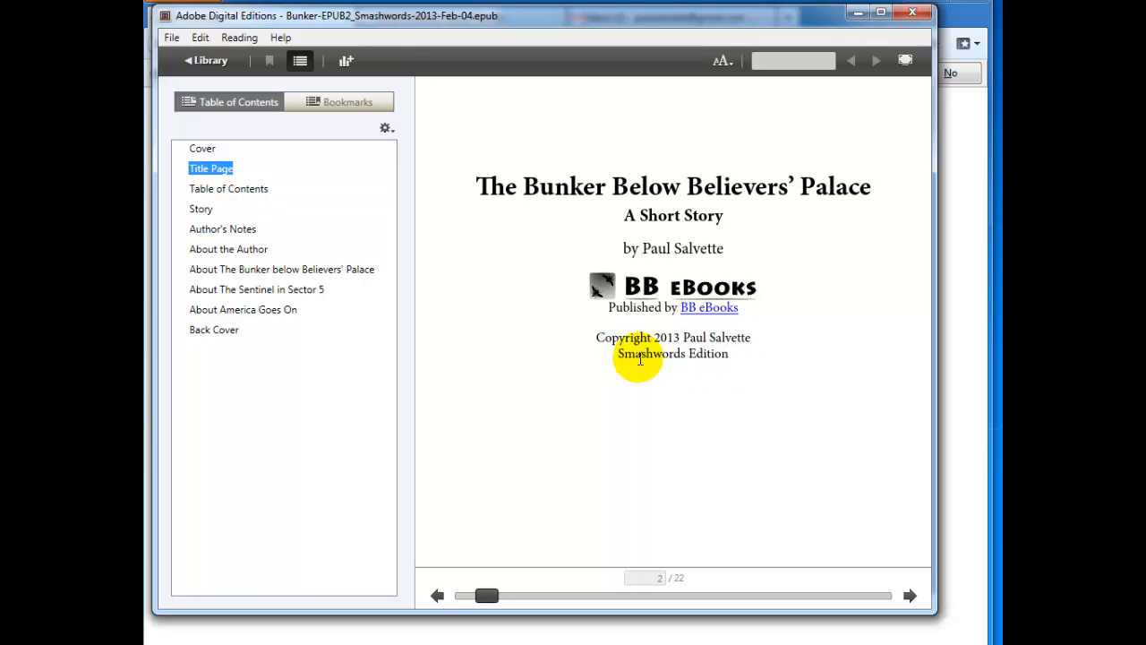
mouse_move(738, 340)
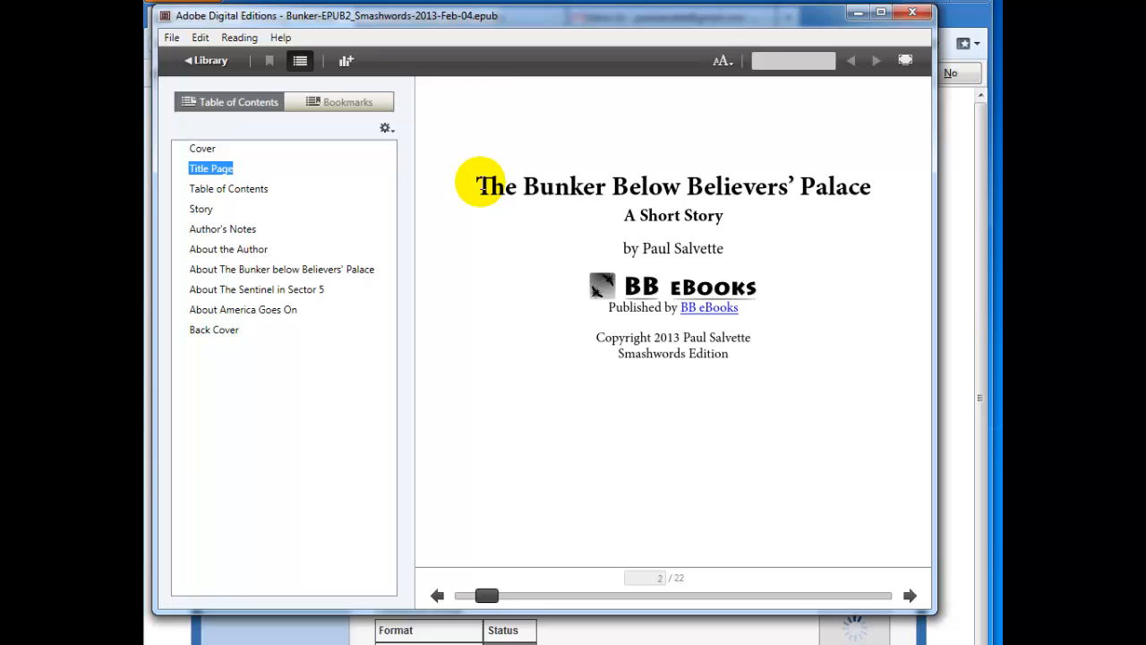
drag(480, 187, 791, 187)
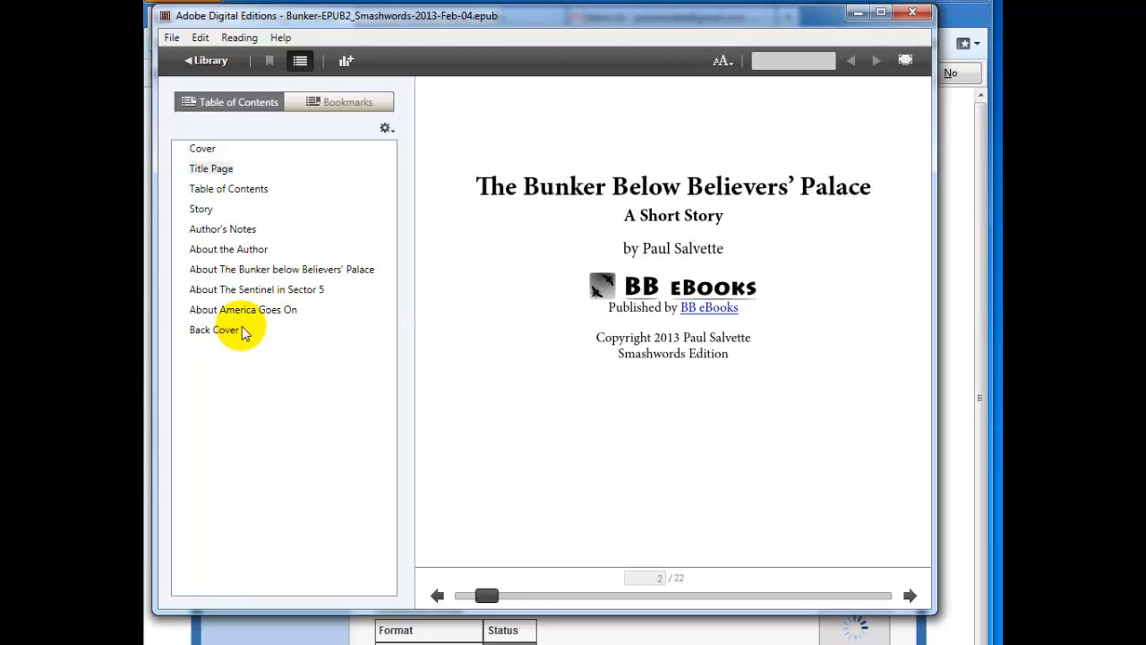
click(255, 289)
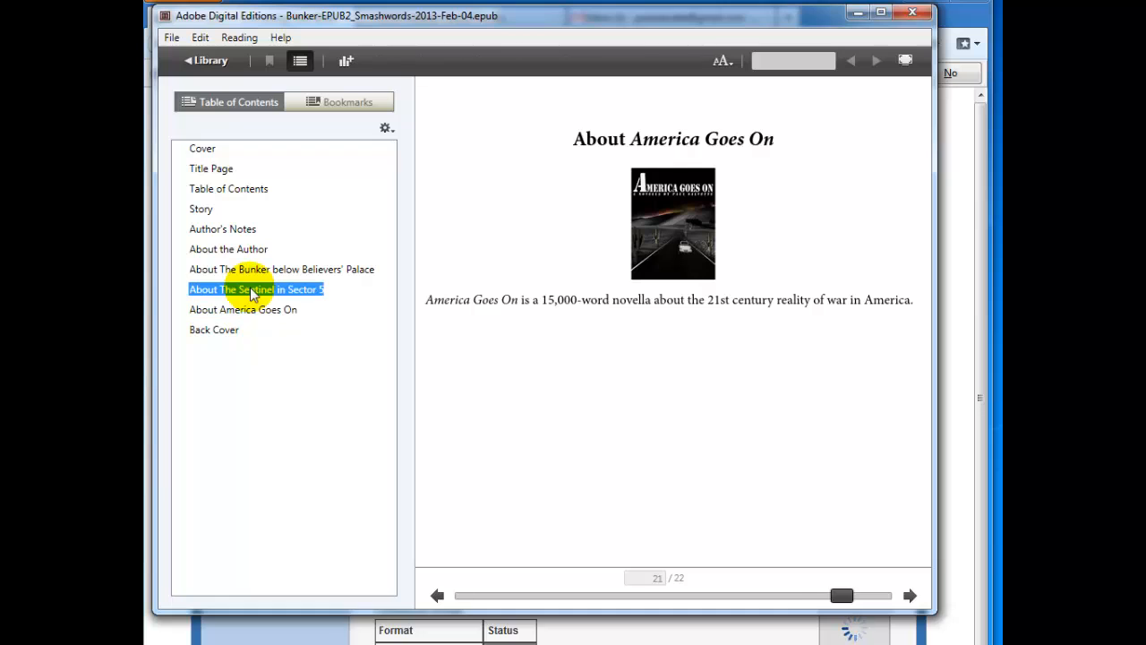
click(280, 269)
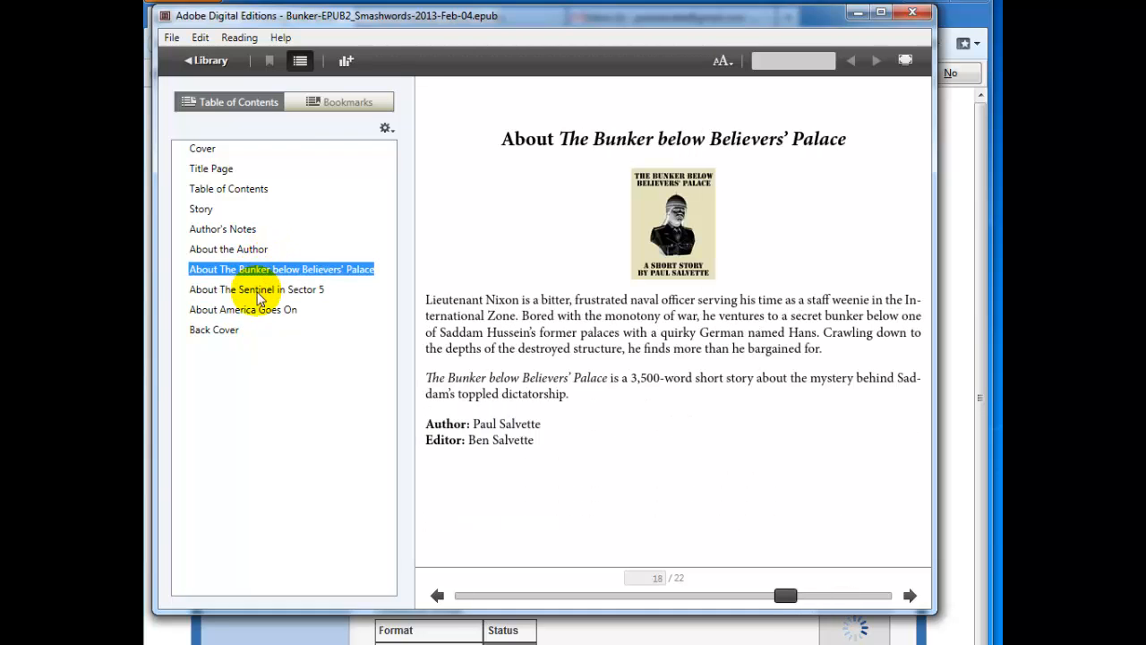
click(254, 288)
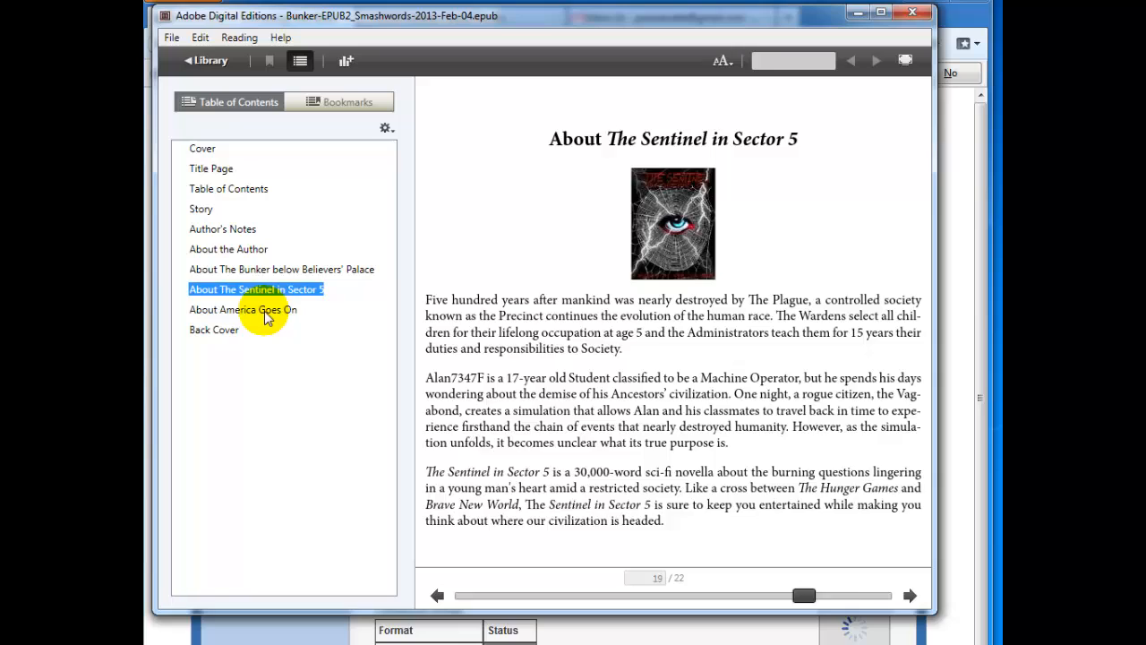
click(242, 308)
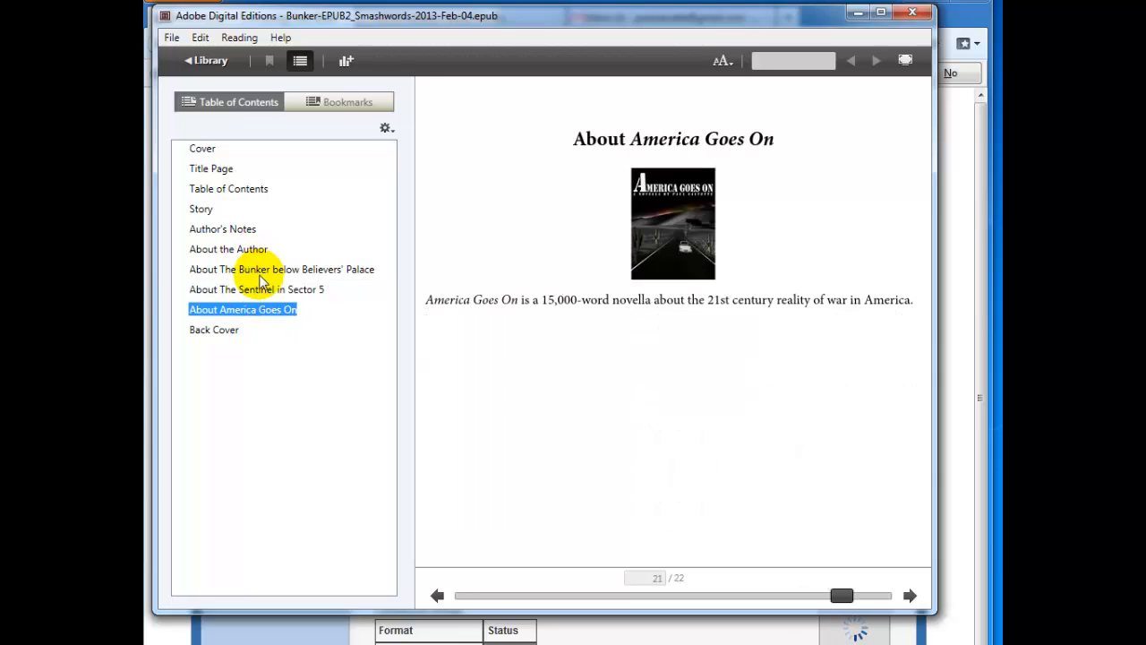
click(281, 269)
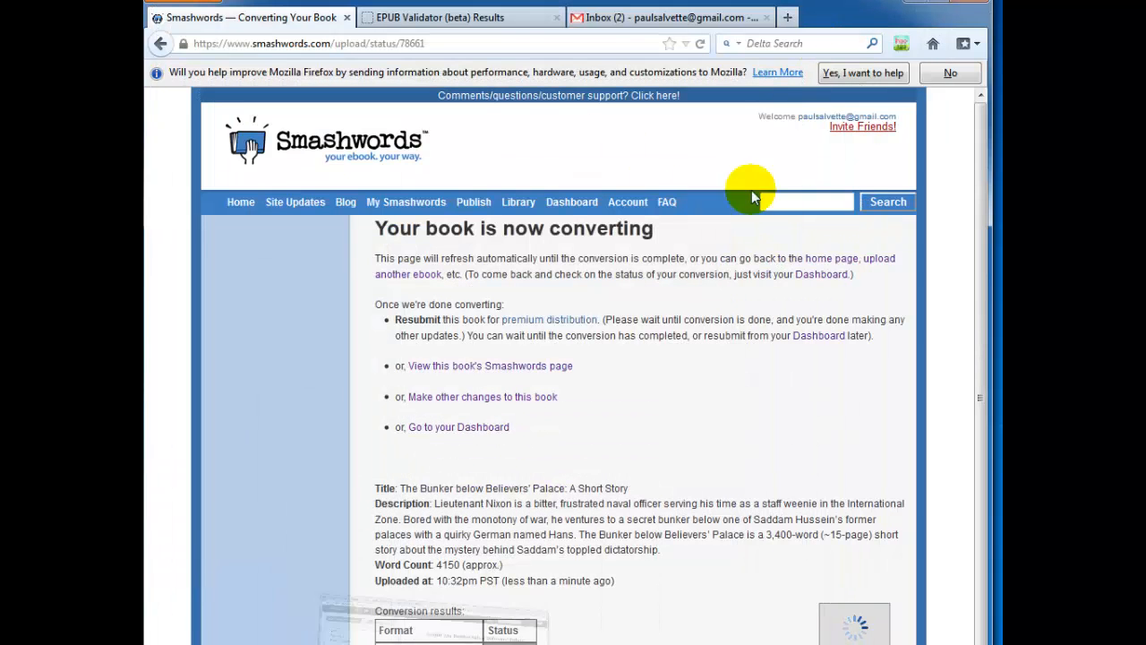
mouse_move(709, 367)
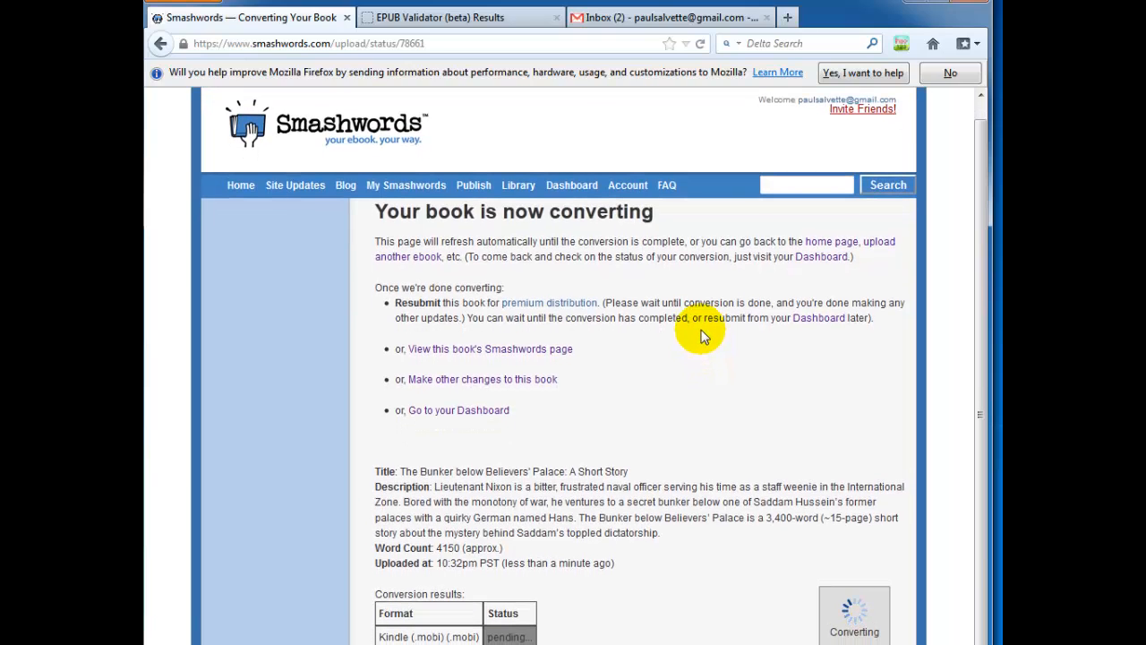
mouse_move(598, 447)
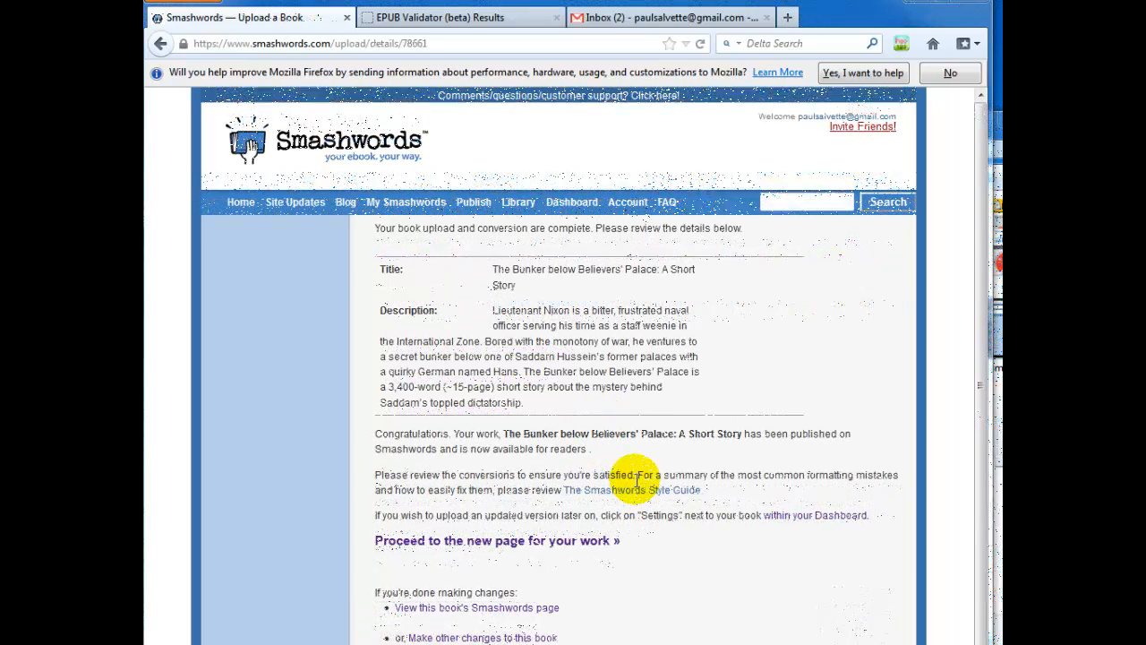
mouse_move(573, 201)
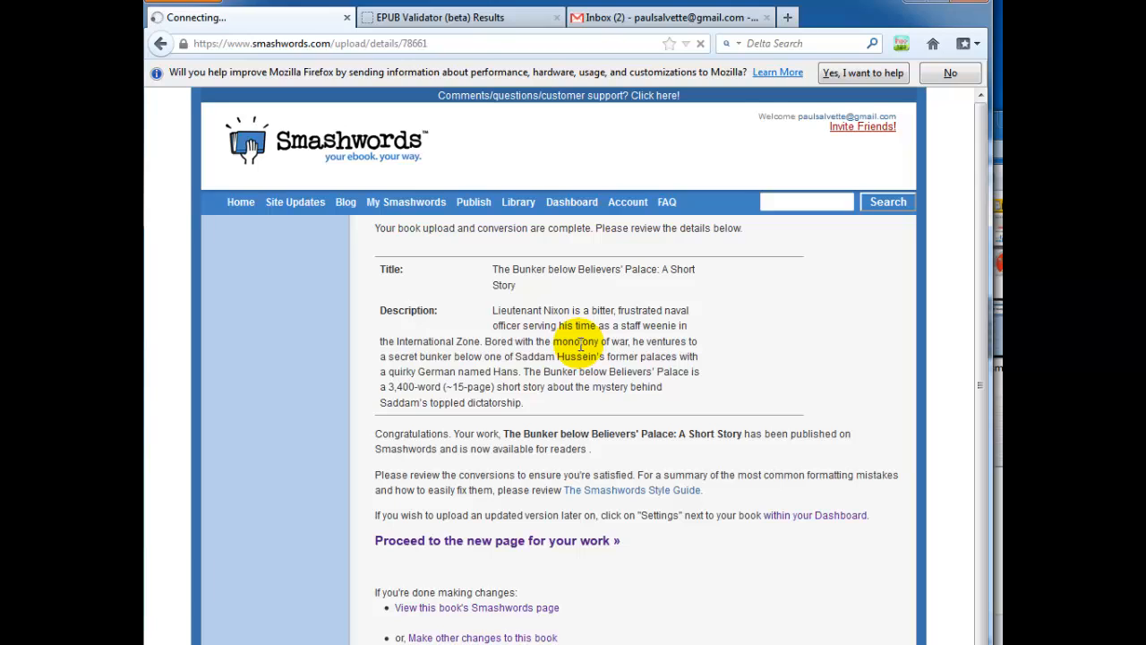
Step: From the Bunker book's Settings, upload the revised EPUB from the bunkerupload folder for conversion
click(571, 200)
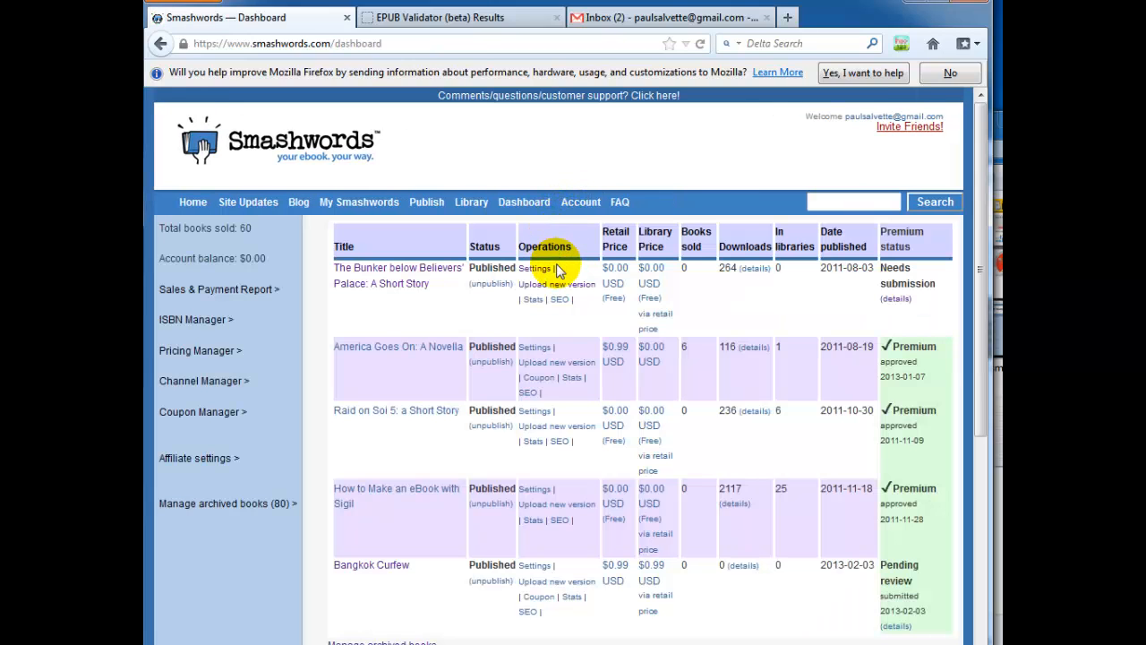
click(536, 269)
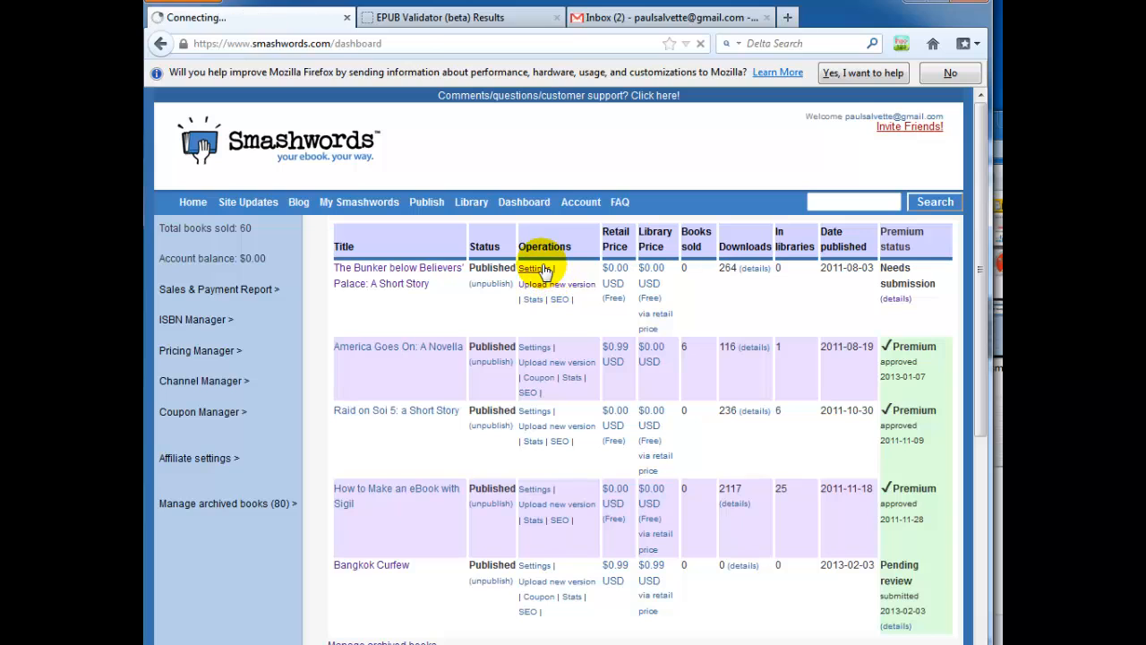
click(534, 269)
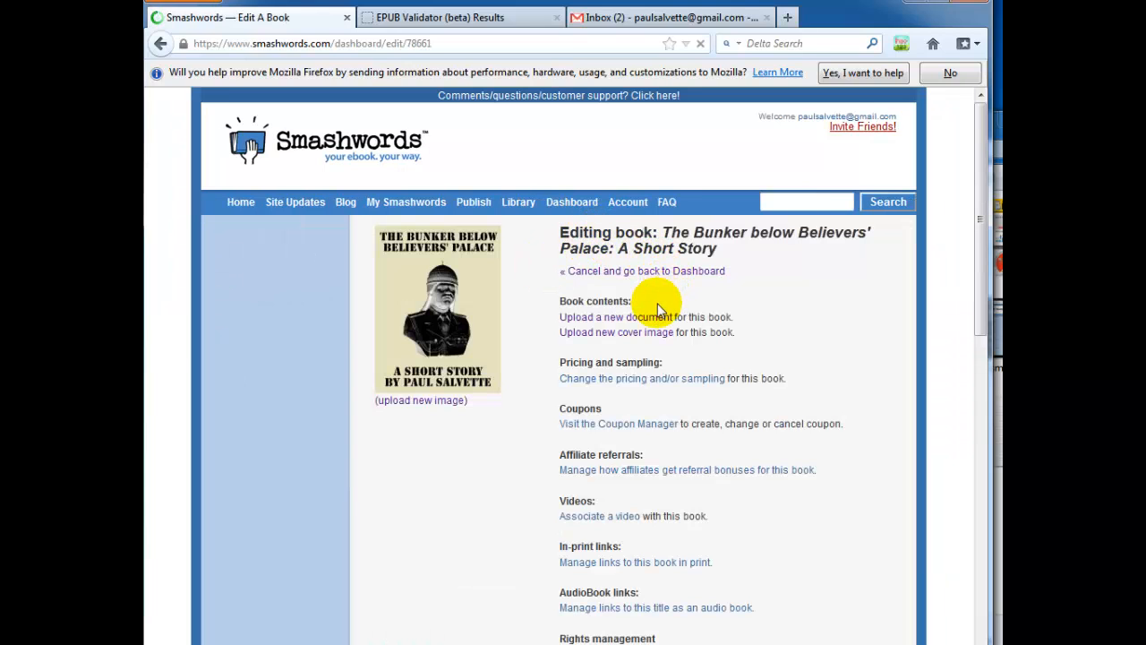
click(602, 315)
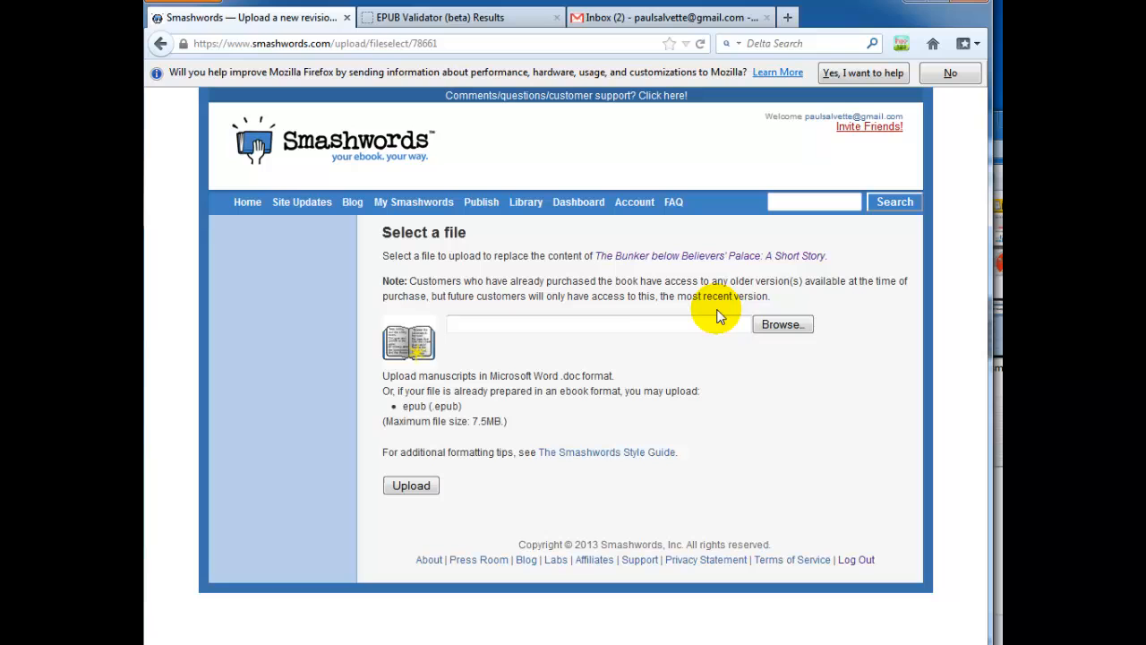
mouse_move(781, 324)
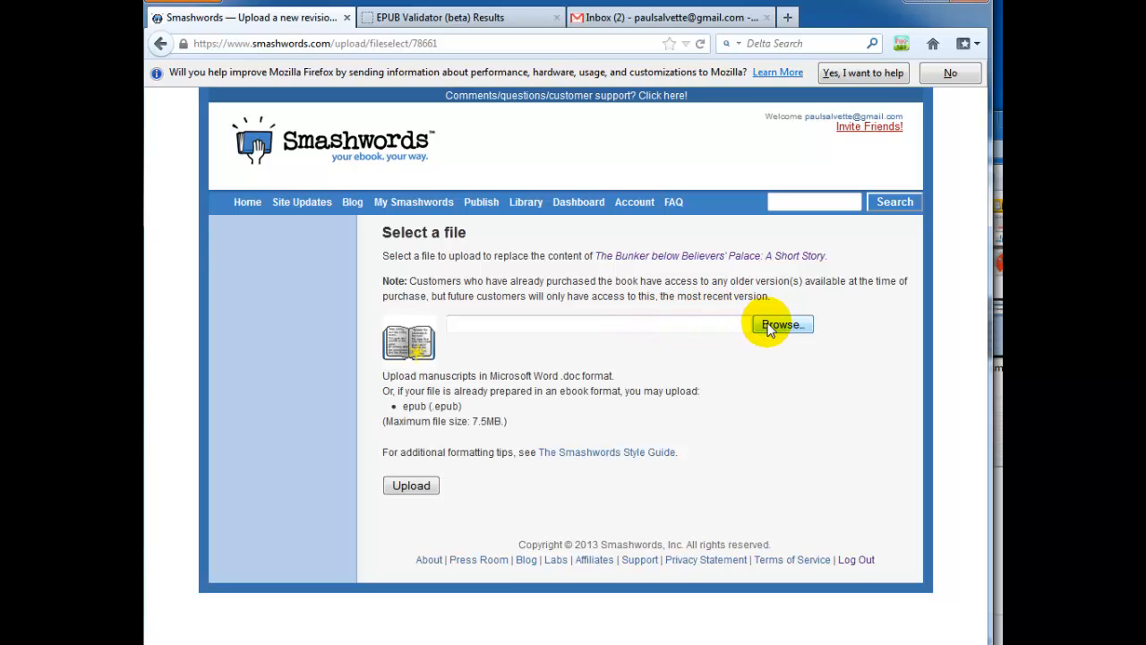
click(781, 324)
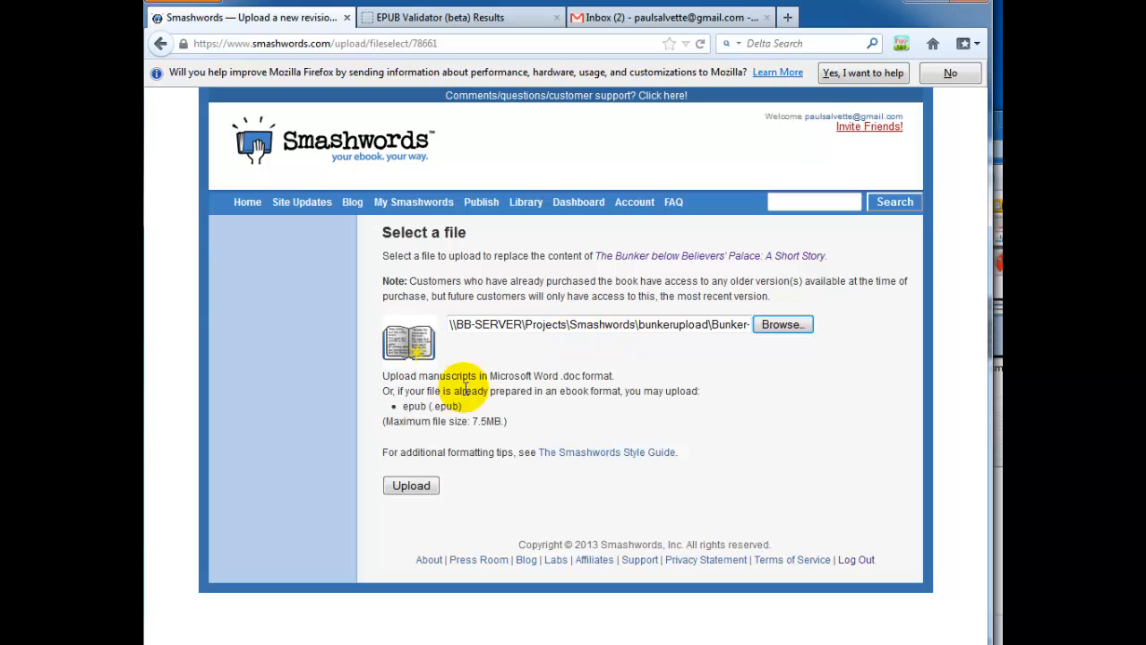
click(410, 483)
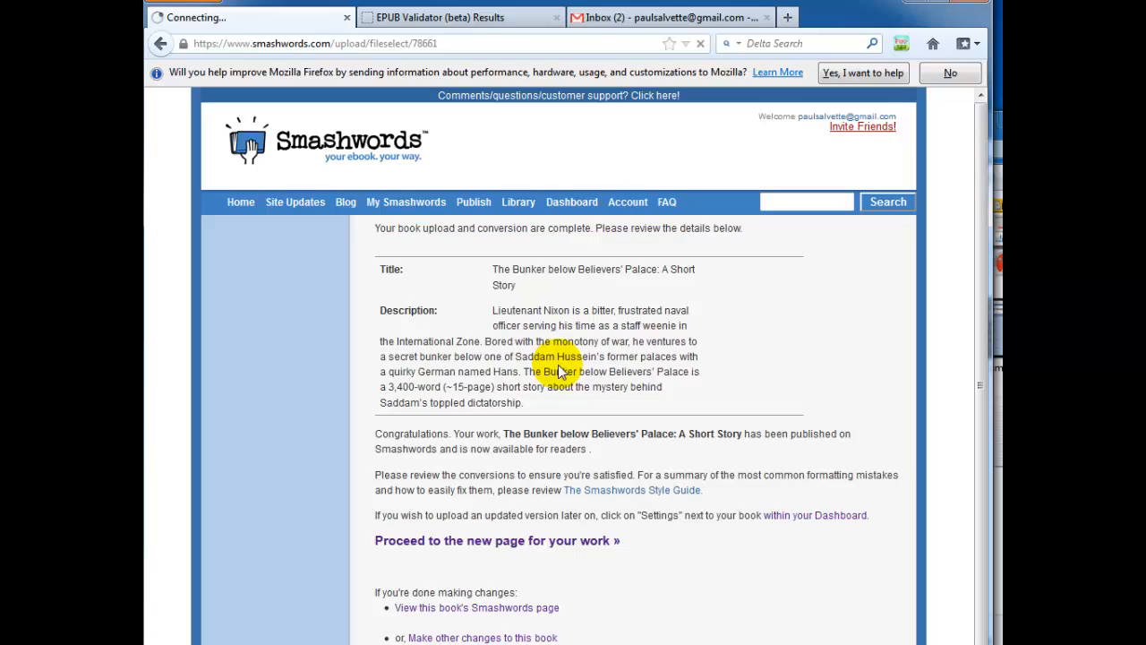
Step: View the Bunker book's public Smashwords page with its new cover, then return to the dashboard
click(498, 541)
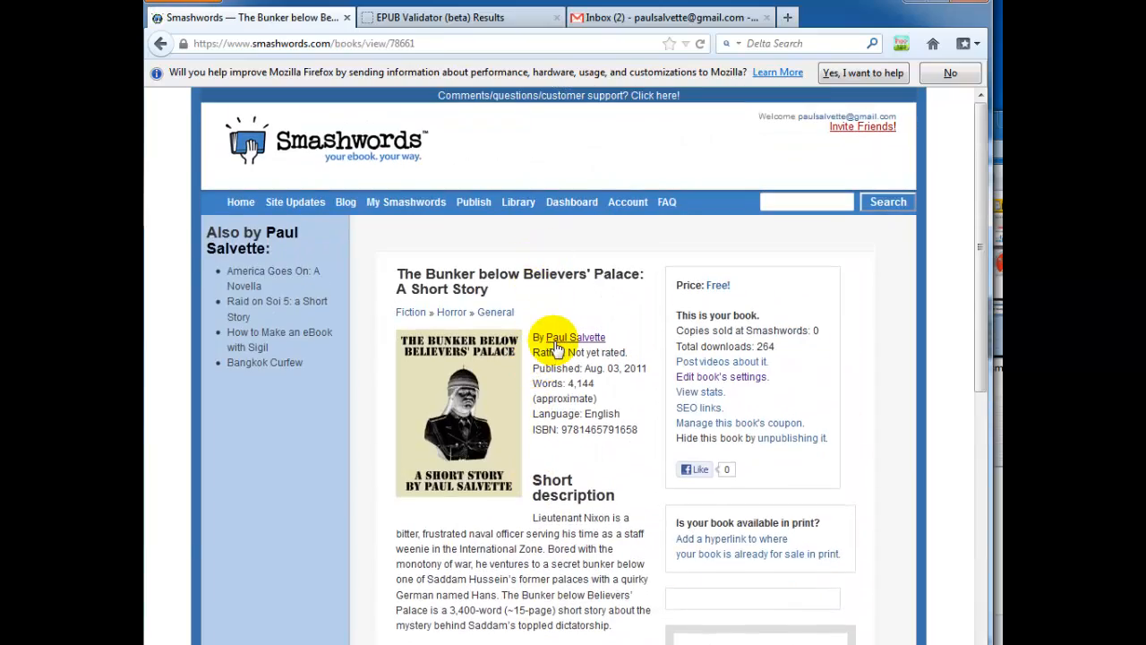
scroll(down, 3)
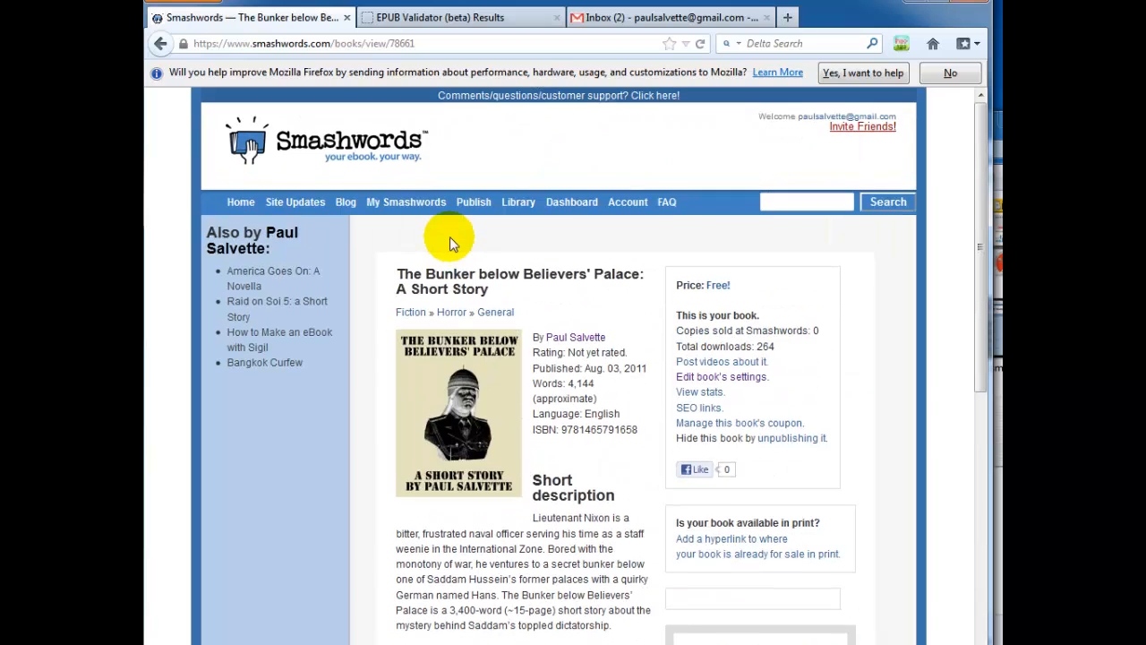
click(571, 201)
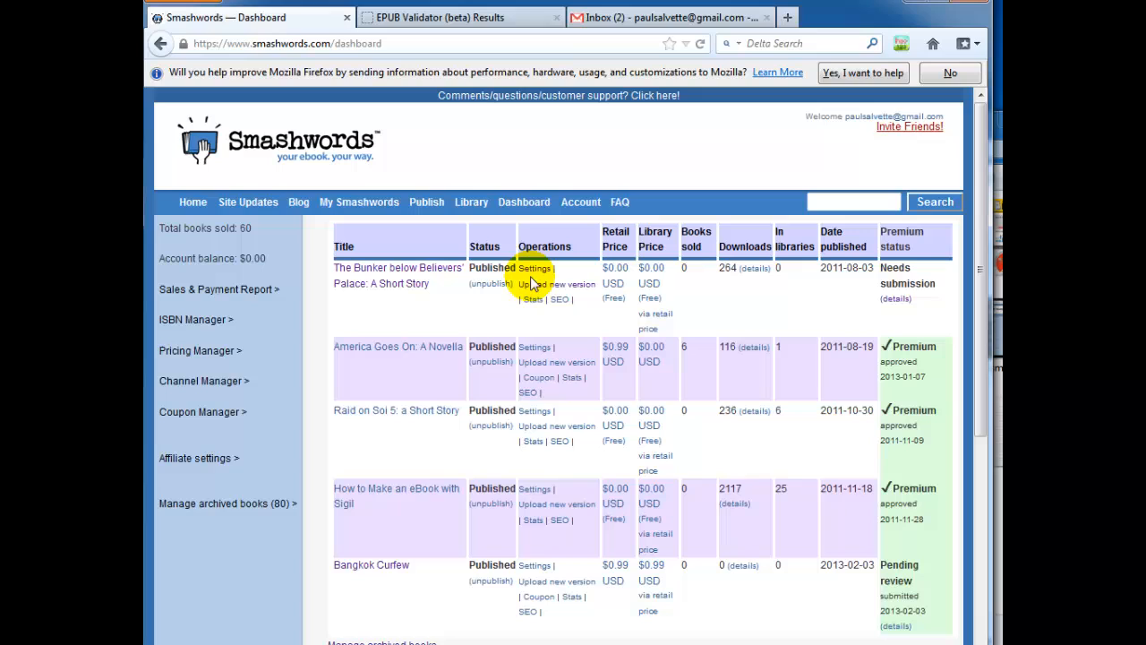
mouse_move(810, 273)
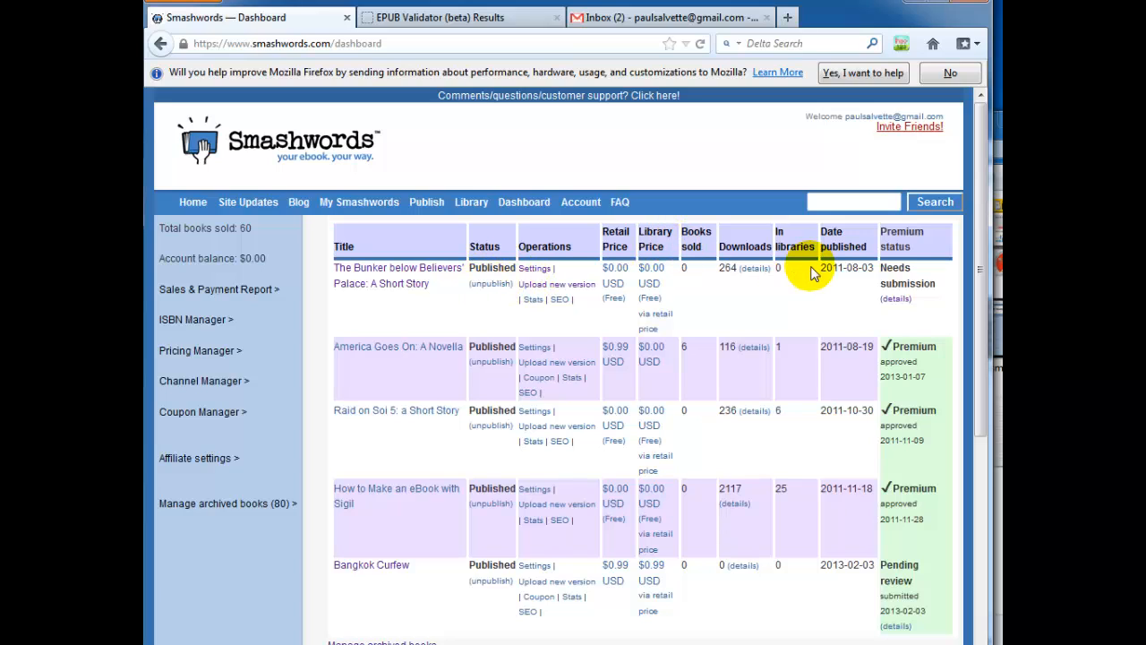
mouse_move(791, 293)
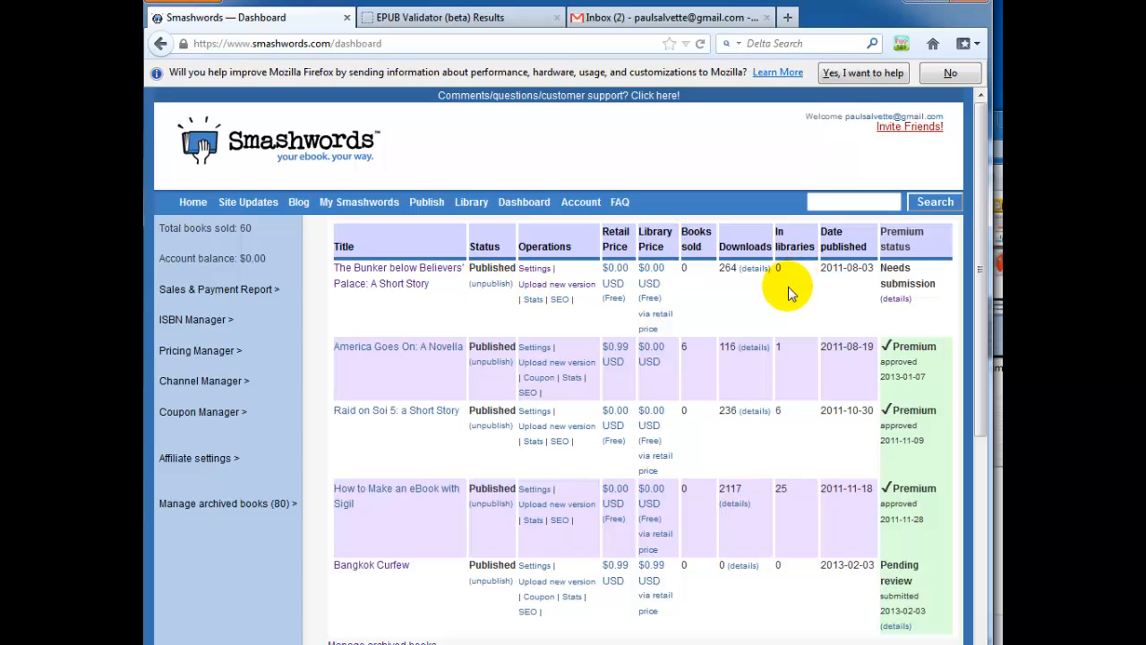
mouse_move(892, 303)
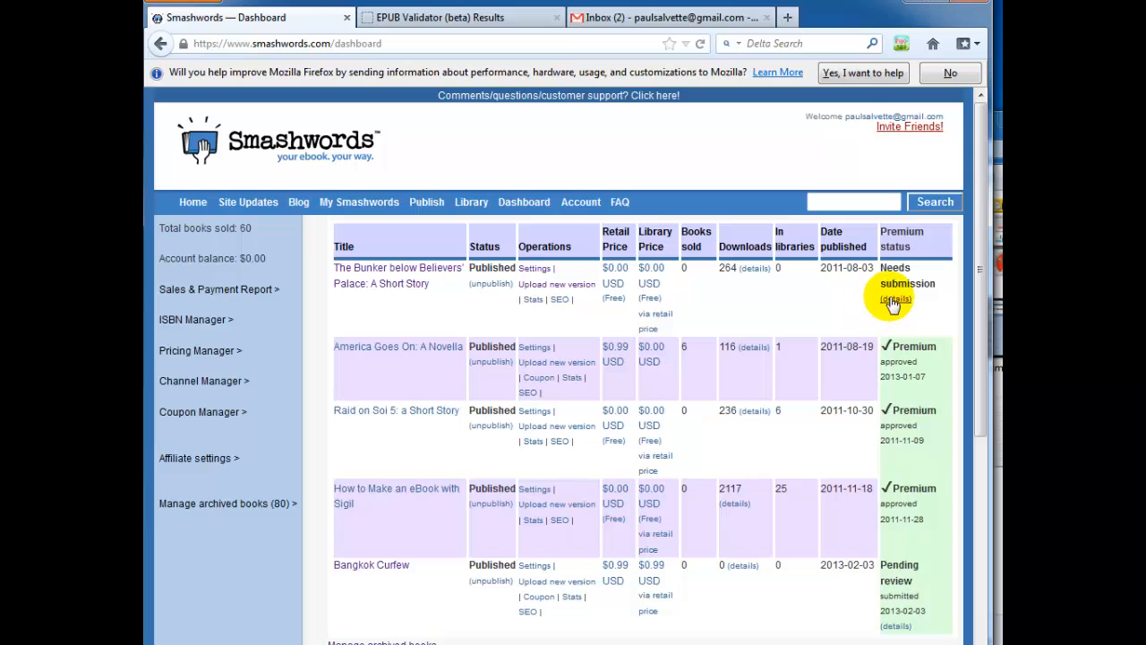
Step: Submit The Bunker below Believers' Palace for Premium Catalog review from its Needs submission details
click(895, 299)
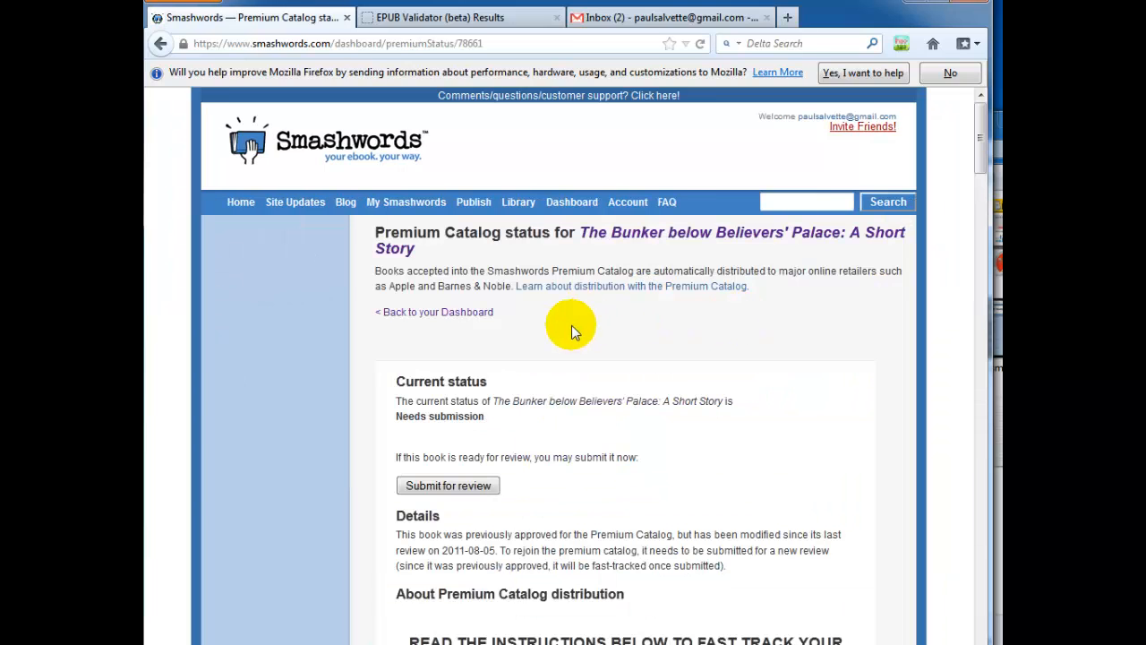
click(447, 485)
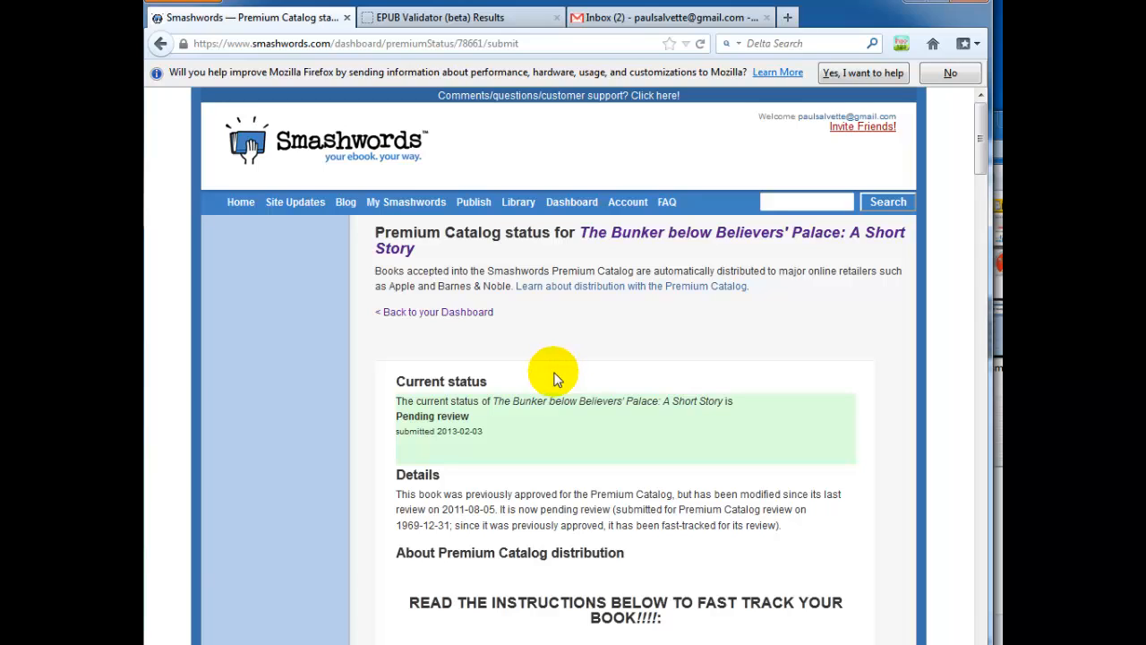
mouse_move(548, 383)
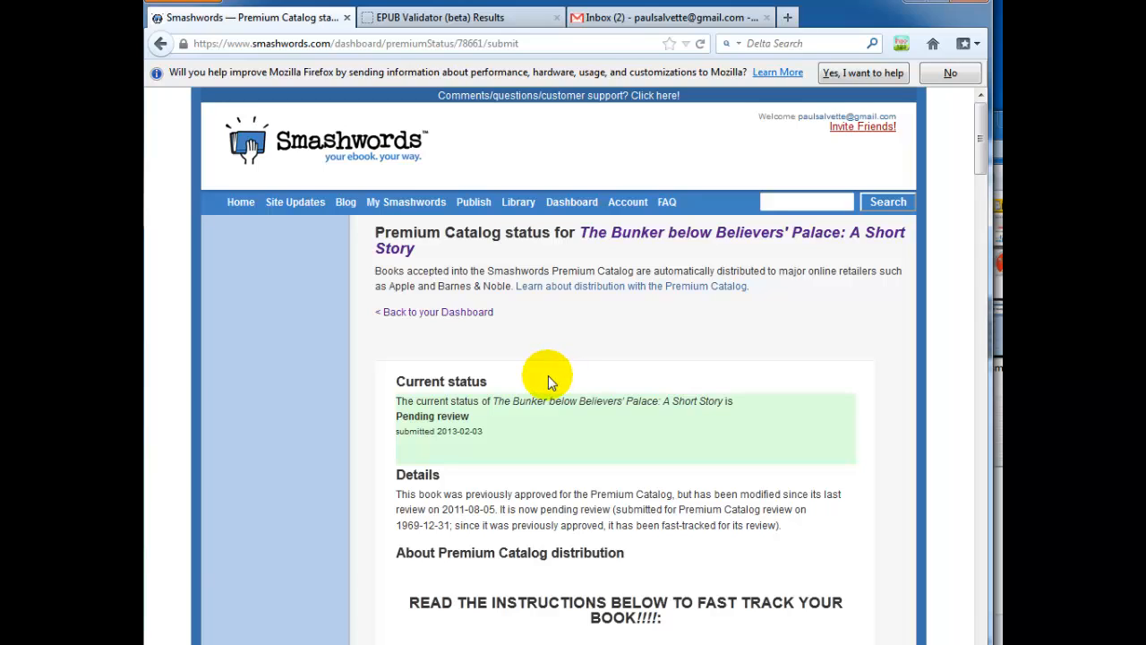
mouse_move(537, 384)
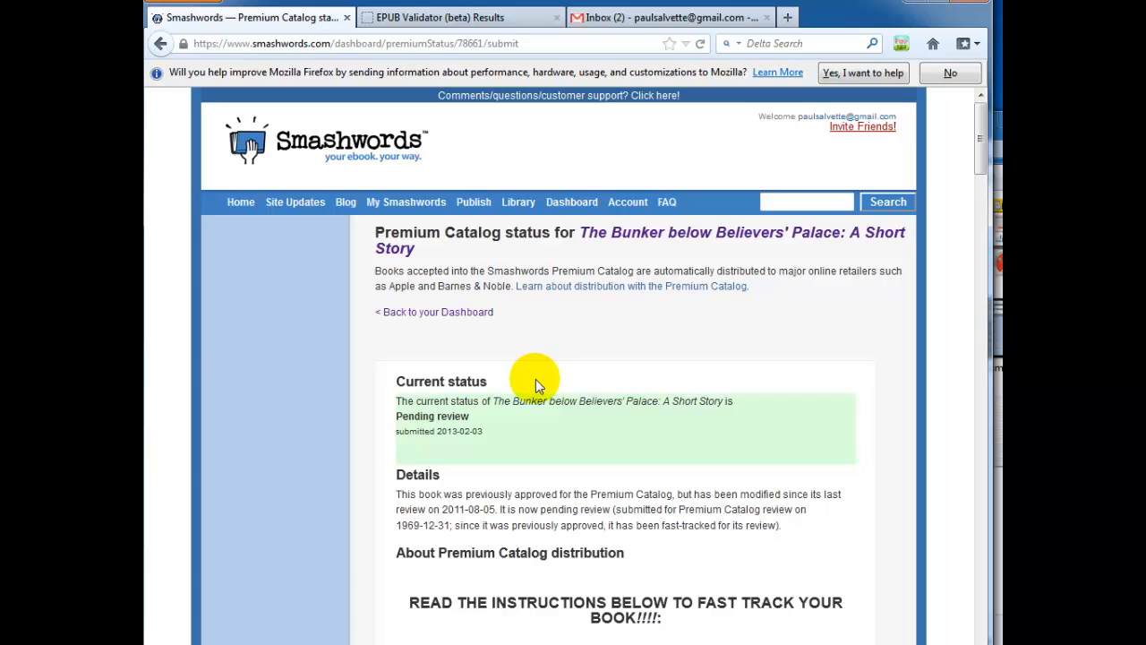
mouse_move(530, 387)
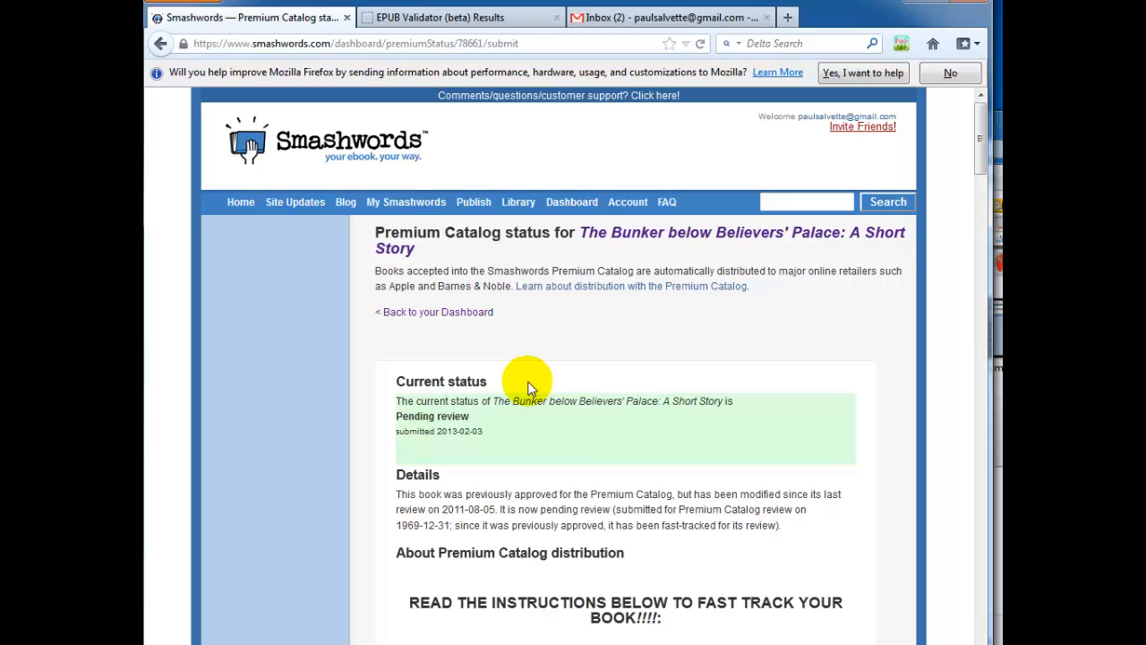
mouse_move(571, 200)
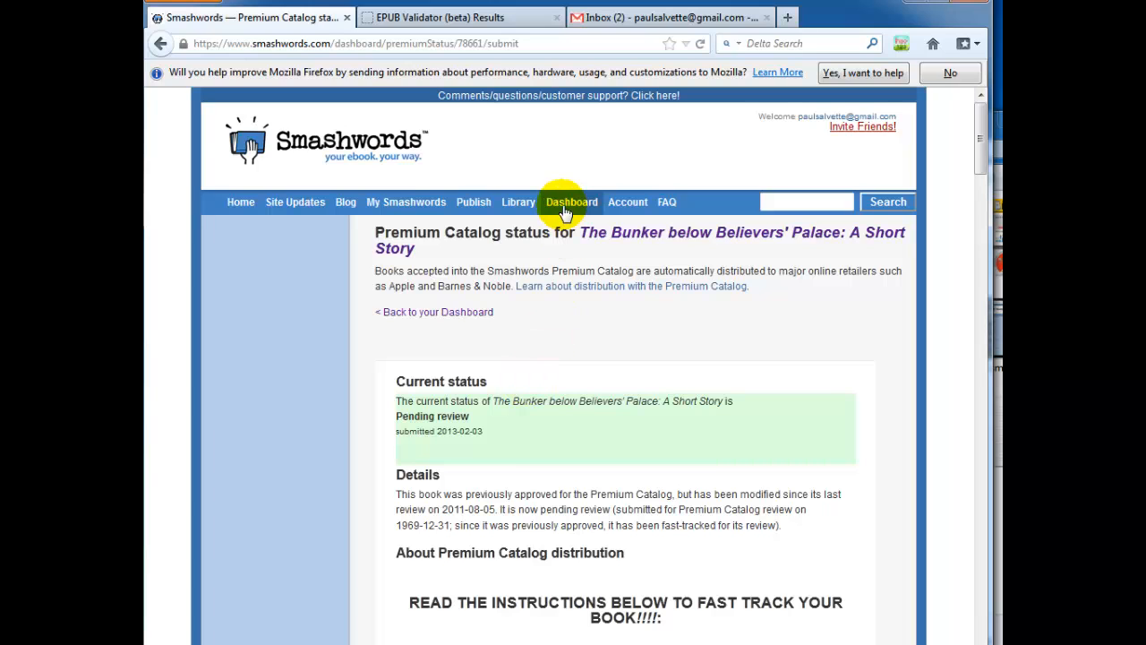
Step: Return to the dashboard showing the Bunker book Pending review, submitted 2013-02-03
click(569, 200)
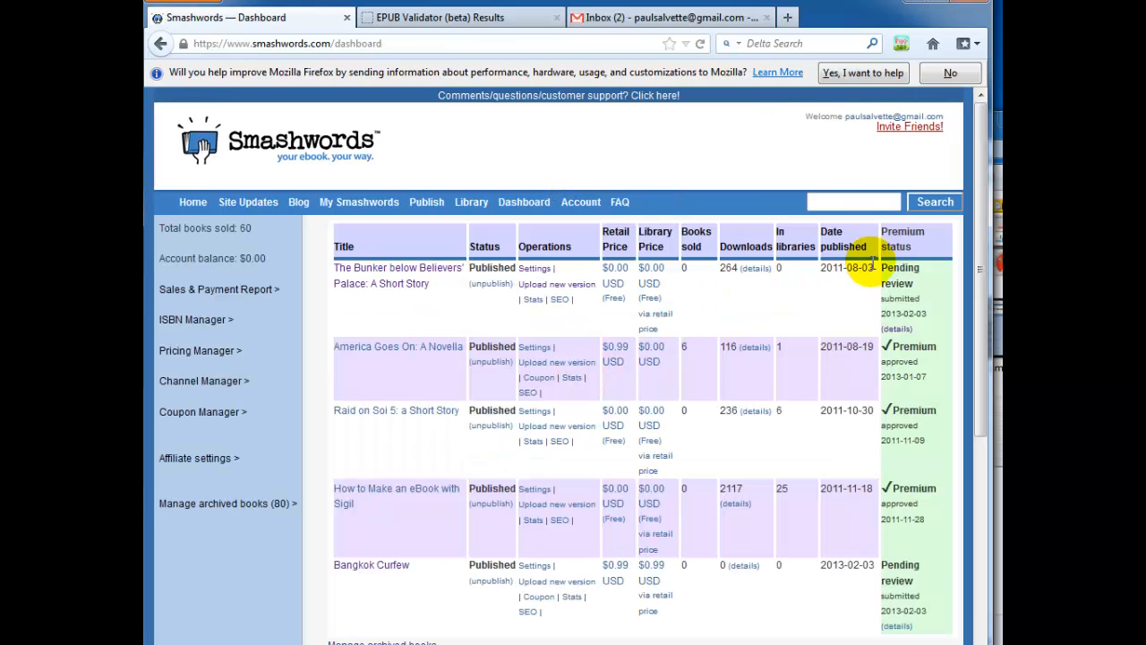
mouse_move(904, 347)
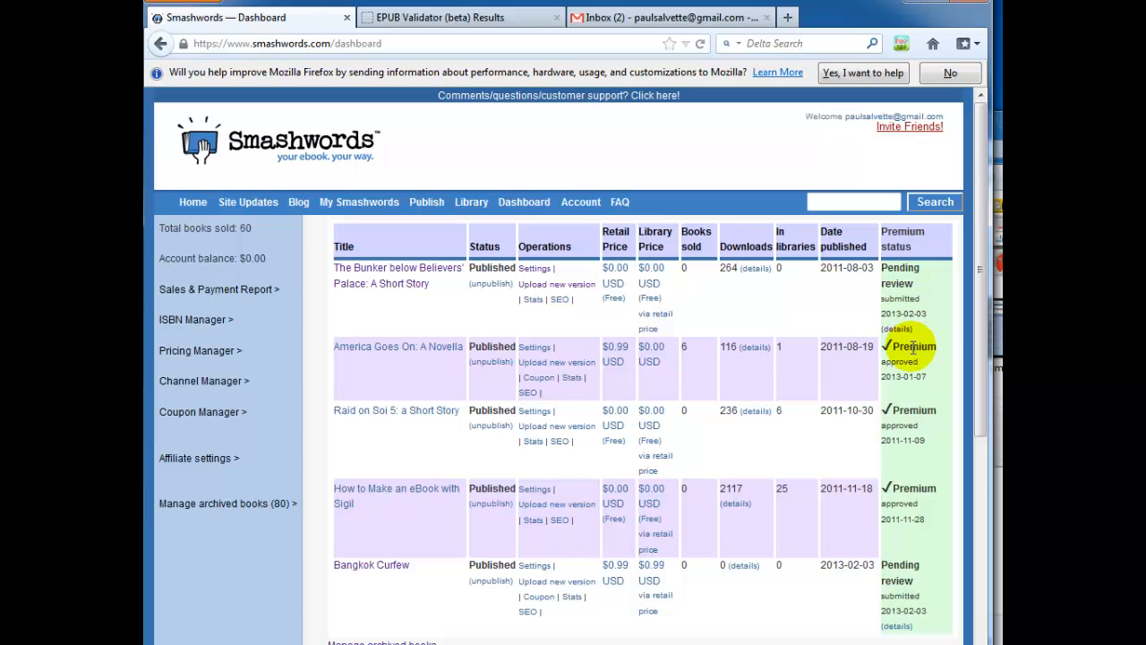
mouse_move(904, 285)
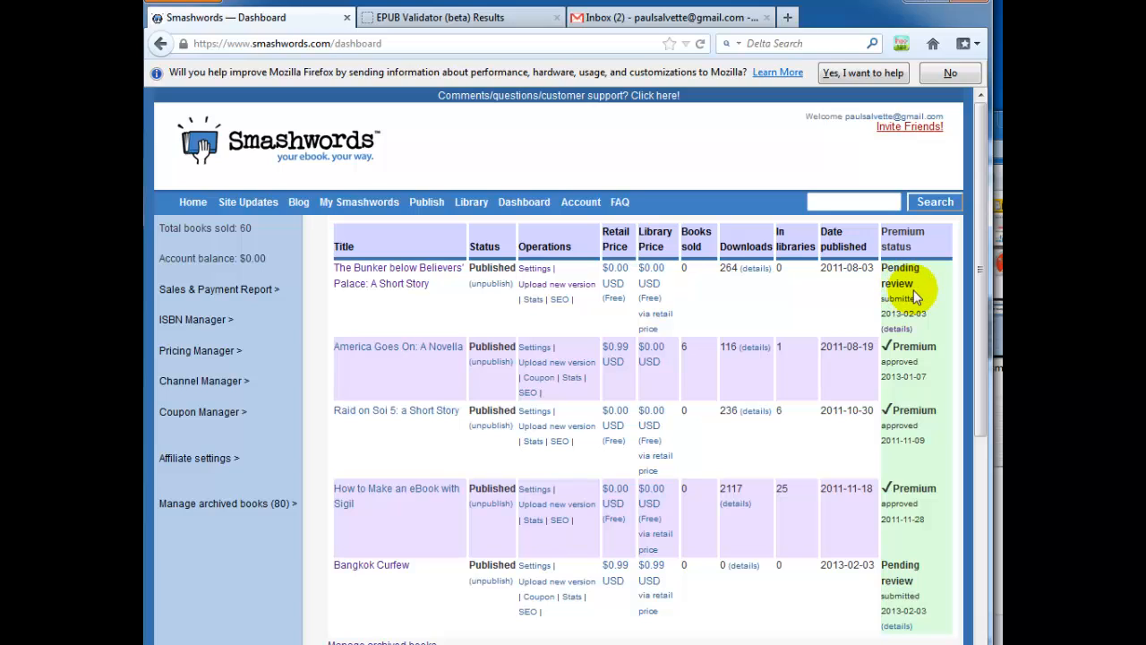
mouse_move(965, 529)
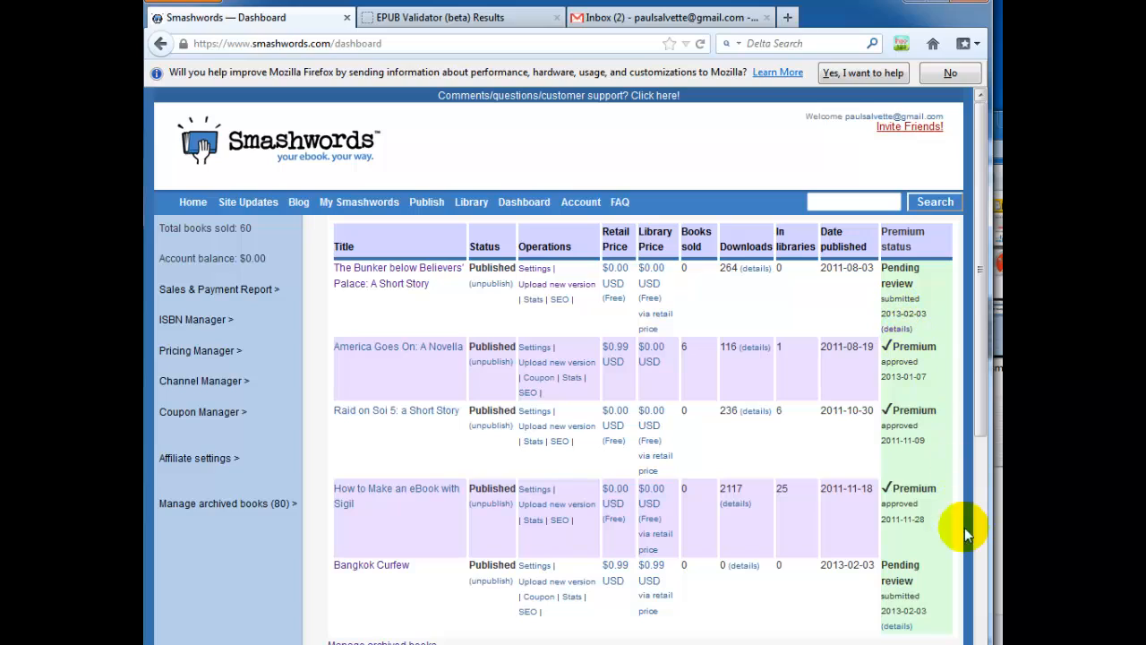